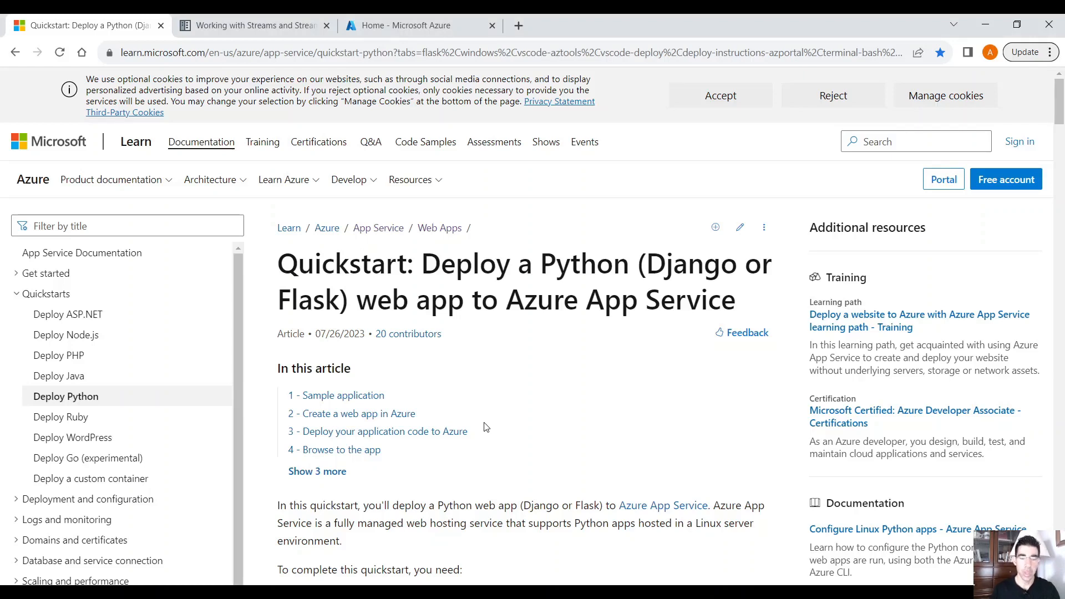
pyautogui.moveTo(539, 444)
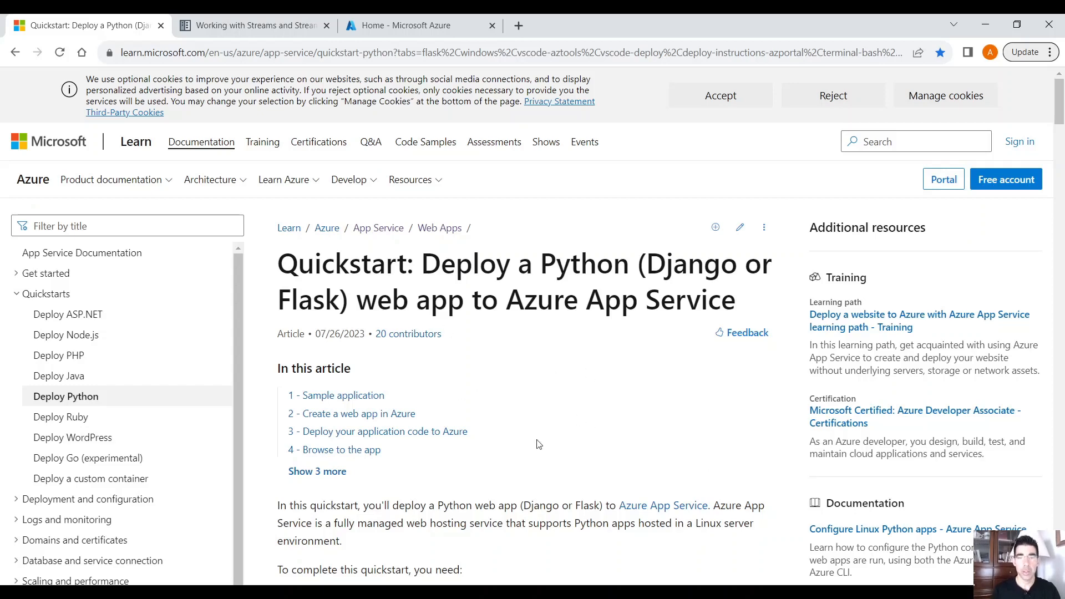
# Step: Scroll through app.py and start the sample Flask app's local server
pyautogui.scroll(-3)
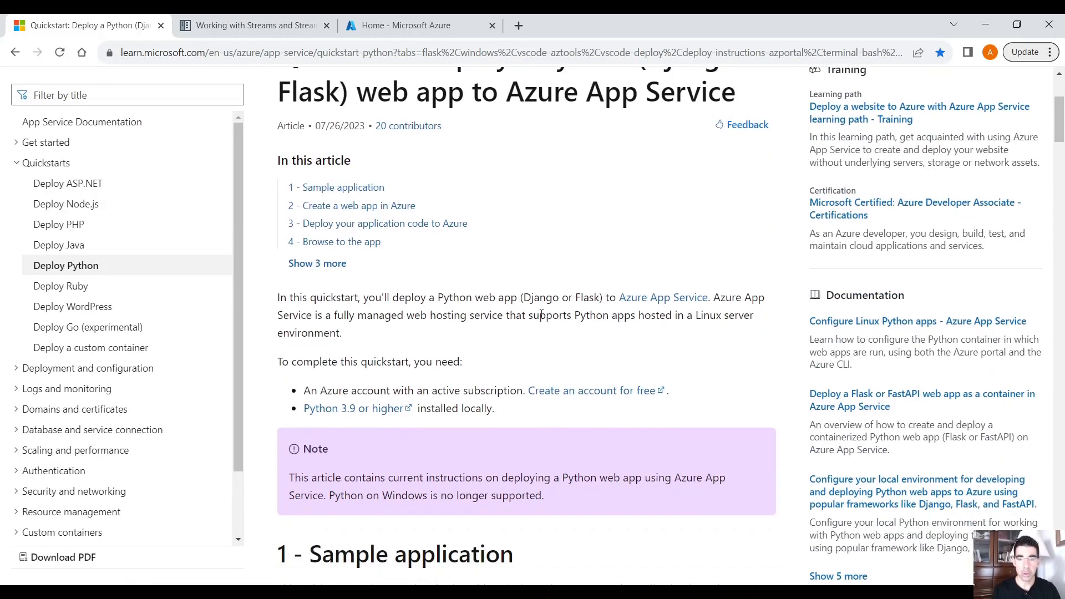
pyautogui.scroll(-3)
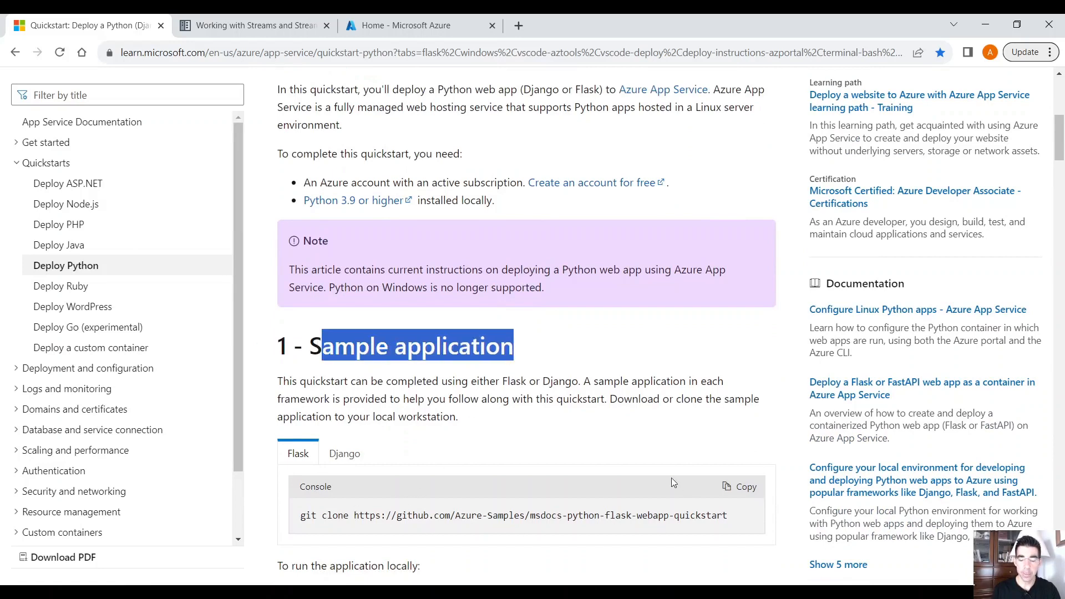
pyautogui.scroll(-3)
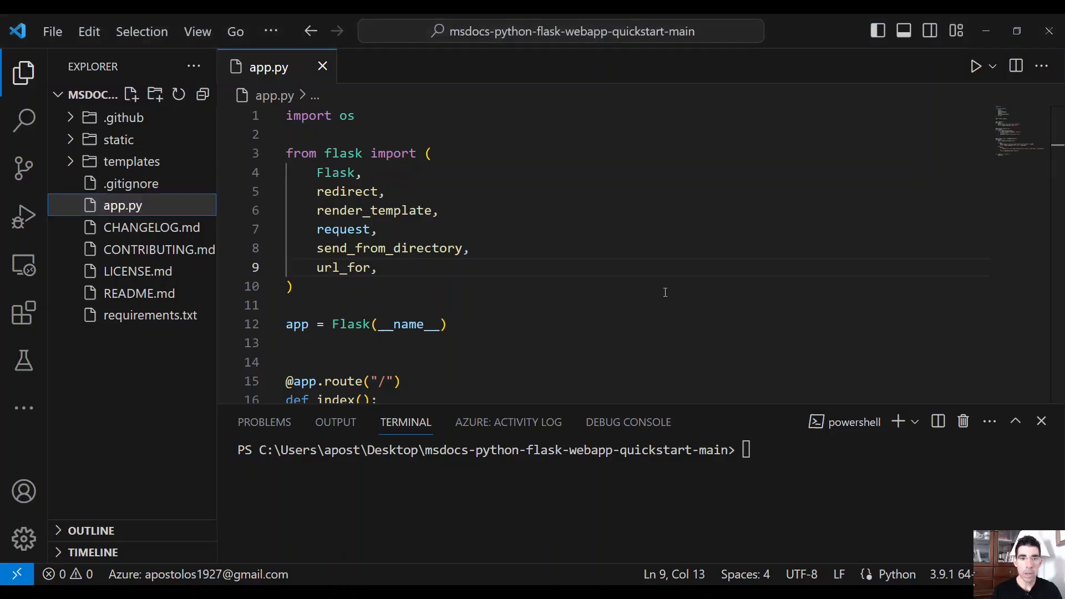
pyautogui.moveTo(640, 253)
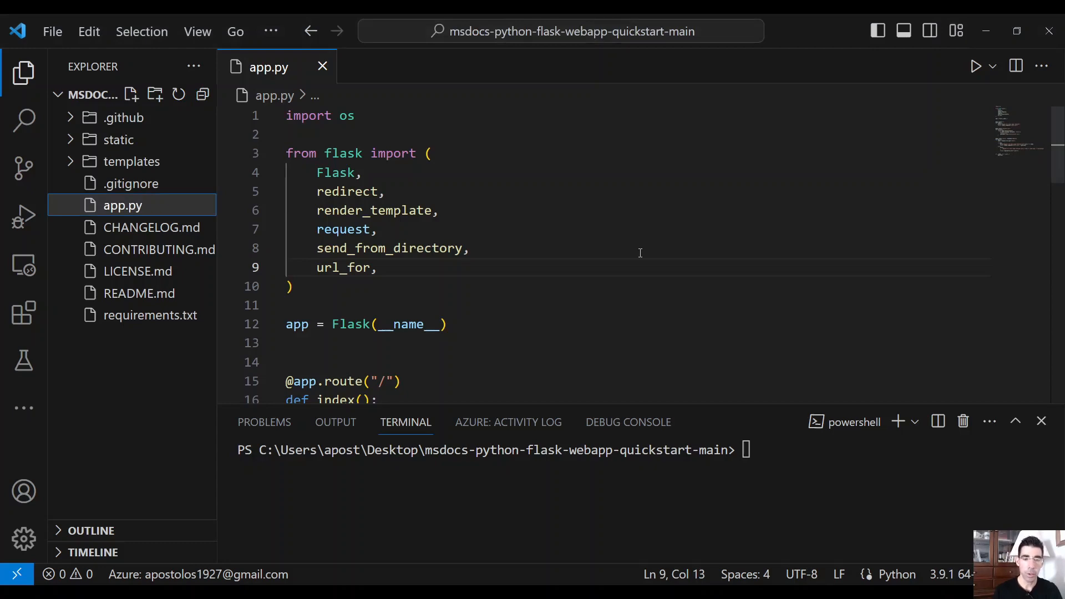
pyautogui.scroll(-3)
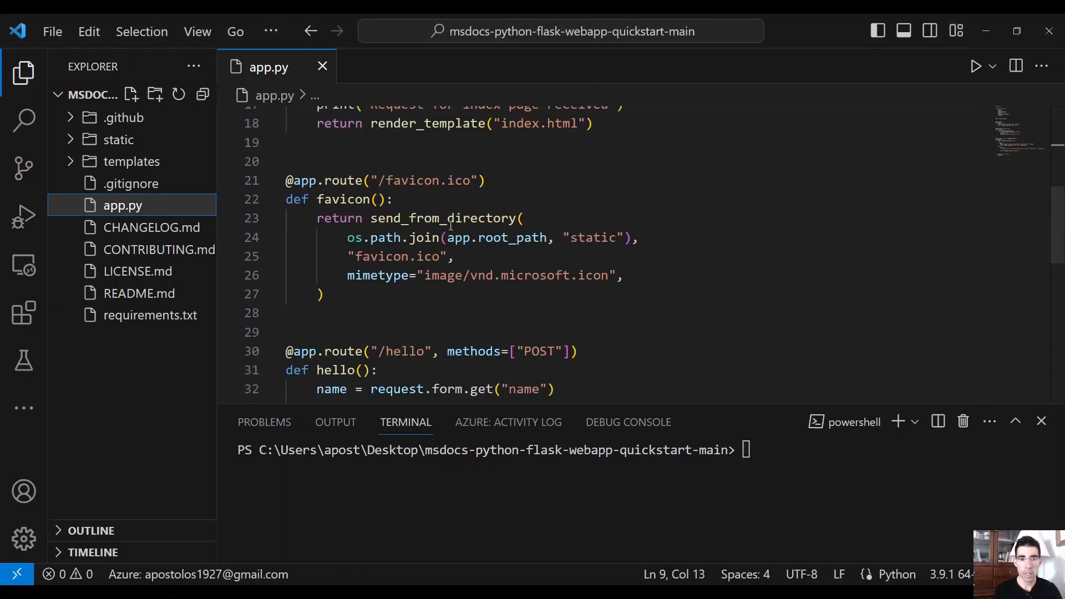
pyautogui.scroll(-3)
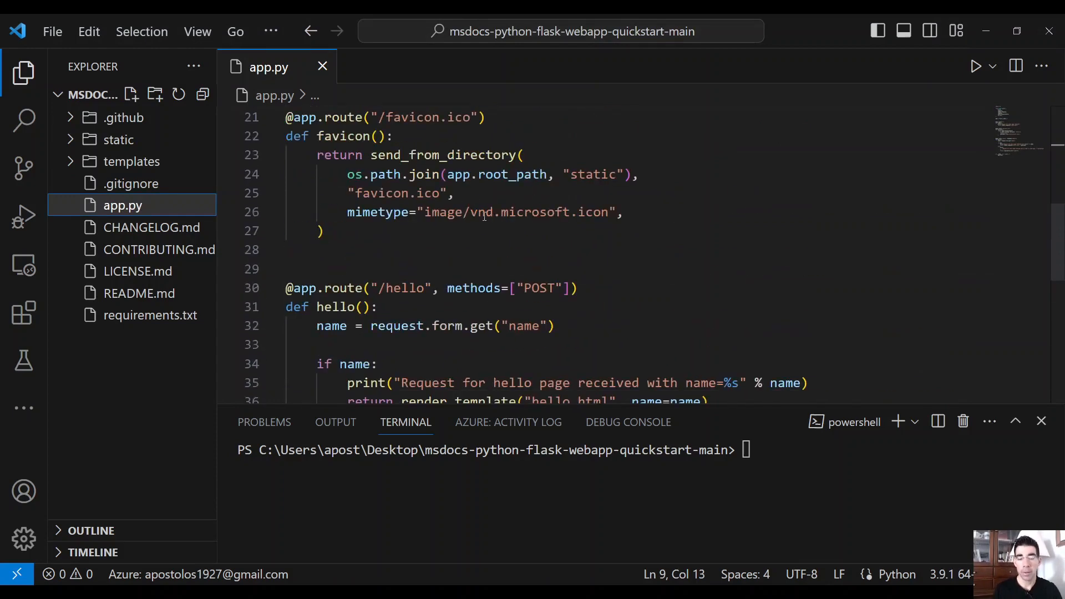
pyautogui.scroll(-3)
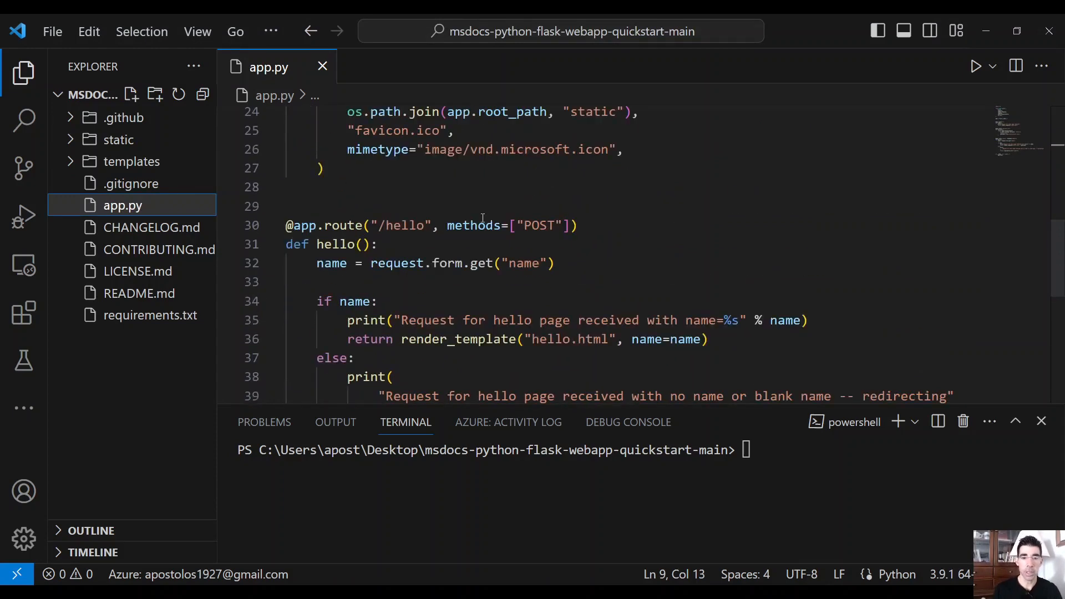
pyautogui.moveTo(481, 218)
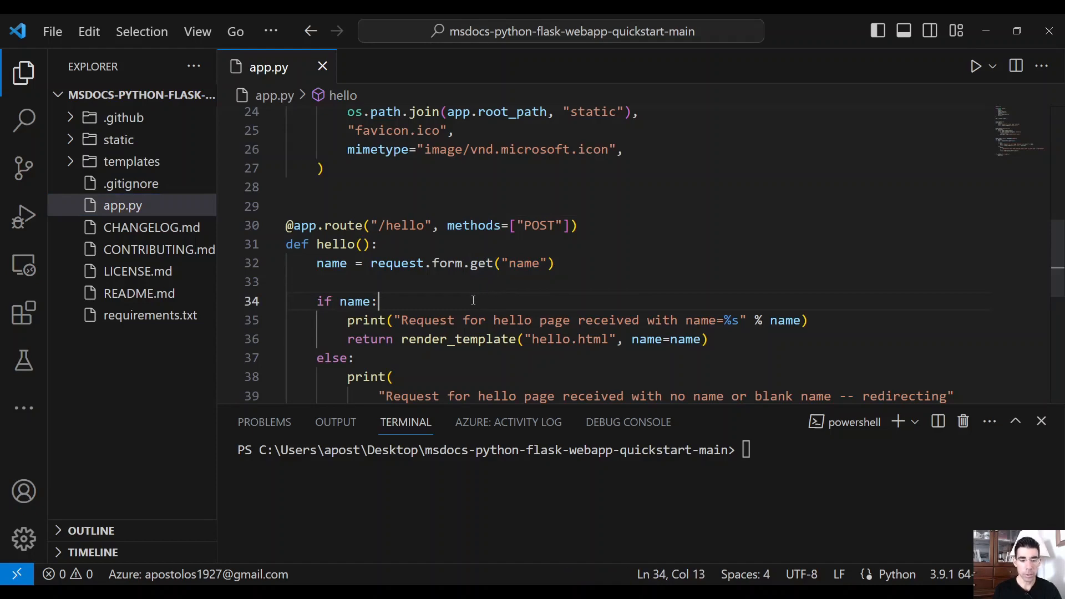
pyautogui.click(977, 65)
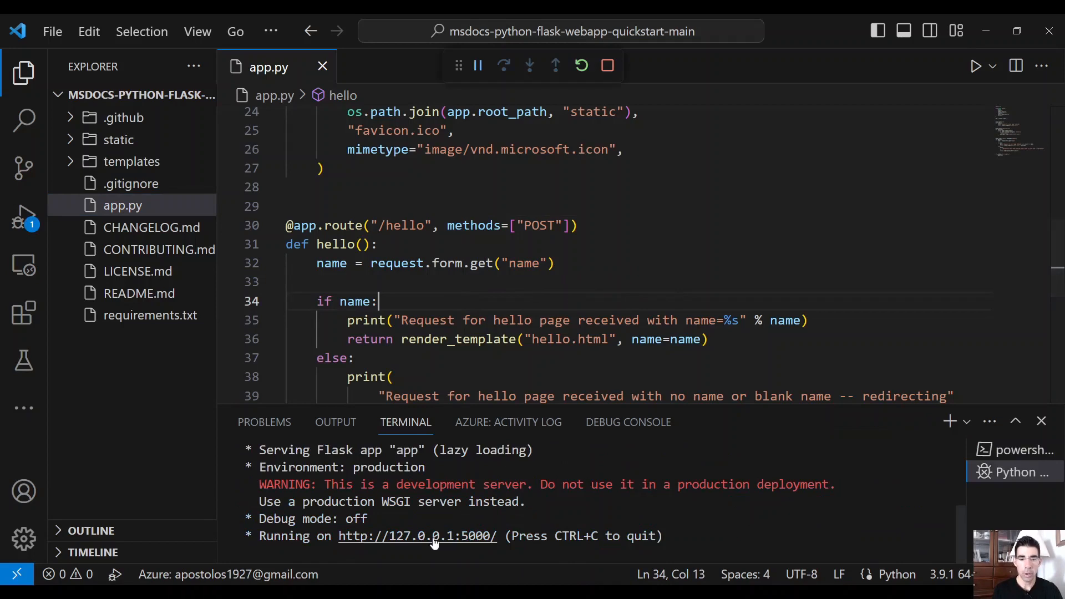
pyautogui.moveTo(434, 539)
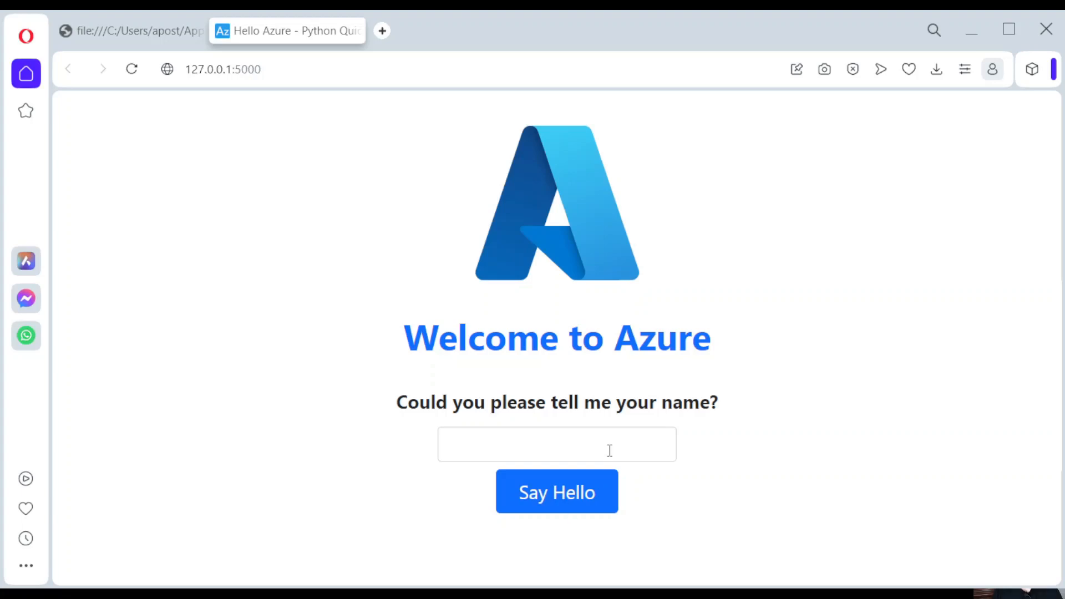
# Step: Submit the name 'aposto' on the local hello form at 127.0.0.1:5000 to get the greeting
pyautogui.write('aposto')
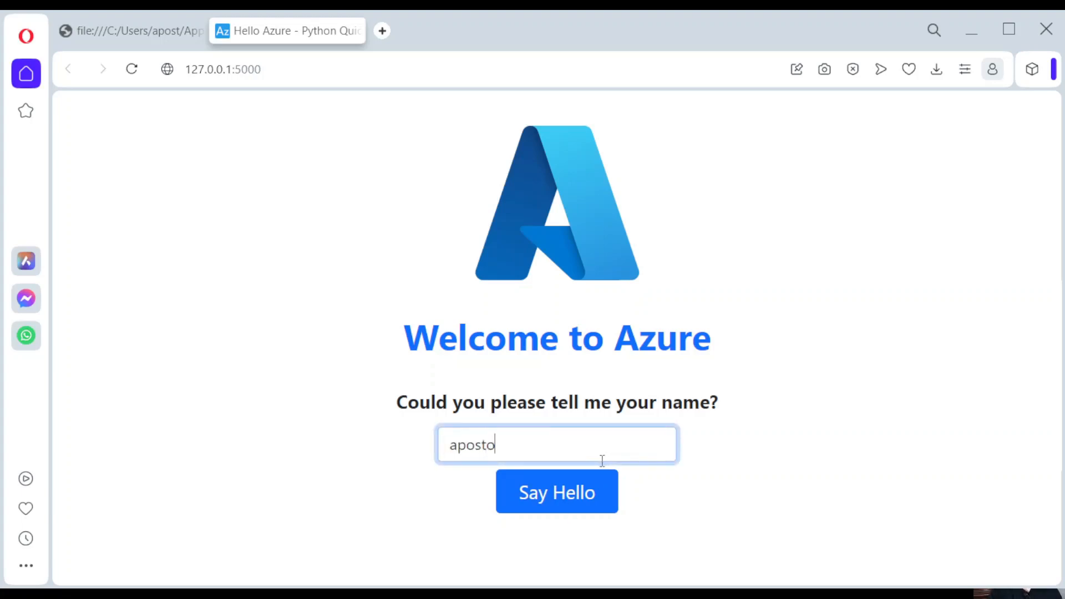
pyautogui.click(557, 492)
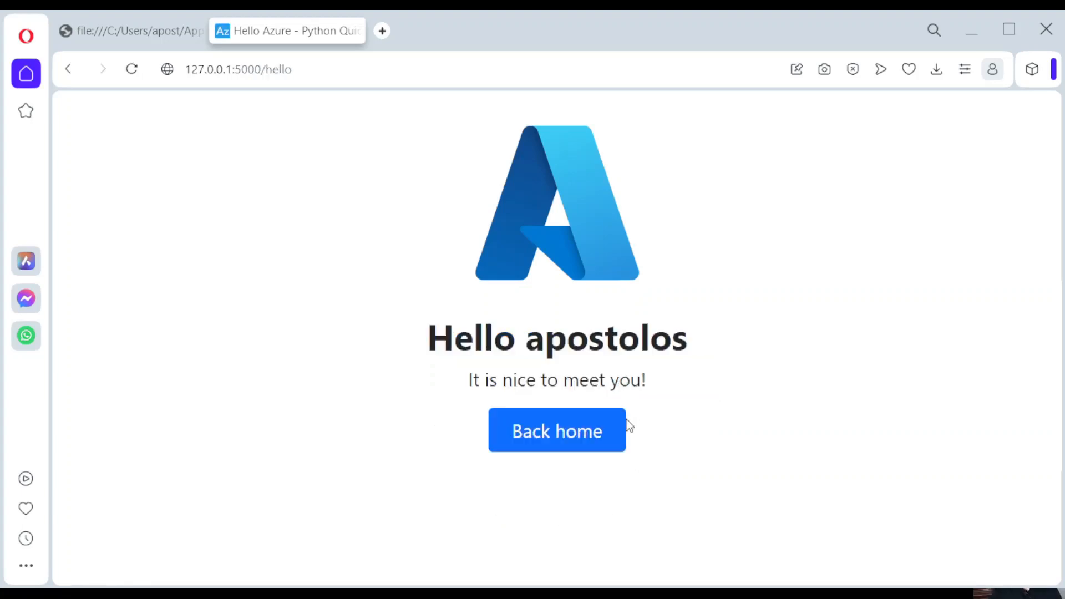
pyautogui.moveTo(512, 400)
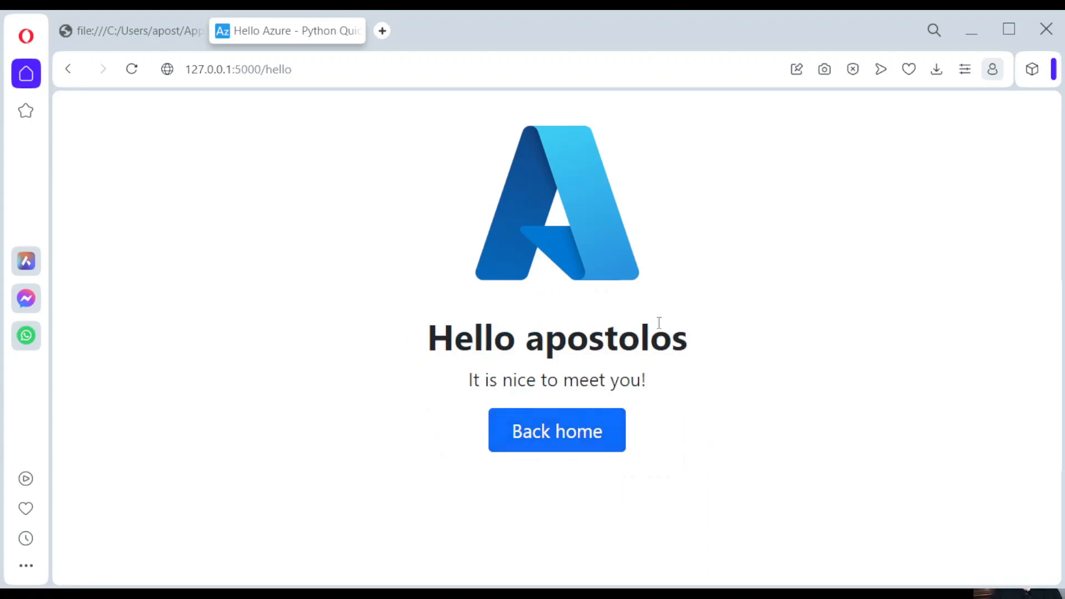
pyautogui.moveTo(617, 386)
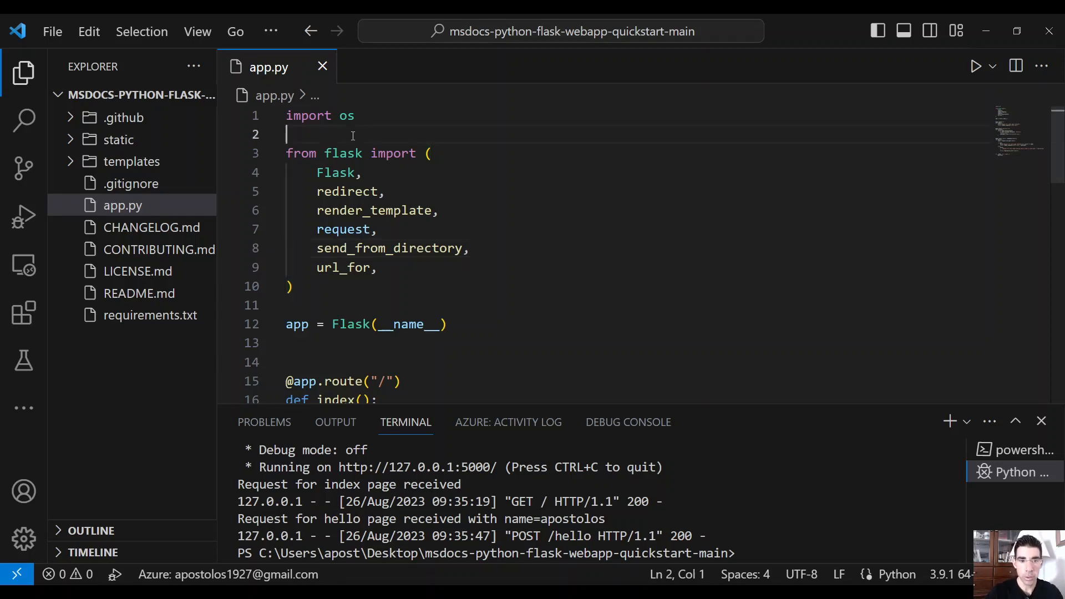
# Step: Add 'from pytube import YouTube' and 'from pytube.cli import on_progress' at the top of app.py
pyautogui.write('from')
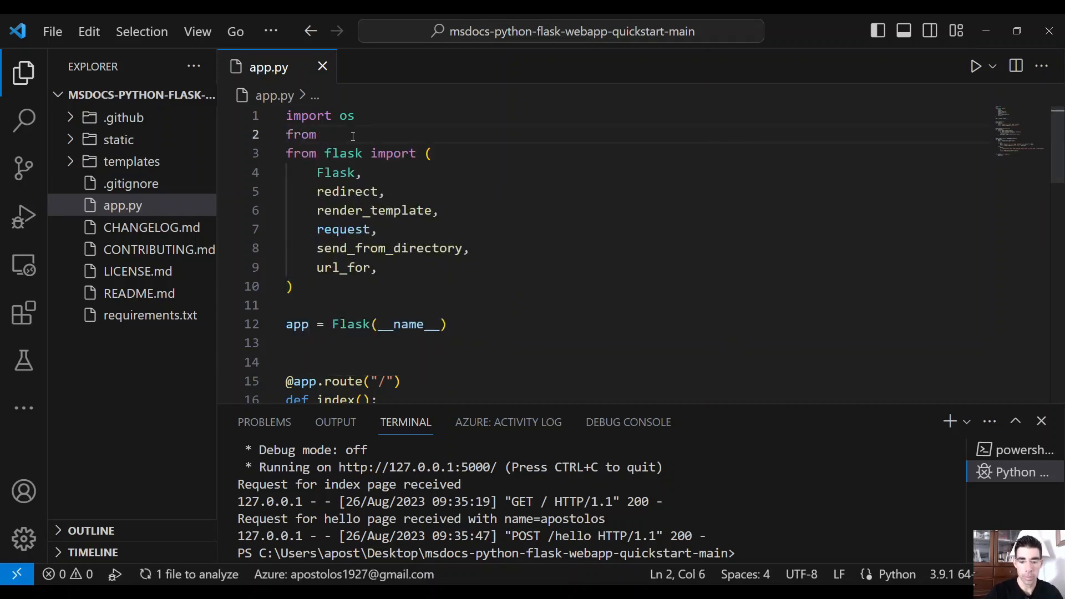
pyautogui.write('pytube import')
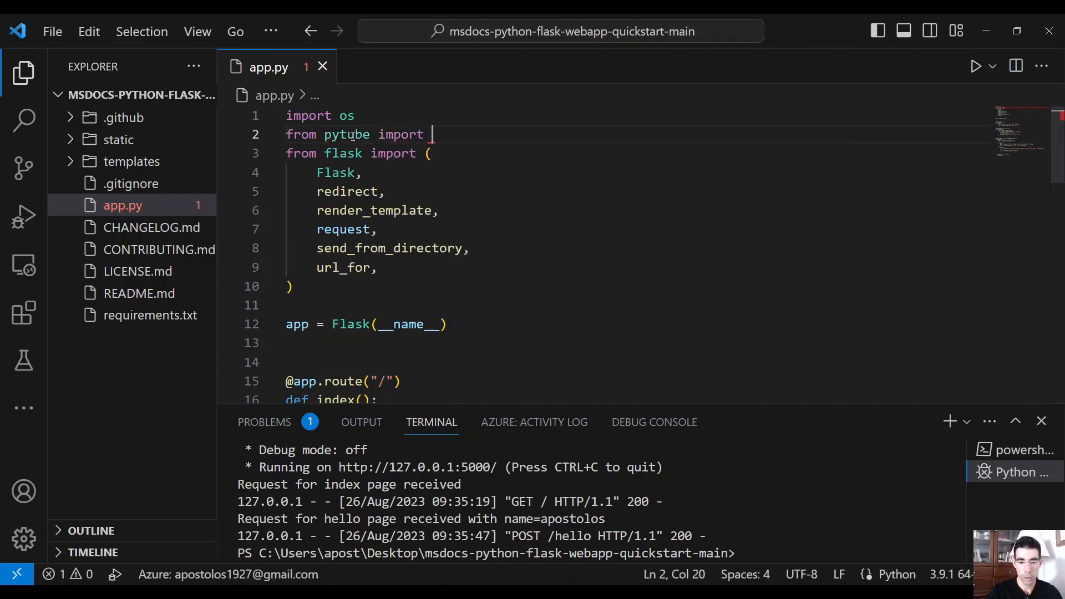
pyautogui.write('YouTube')
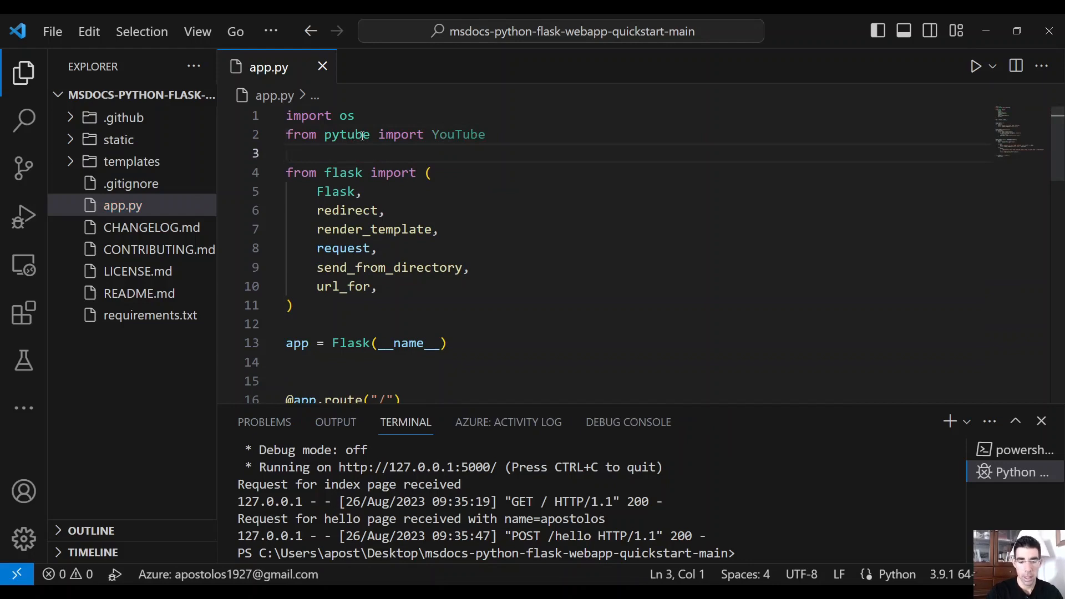
pyautogui.moveTo(359, 134)
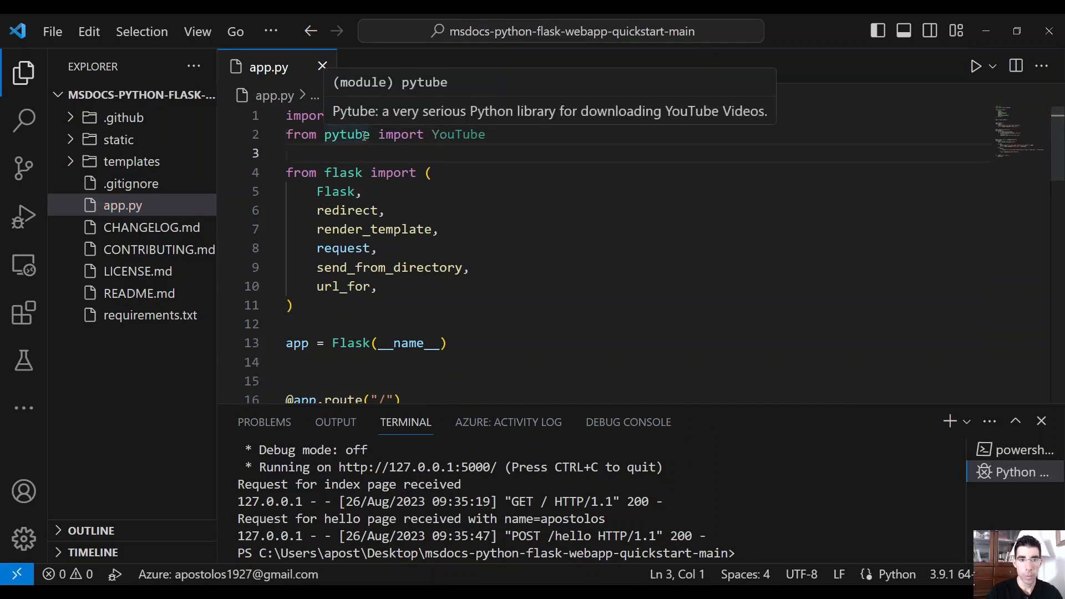
pyautogui.write('from py')
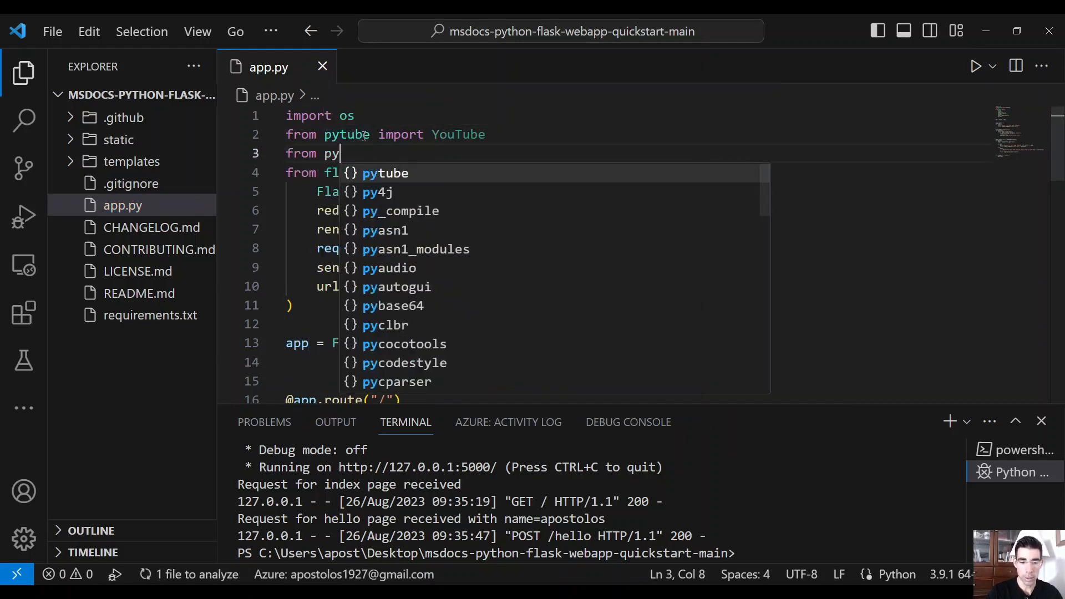
pyautogui.write('tube')
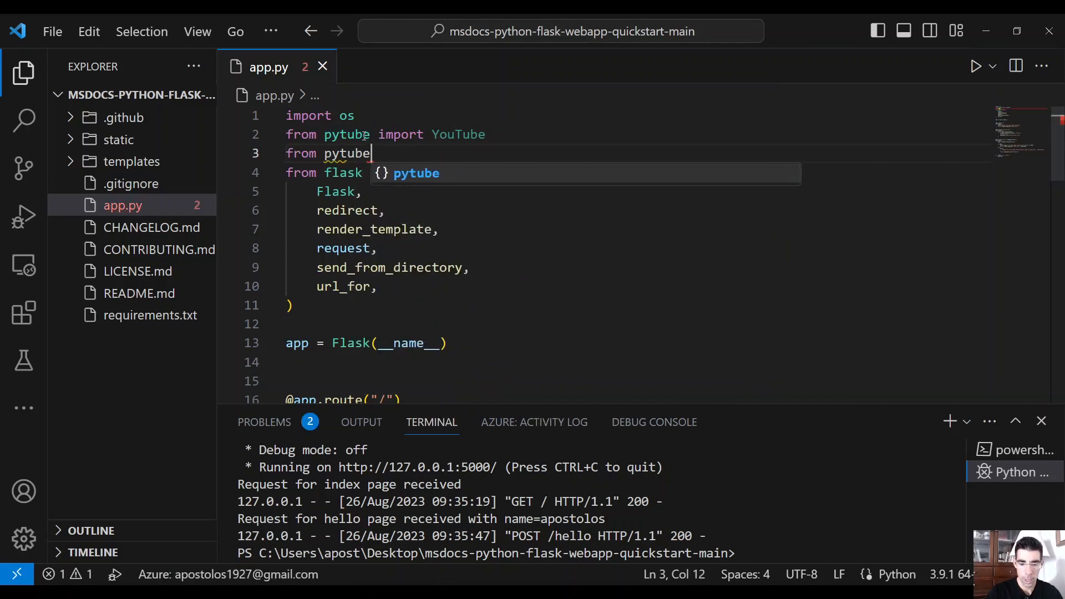
pyautogui.write('.cli import')
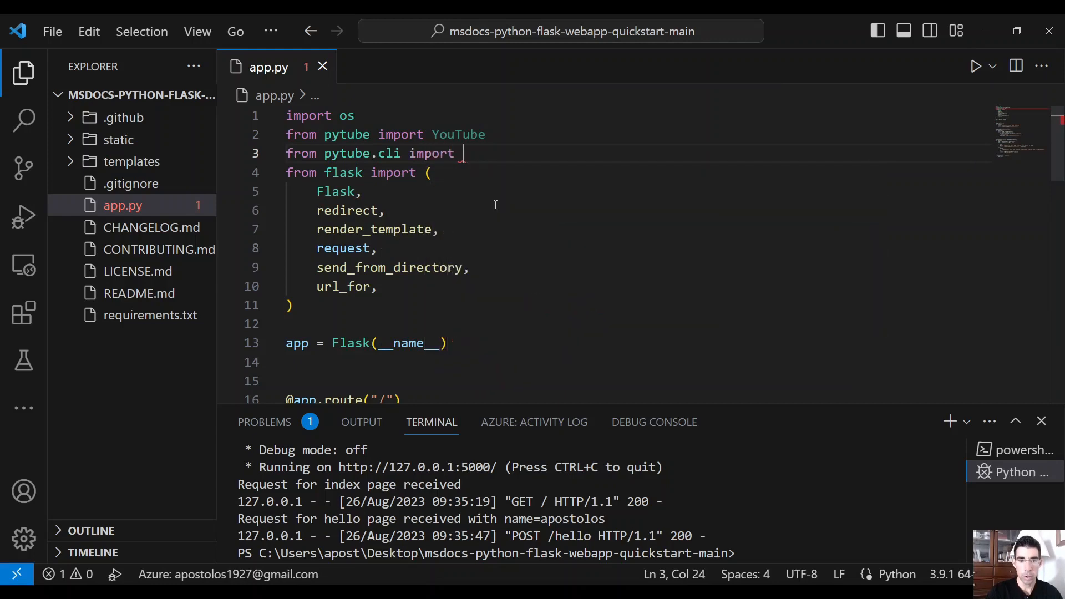
pyautogui.write('on_progress')
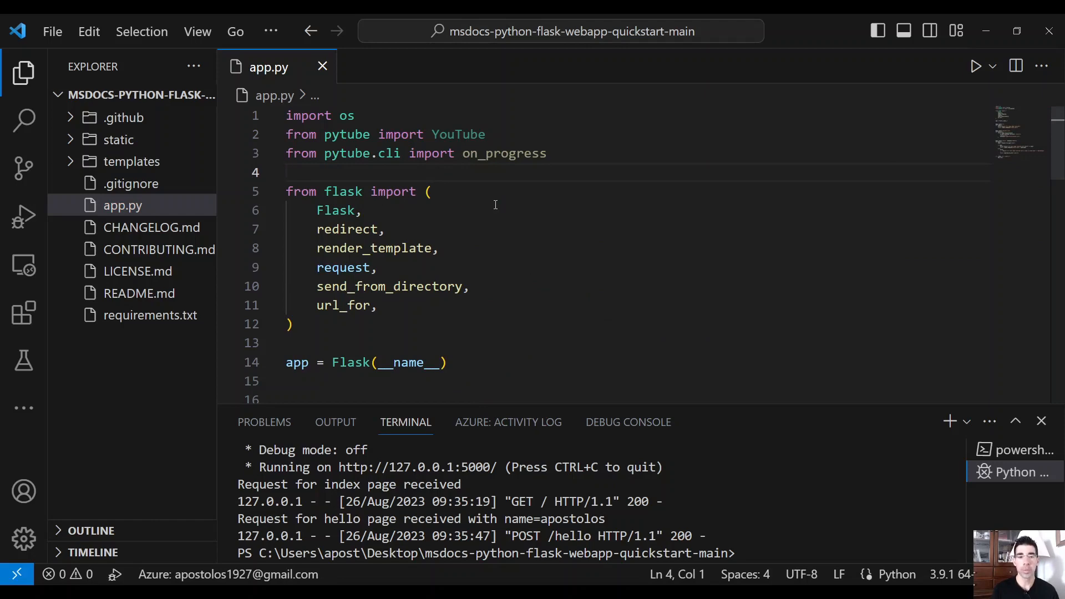
# Step: Begin a 'from pytube.exceptions import' line below the other pytube imports
pyautogui.write('from')
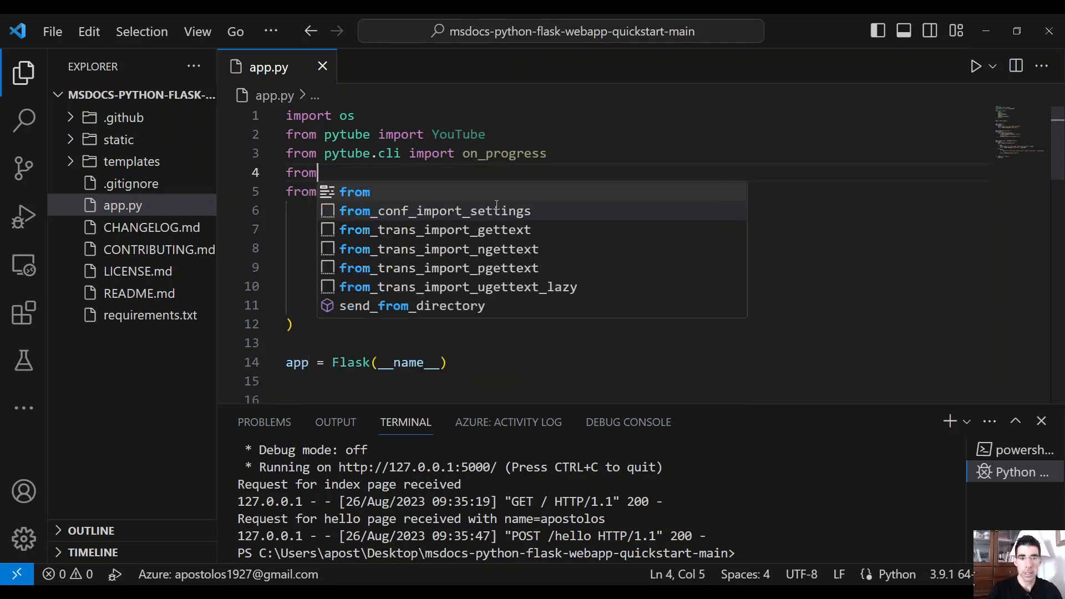
pyautogui.write('pty')
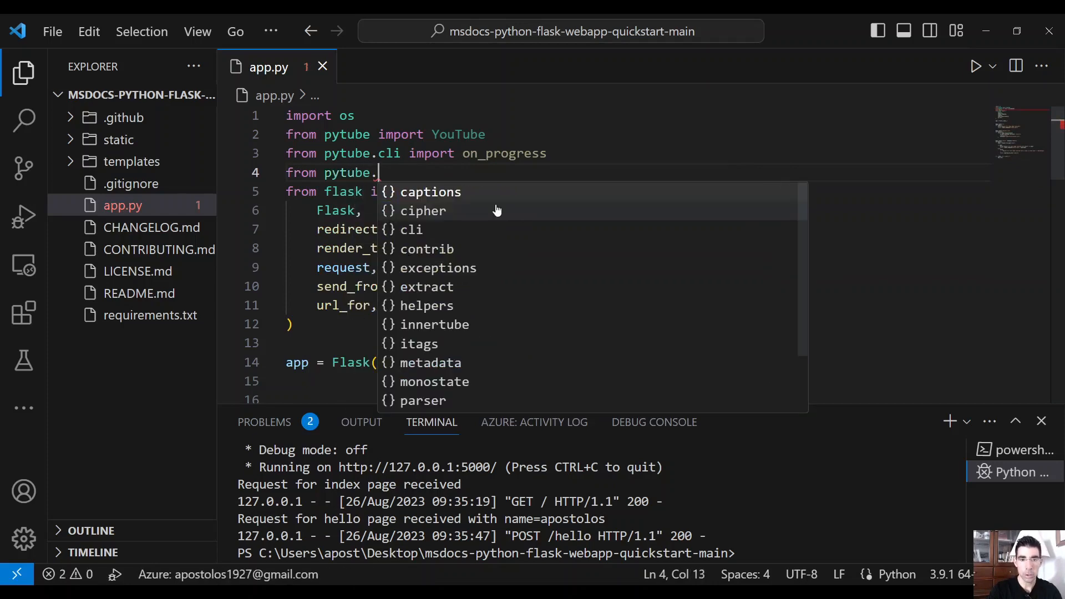
pyautogui.write('exceptions imp')
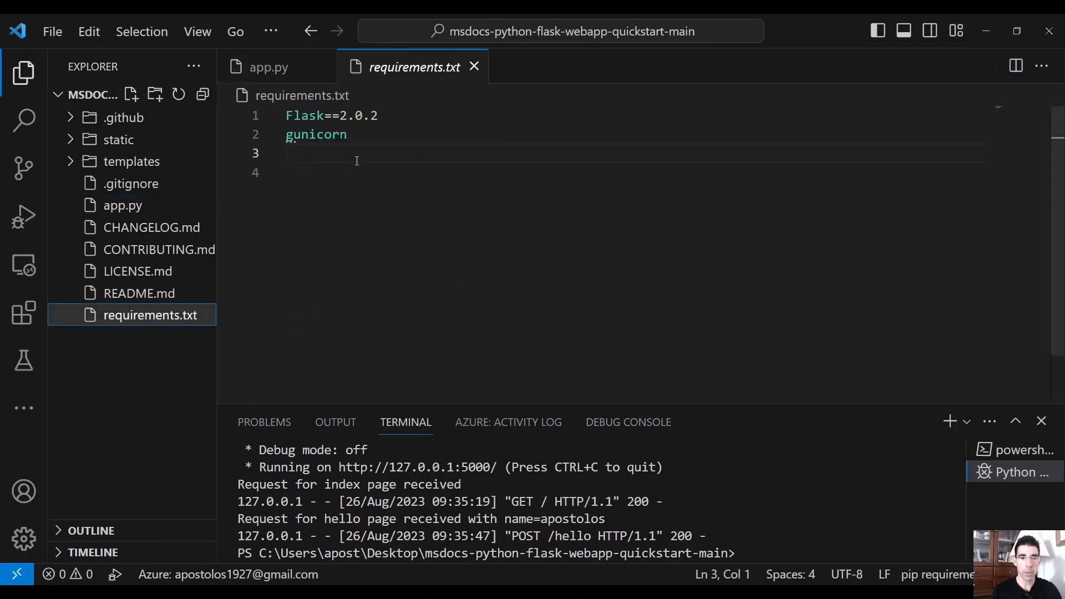
# Step: Add pytube as a third dependency in requirements.txt after Flask==2.0.2 and gunicorn
pyautogui.write('p')
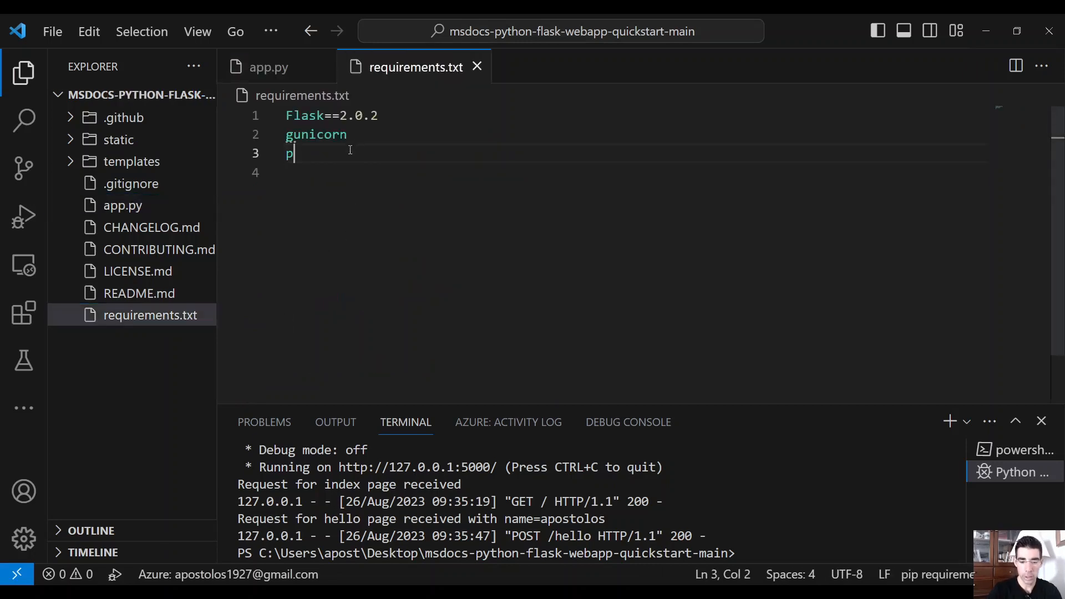
pyautogui.write('yt')
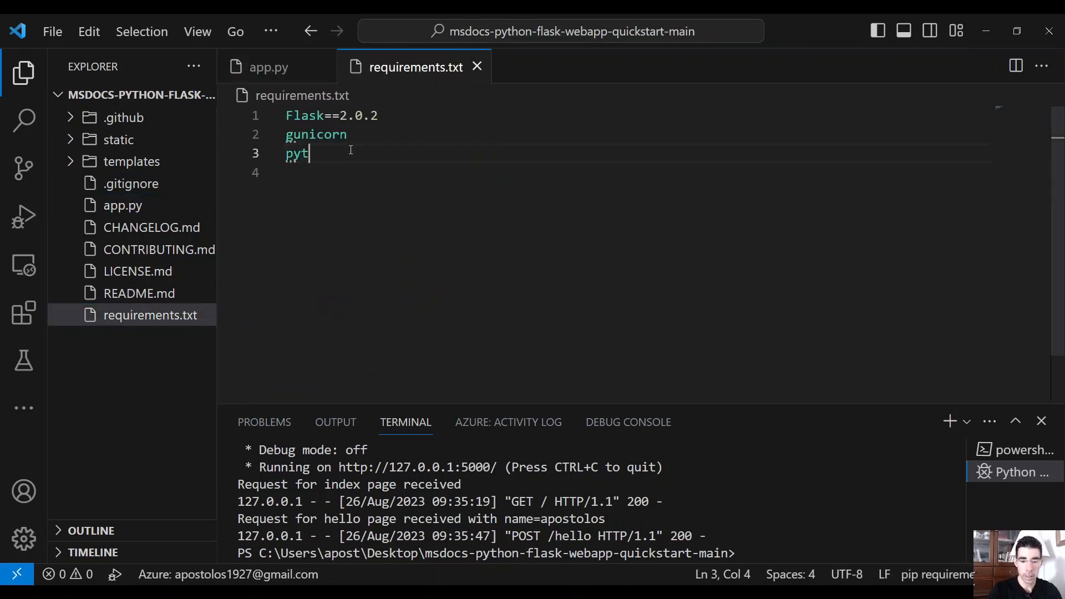
pyautogui.write('ube')
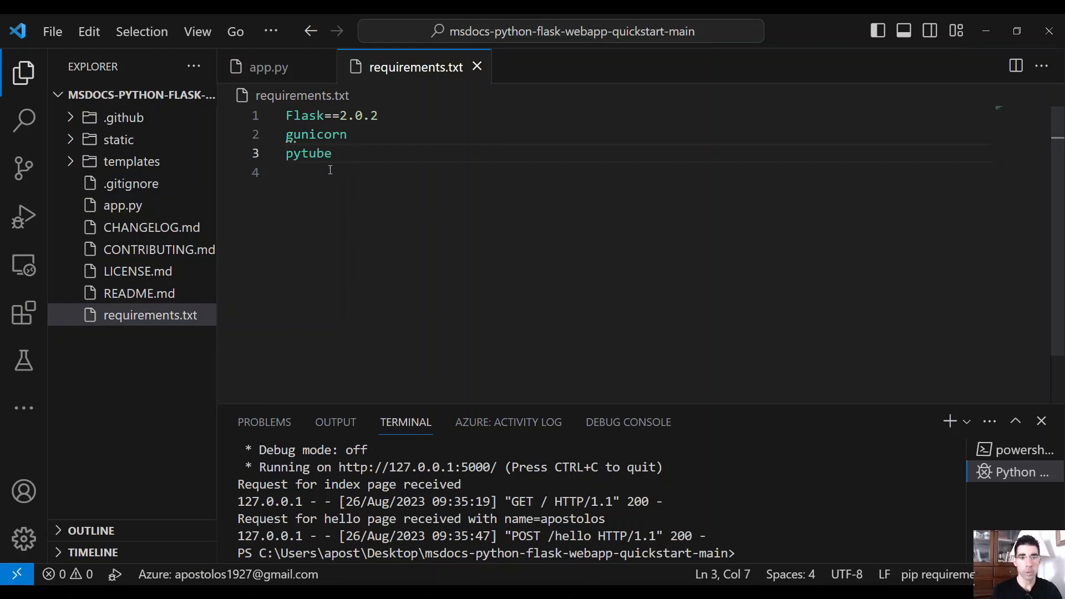
pyautogui.click(269, 67)
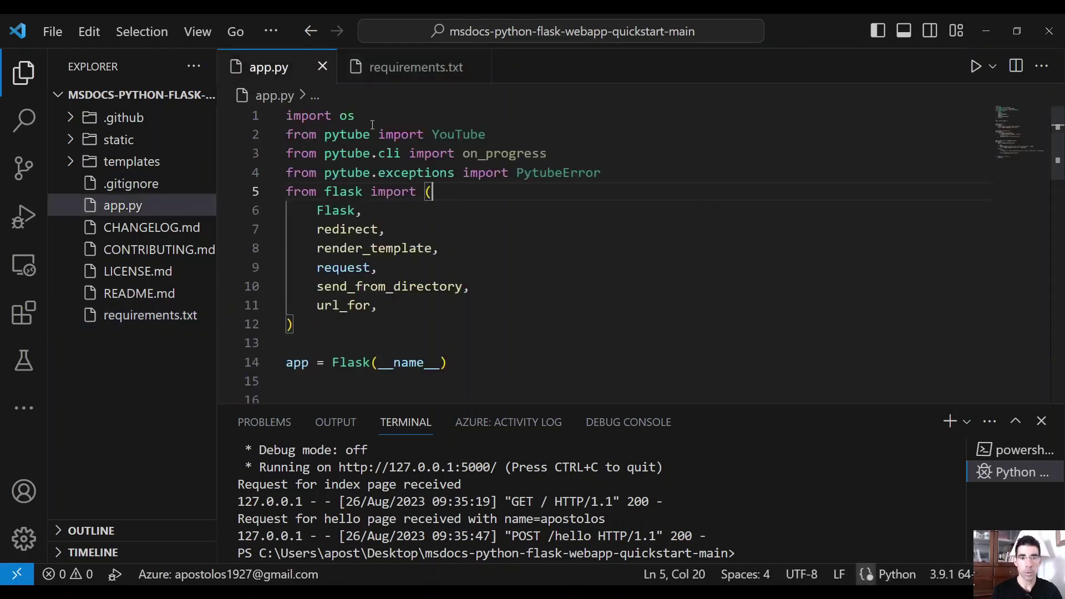
pyautogui.scroll(-3)
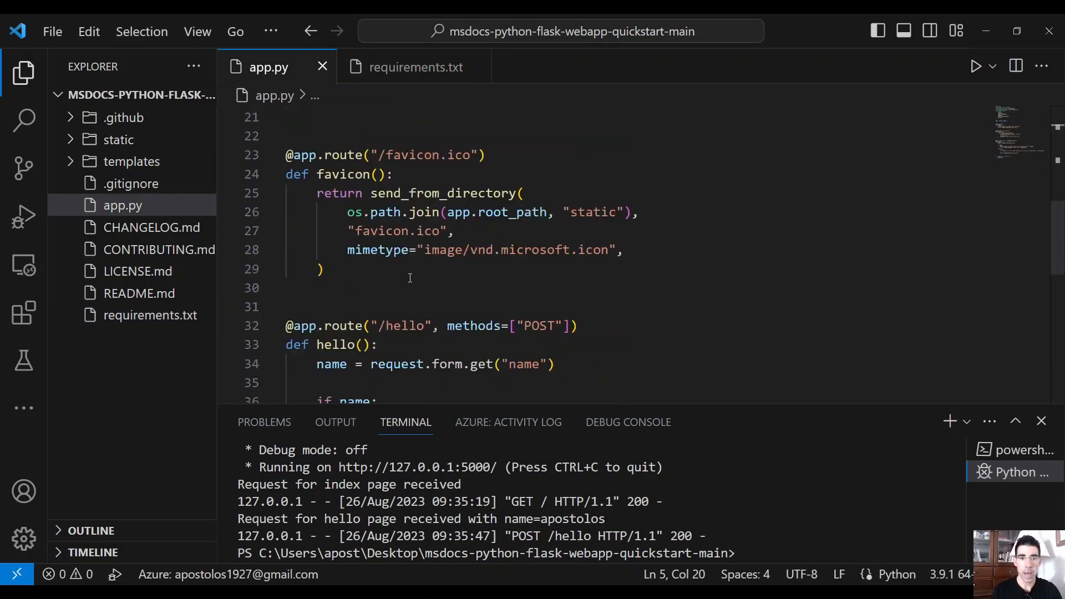
pyautogui.scroll(-3)
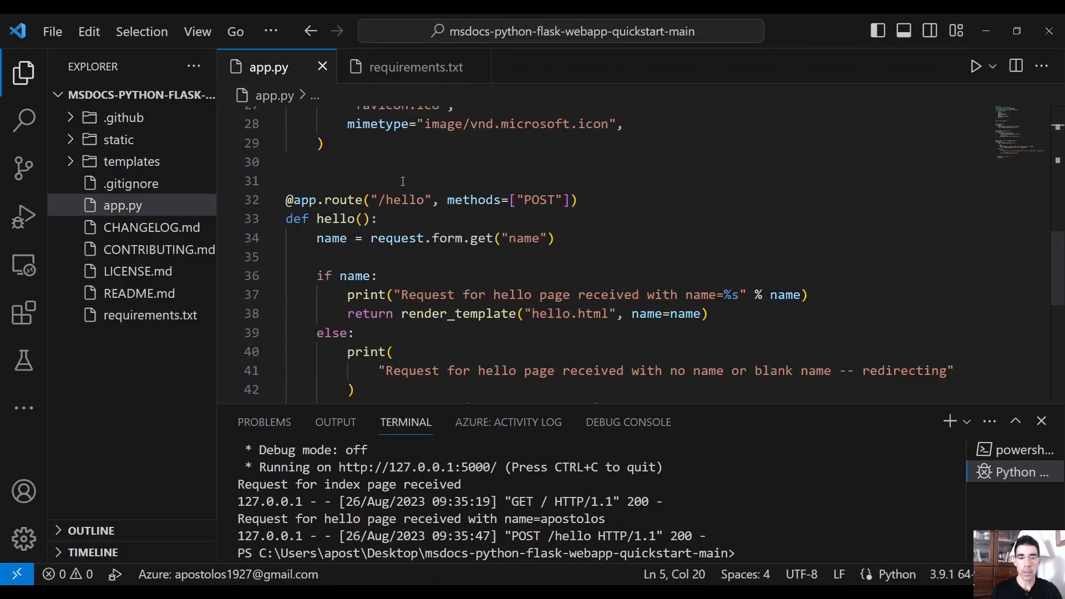
pyautogui.click(373, 257)
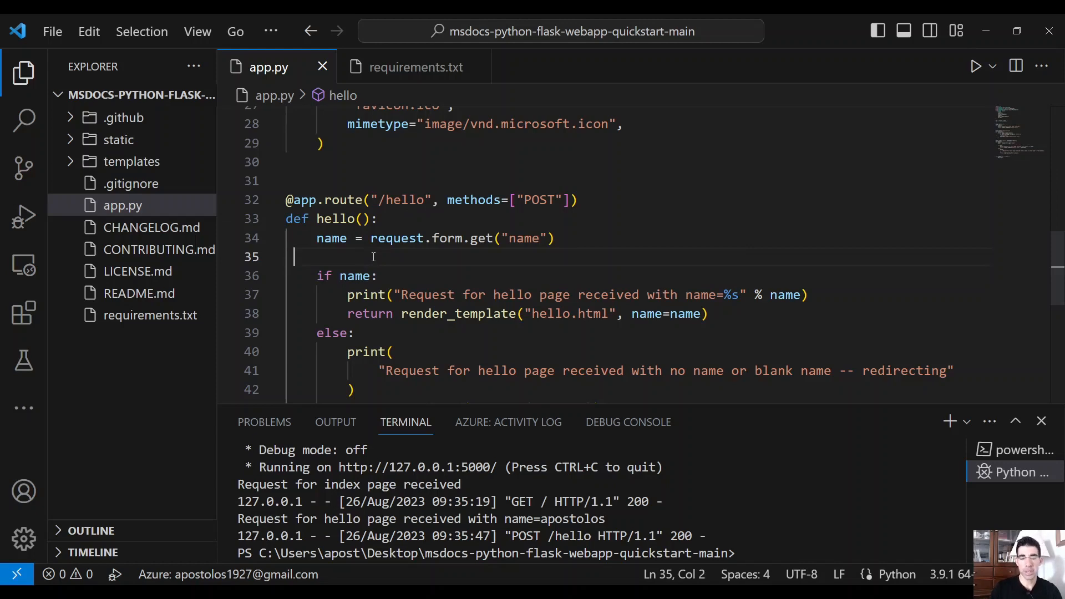
pyautogui.press('Tab')
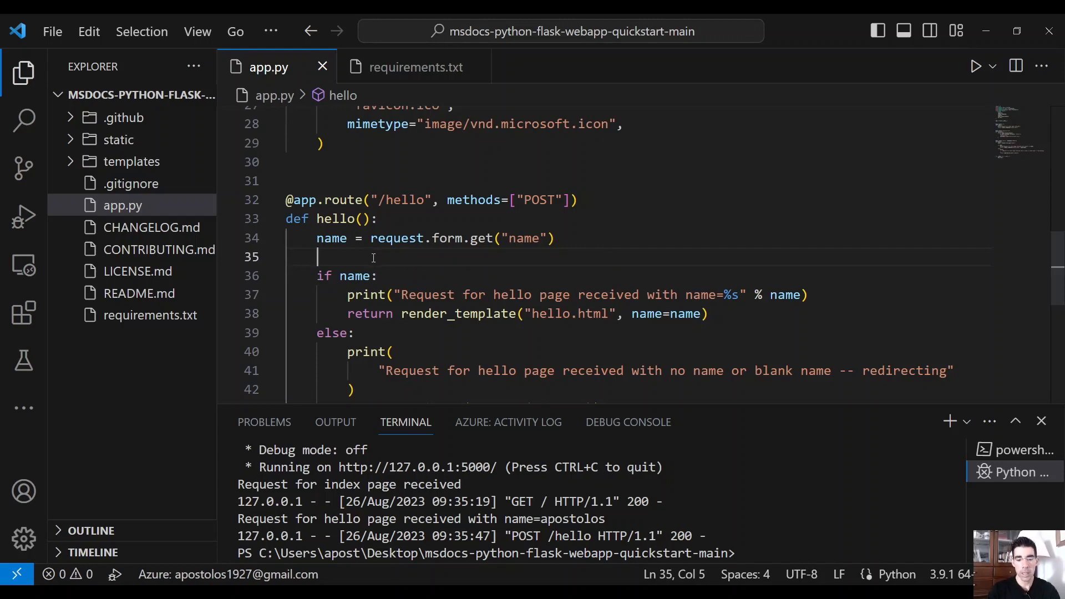
pyautogui.moveTo(389, 259)
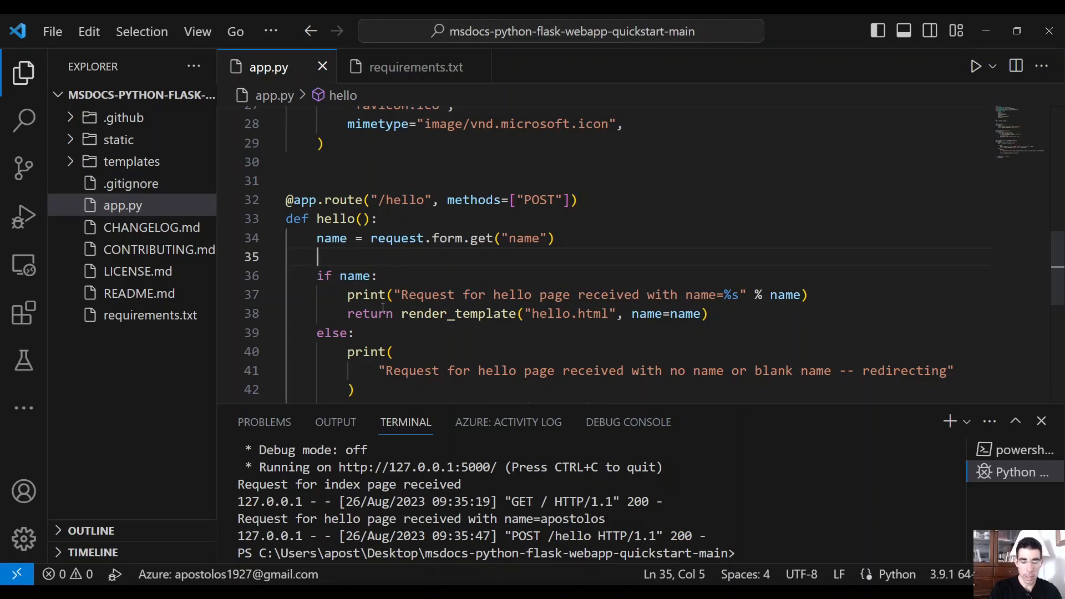
pyautogui.write('yt = YouTube(')
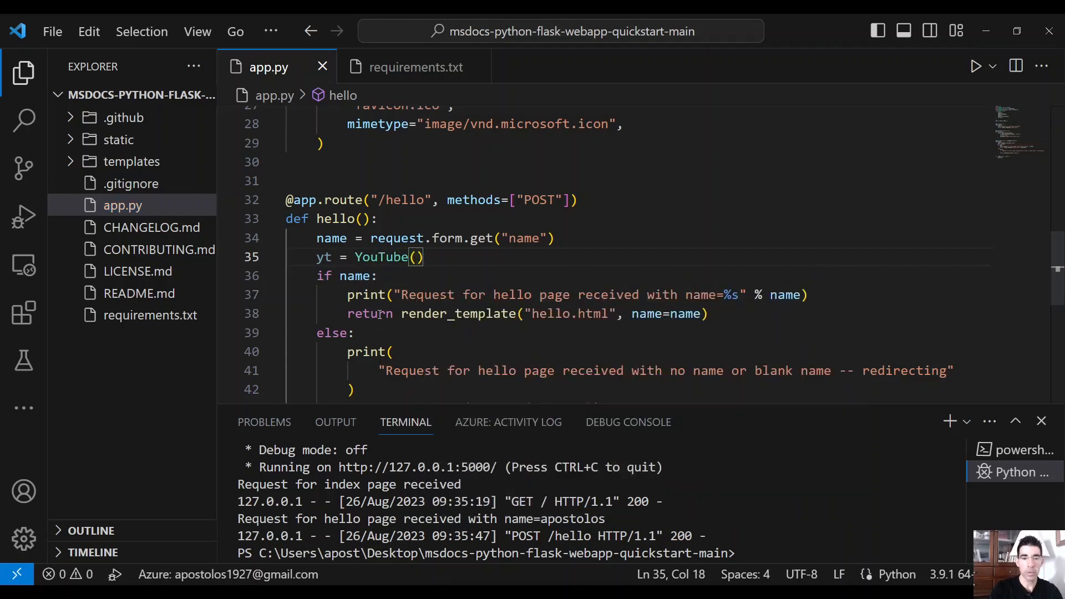
pyautogui.click(561, 238)
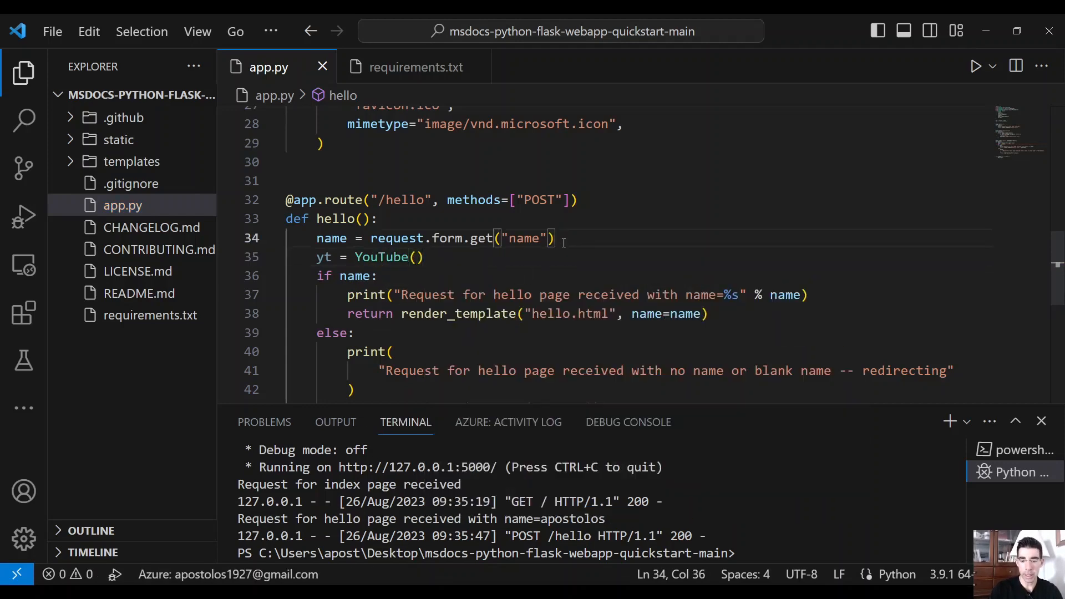
pyautogui.write('link = "')
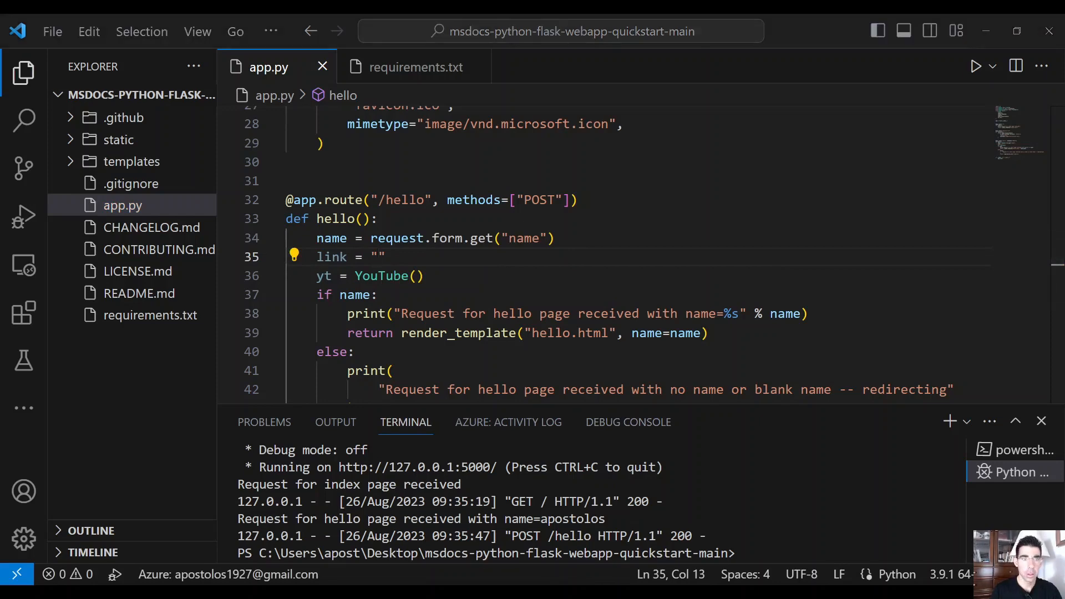
pyautogui.write('https://www.youtube.com/watch?v=J9IspgRCbtA')
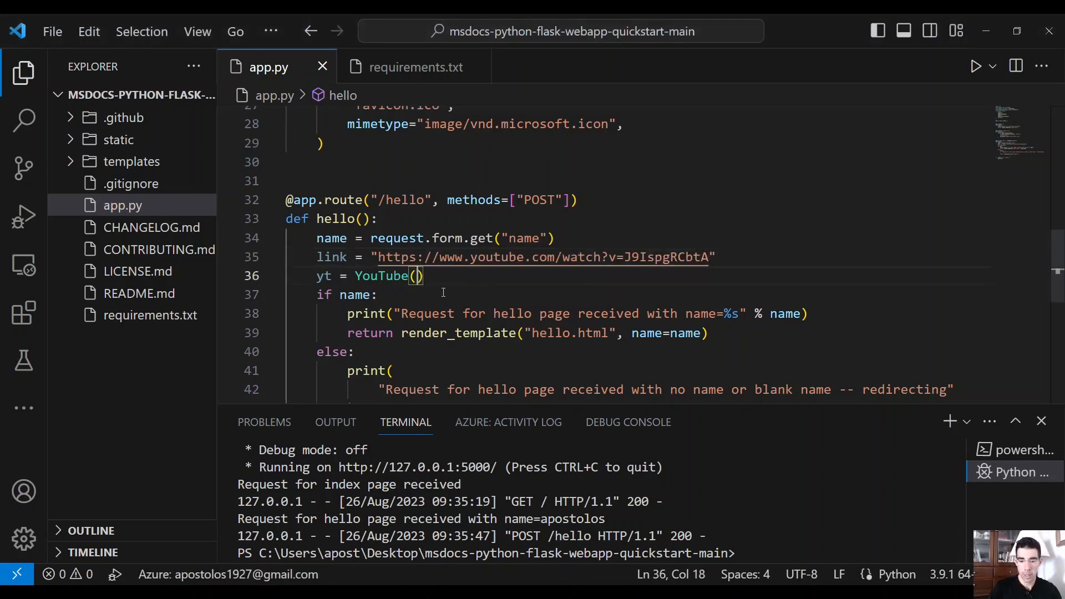
# Step: Build yt = YouTube(link, on_progress_callback=on_progress) and leave a blank line after it
pyautogui.write('link,')
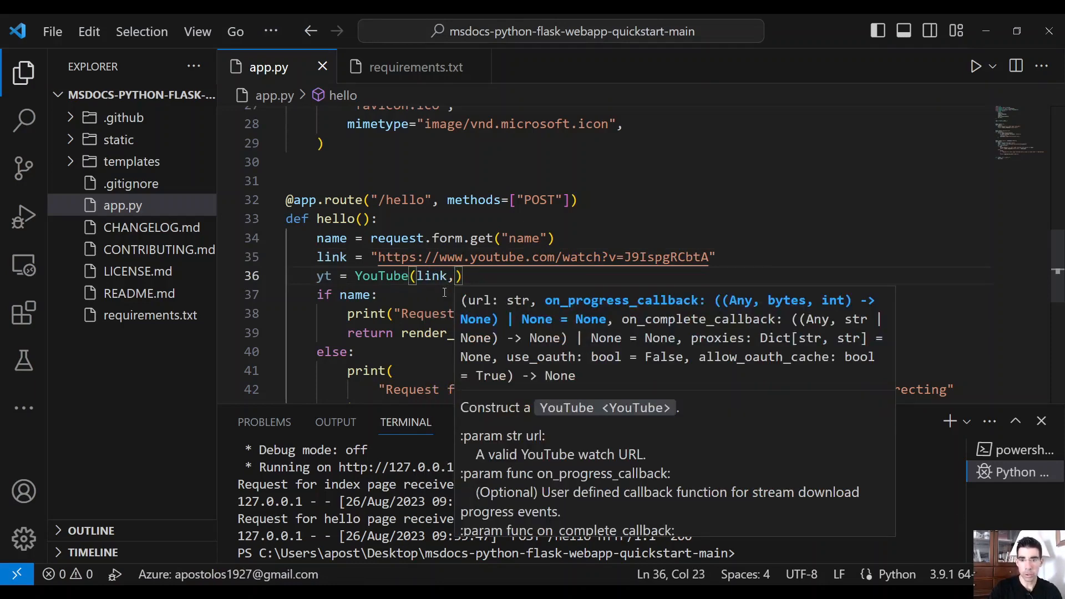
pyautogui.write('on')
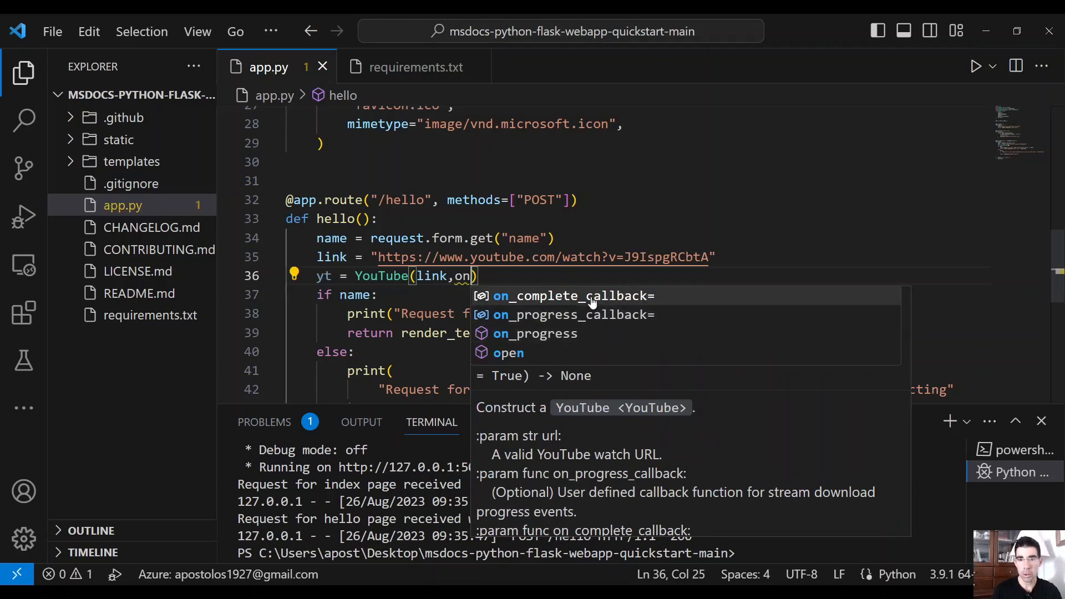
pyautogui.moveTo(608, 319)
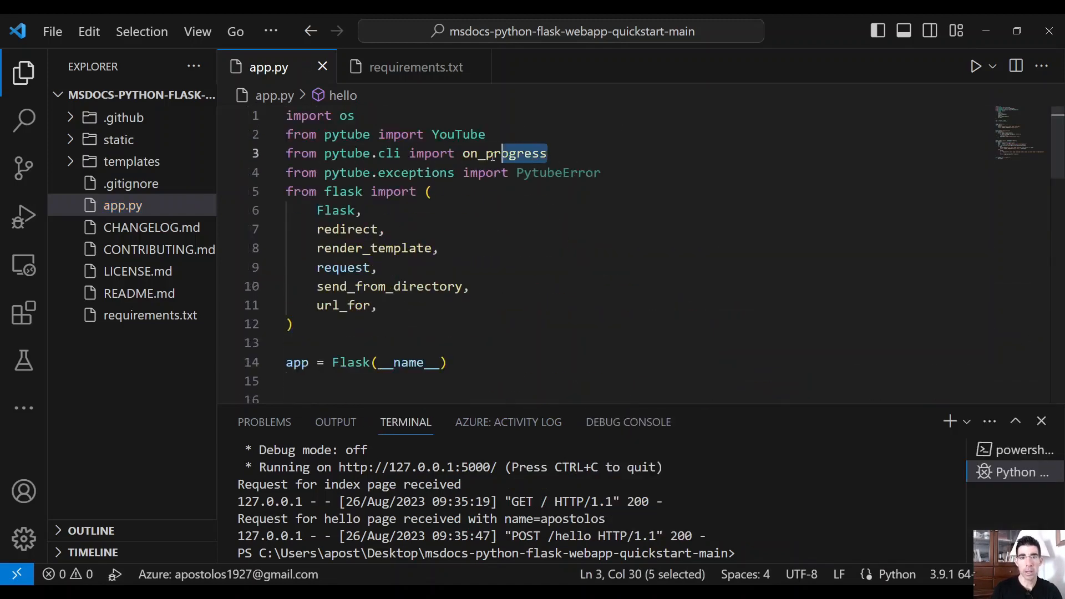
pyautogui.doubleClick(504, 153)
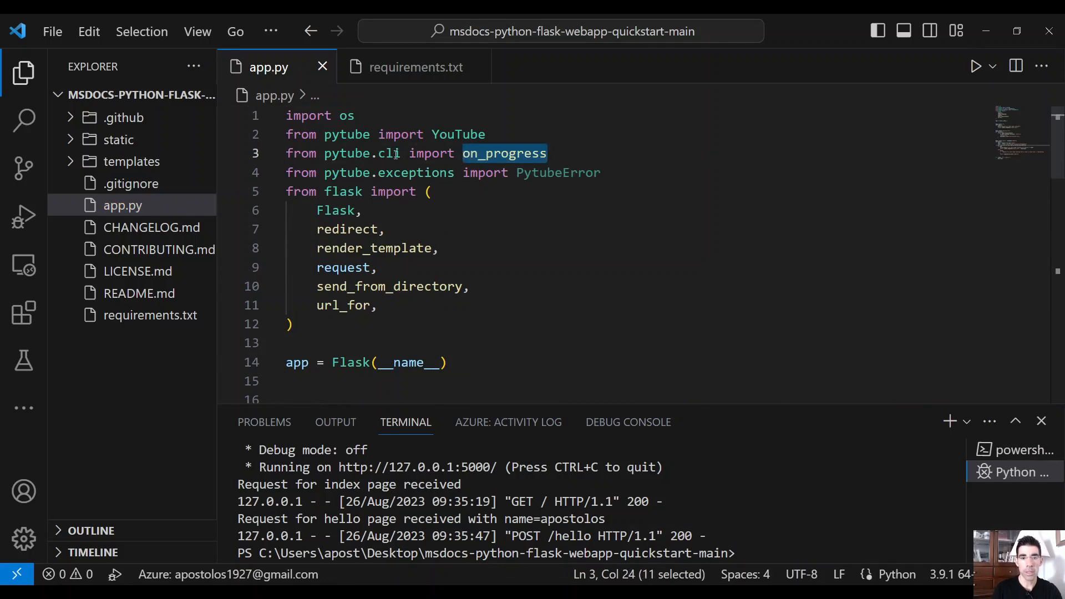
pyautogui.scroll(-3)
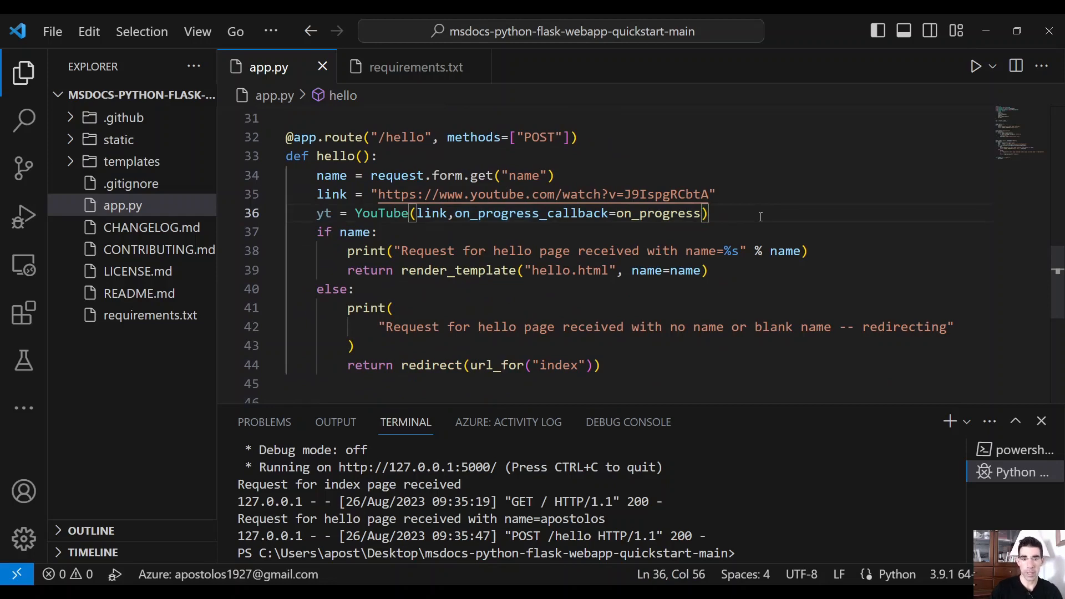
pyautogui.press('Enter')
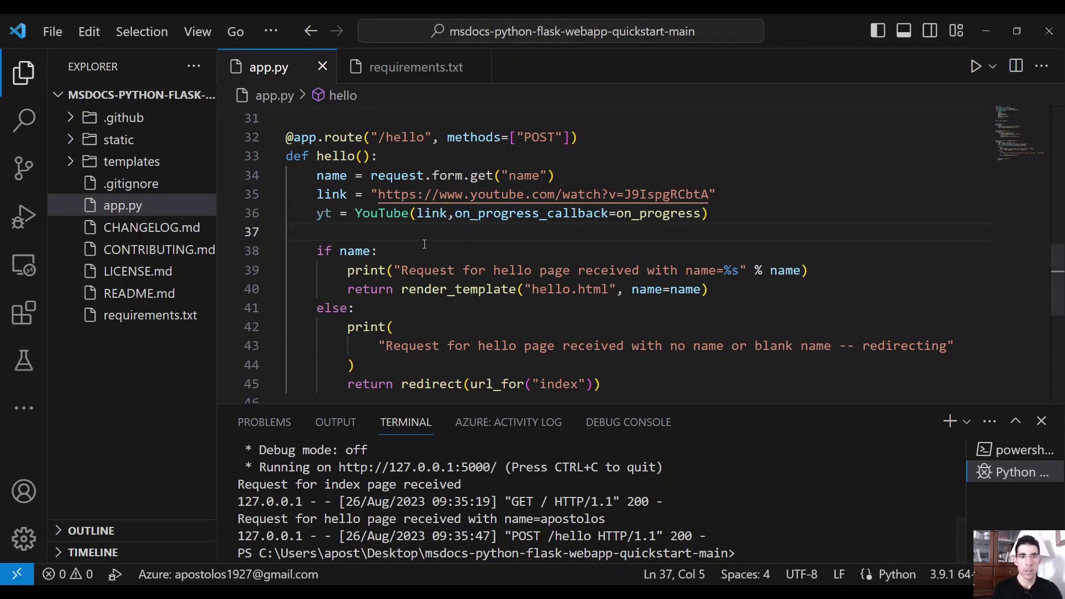
pyautogui.moveTo(446, 324)
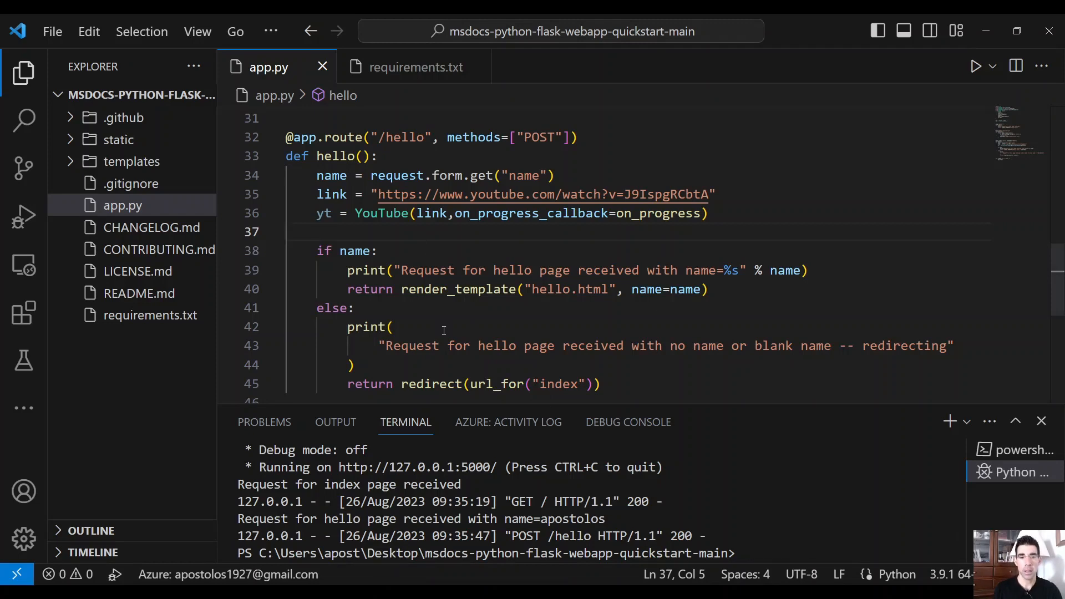
pyautogui.moveTo(408, 250)
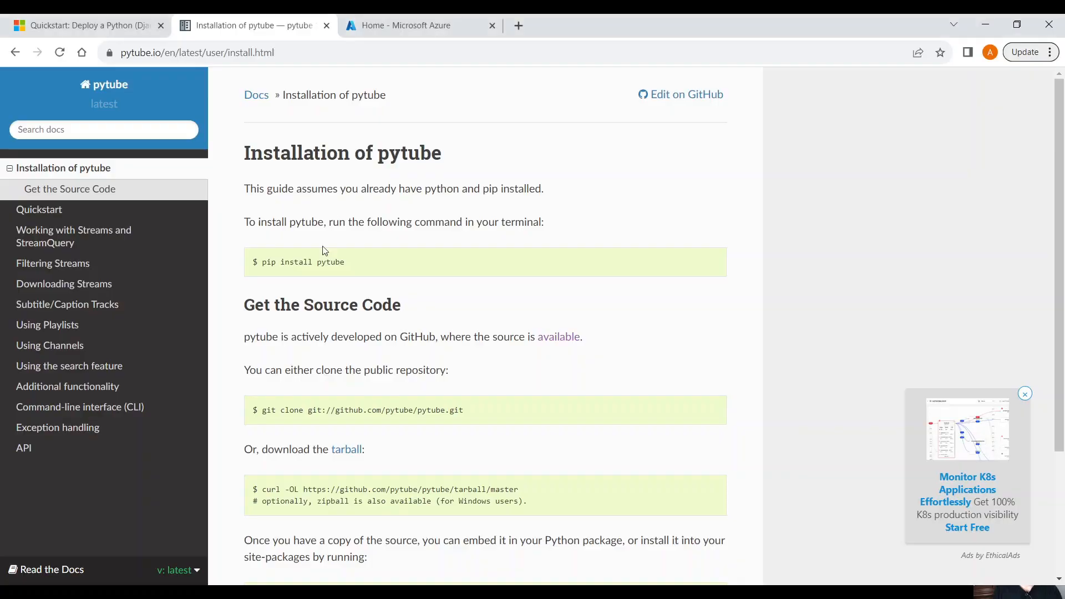
pyautogui.moveTo(327, 274)
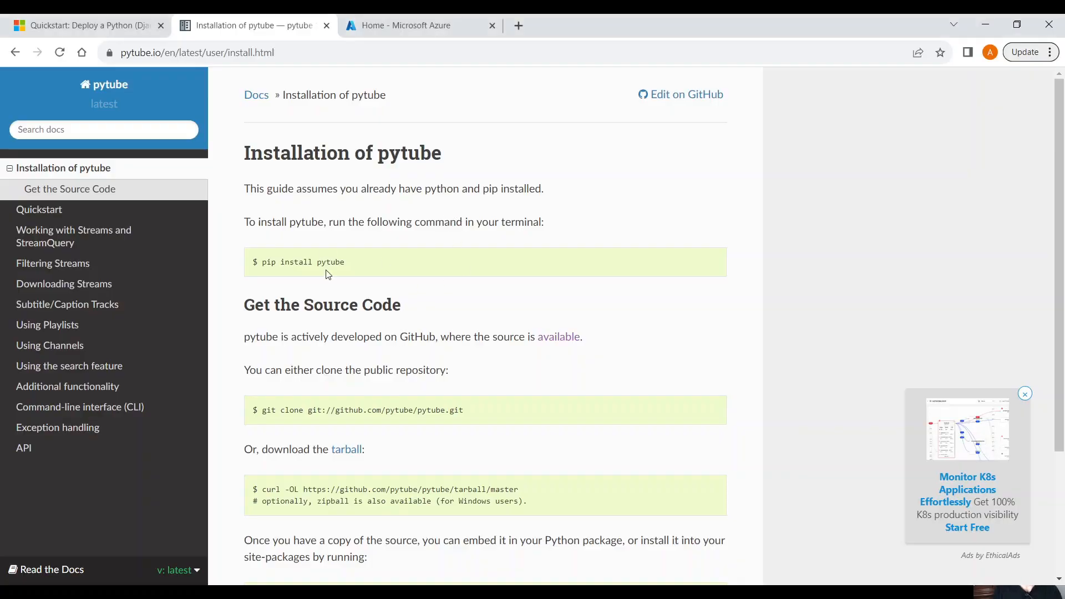
# Step: Copy the pip install pytube command, then view the Quickstart page's YouTube import example
pyautogui.moveTo(285, 262); pyautogui.dragTo(344, 262)
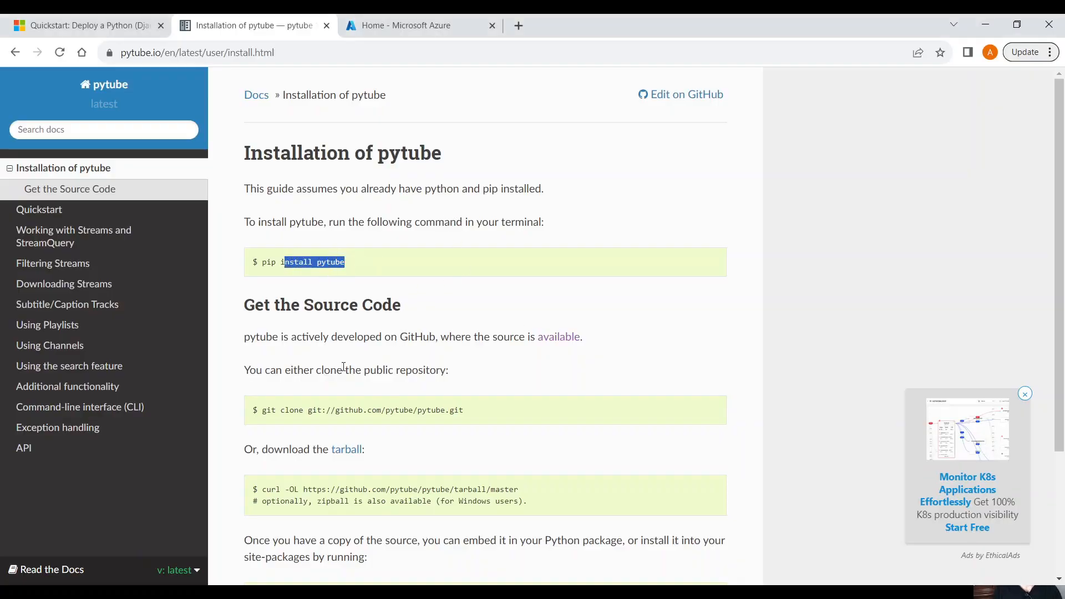
pyautogui.scroll(-3)
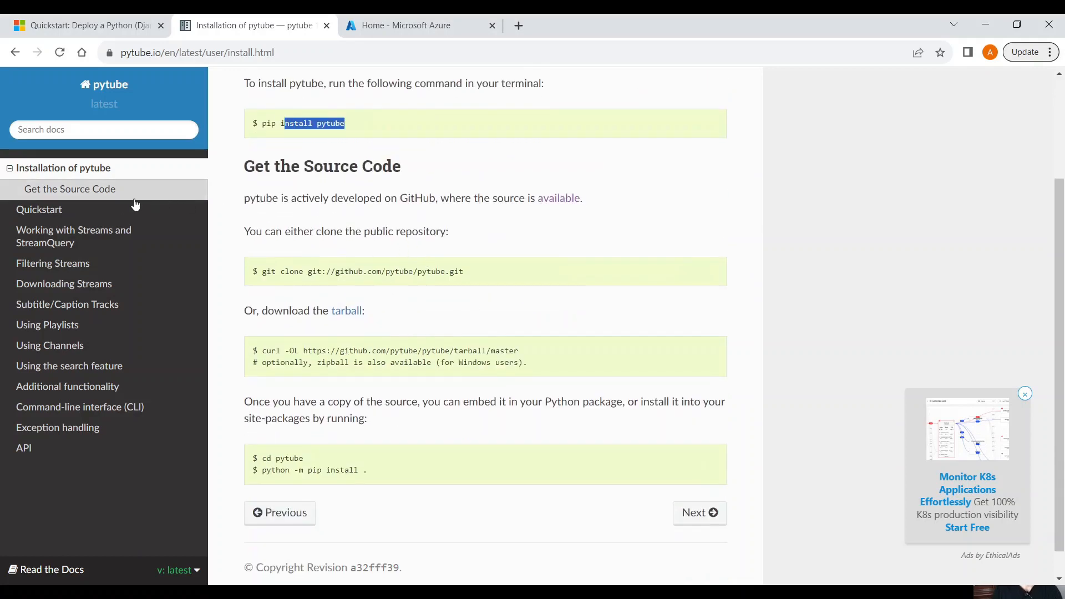
pyautogui.click(39, 209)
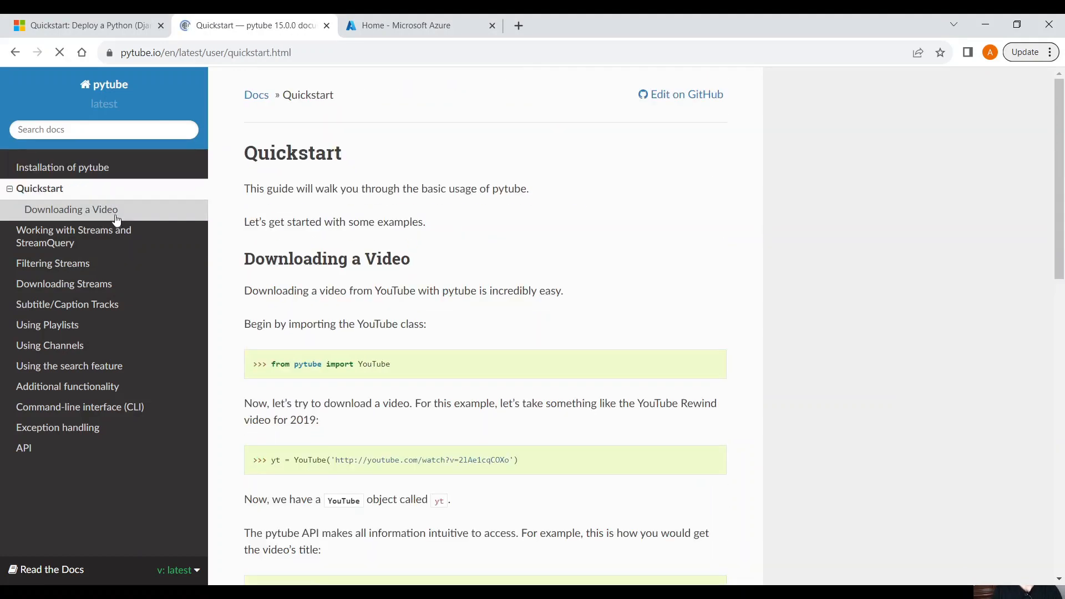
pyautogui.scroll(-3)
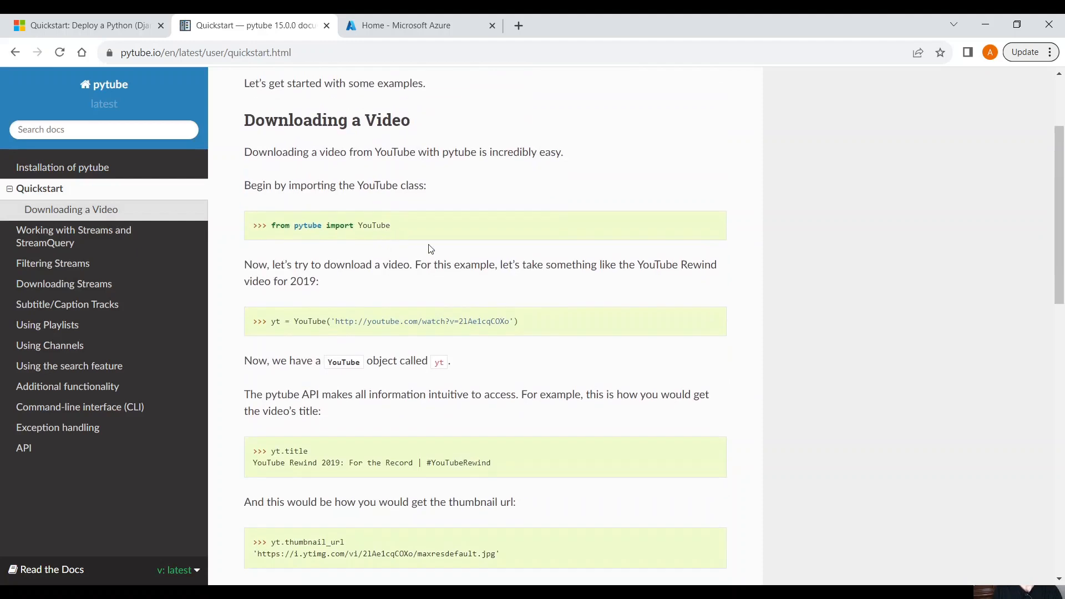
pyautogui.doubleClick(373, 225)
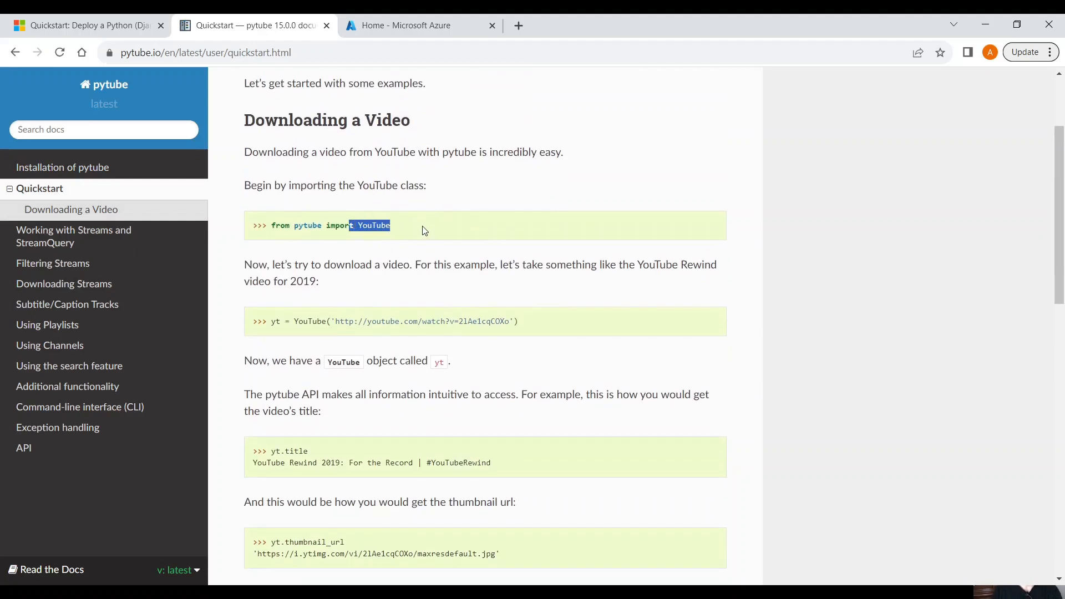
pyautogui.moveTo(391, 225); pyautogui.dragTo(295, 225)
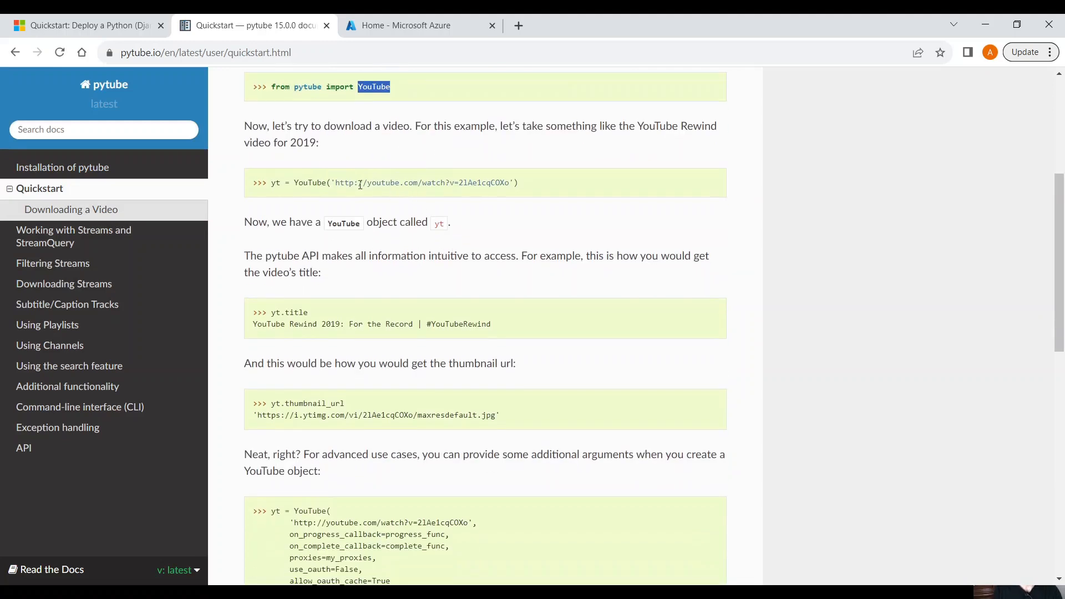
# Step: Scroll the Quickstart to the YouTube object example with progress and complete callbacks
pyautogui.scroll(-3)
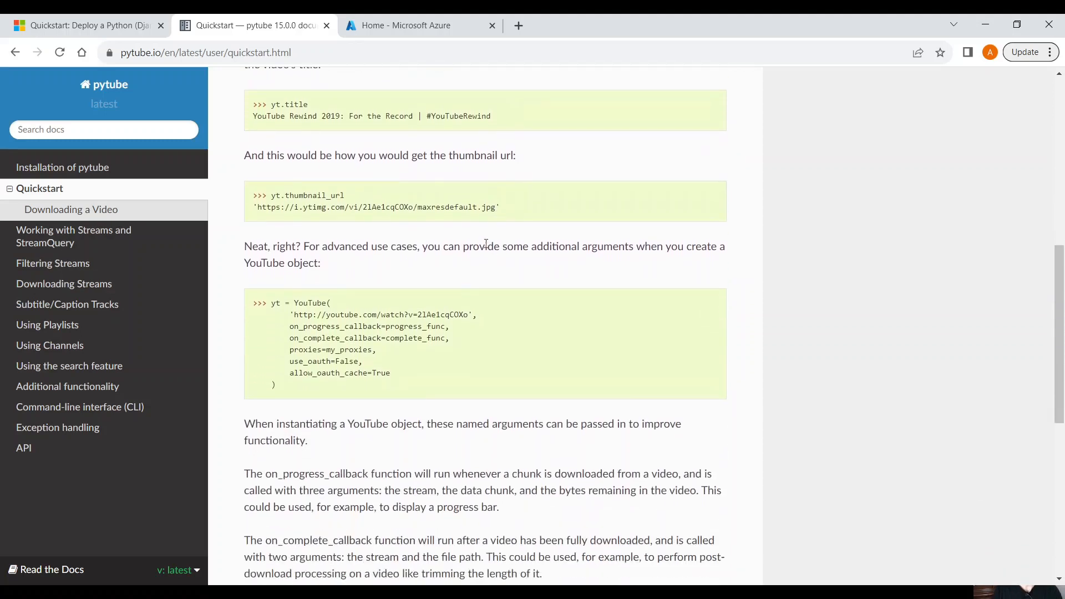
pyautogui.scroll(-3)
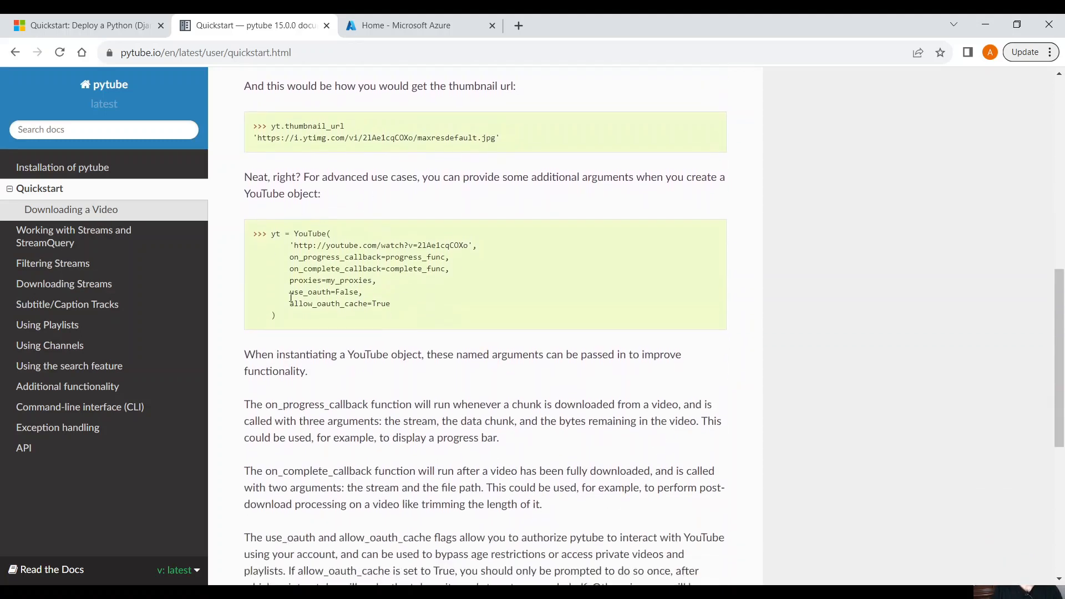
pyautogui.moveTo(397, 321)
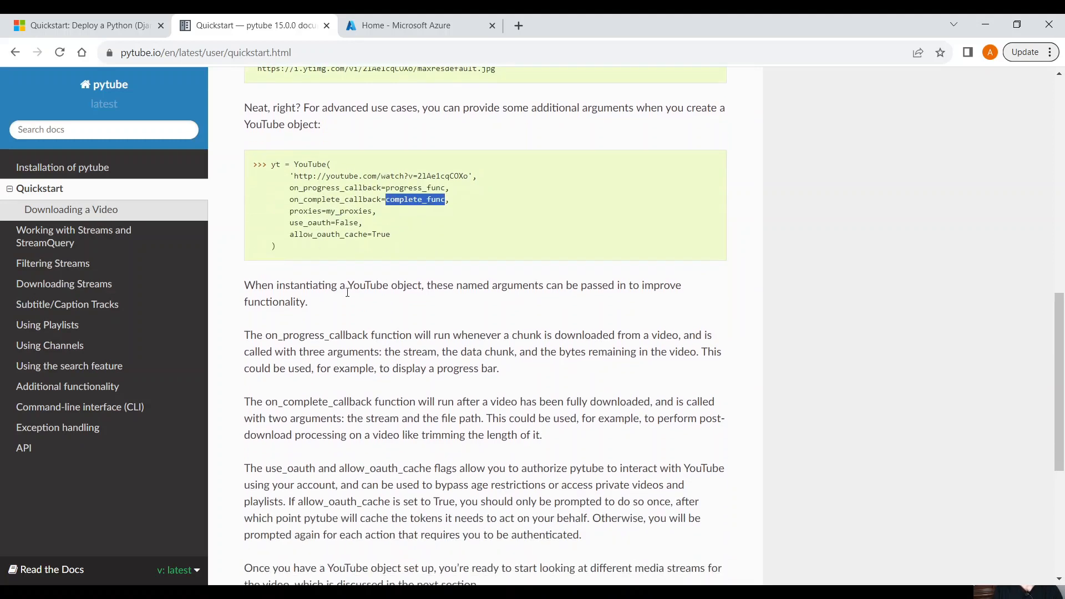
pyautogui.scroll(-3)
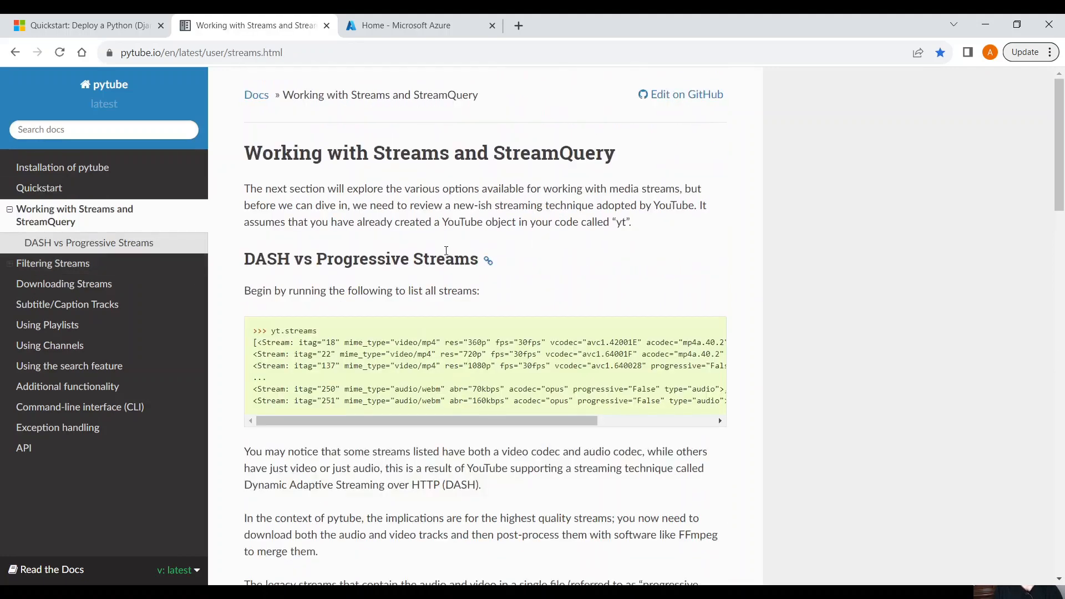
pyautogui.moveTo(626, 237)
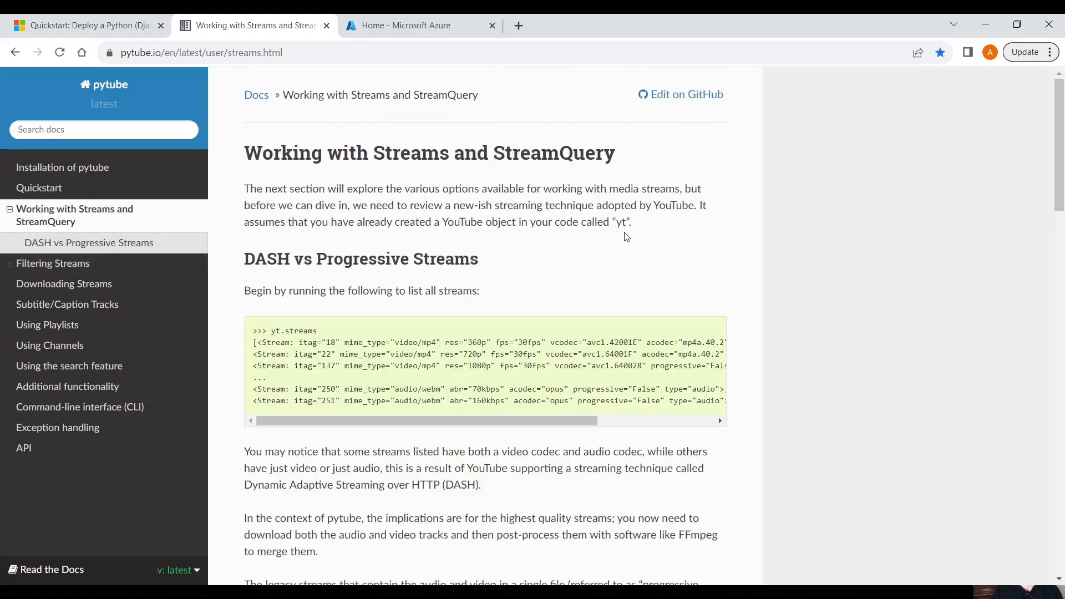
pyautogui.scroll(-3)
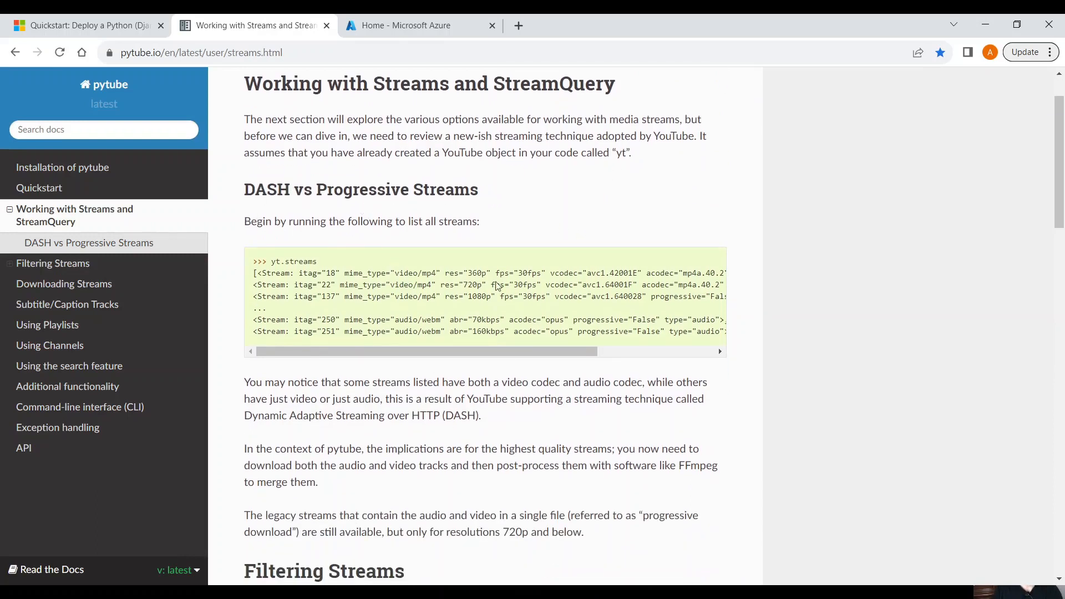
pyautogui.moveTo(496, 402)
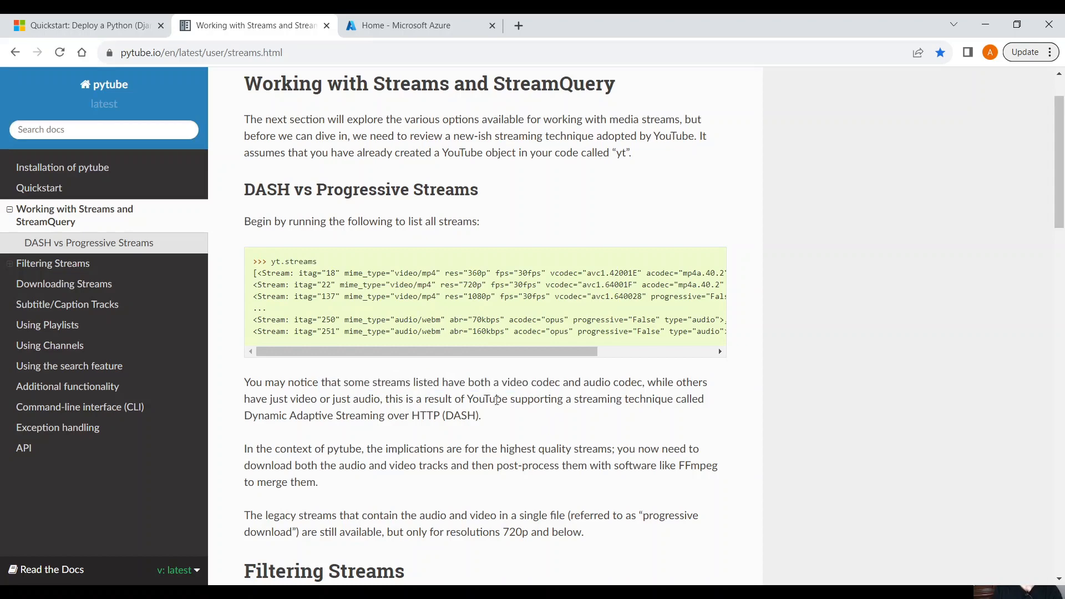
pyautogui.moveTo(519, 383)
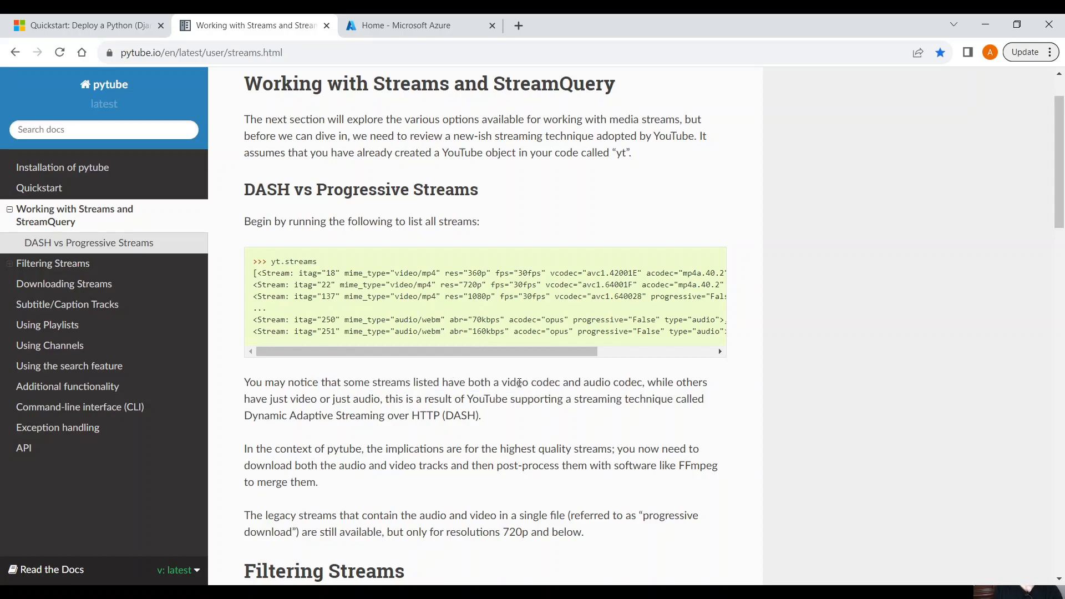
pyautogui.moveTo(644, 383)
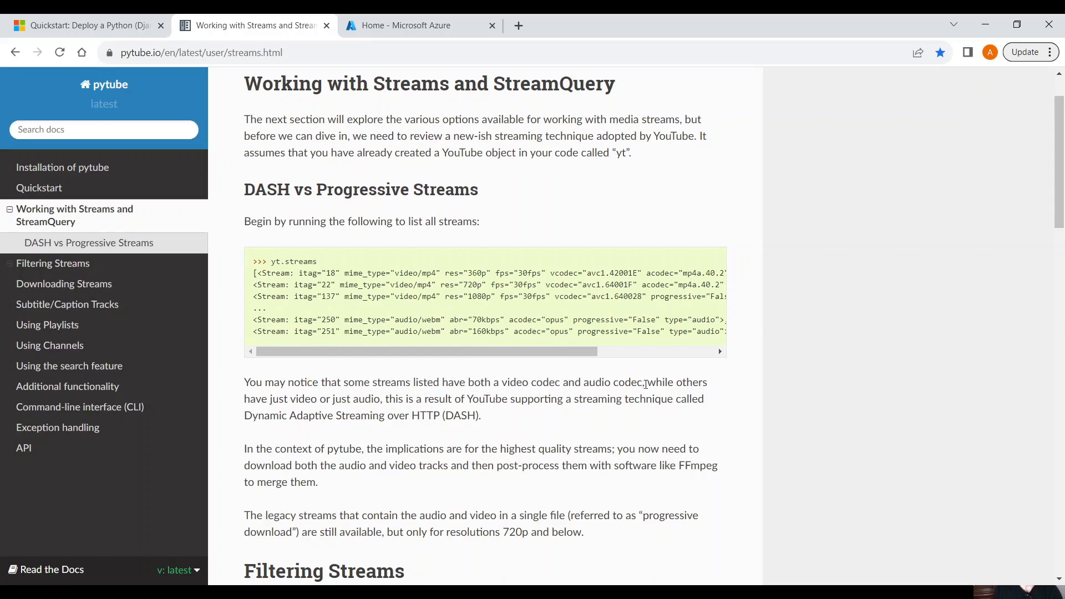
pyautogui.moveTo(269, 398); pyautogui.dragTo(383, 399)
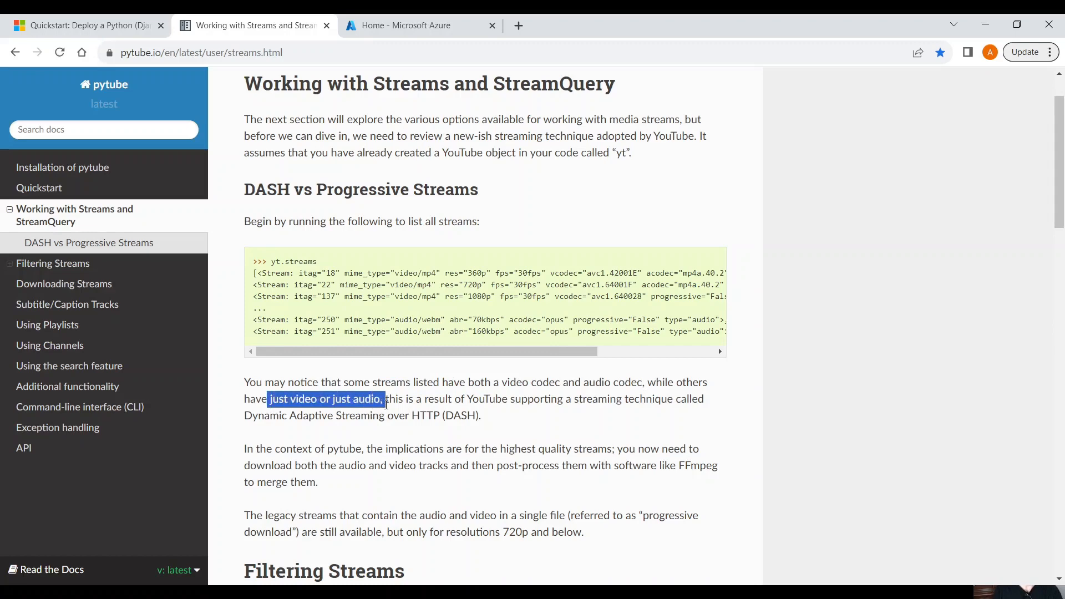
pyautogui.click(426, 398)
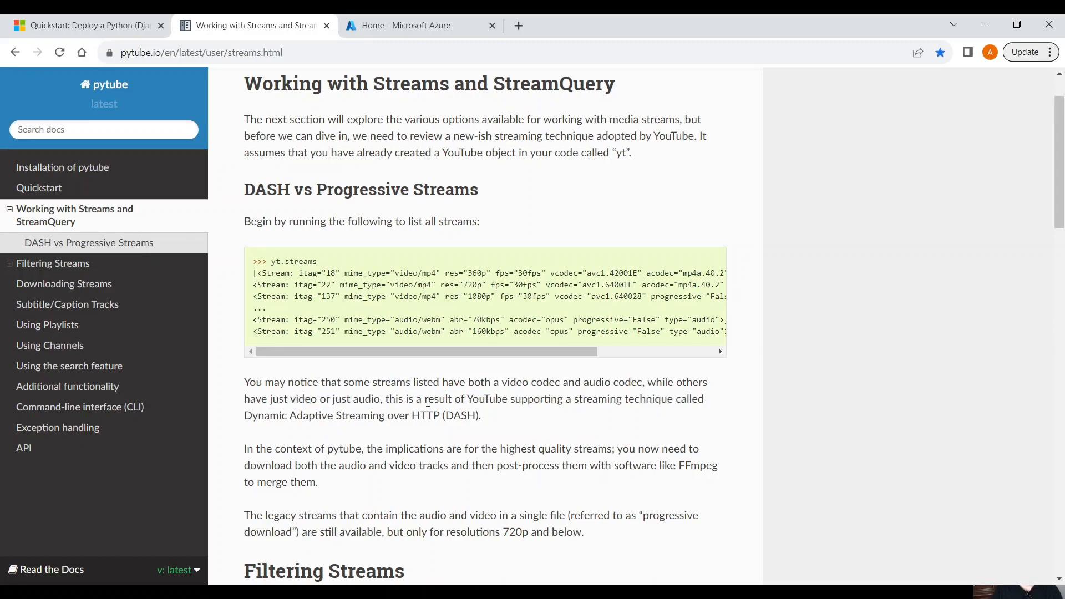
pyautogui.moveTo(573, 416)
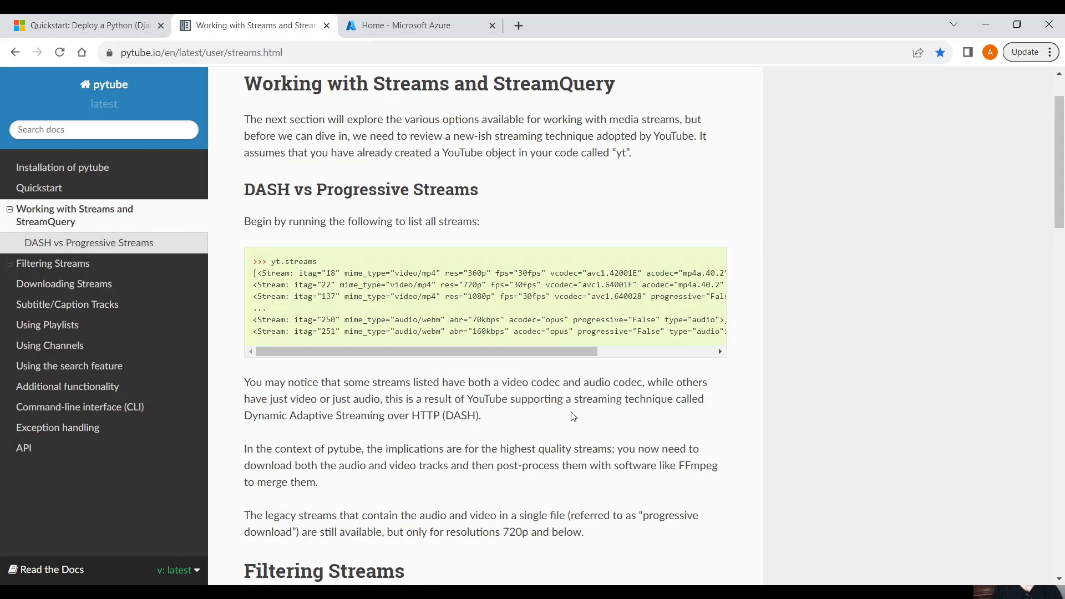
pyautogui.moveTo(259, 416); pyautogui.dragTo(480, 416)
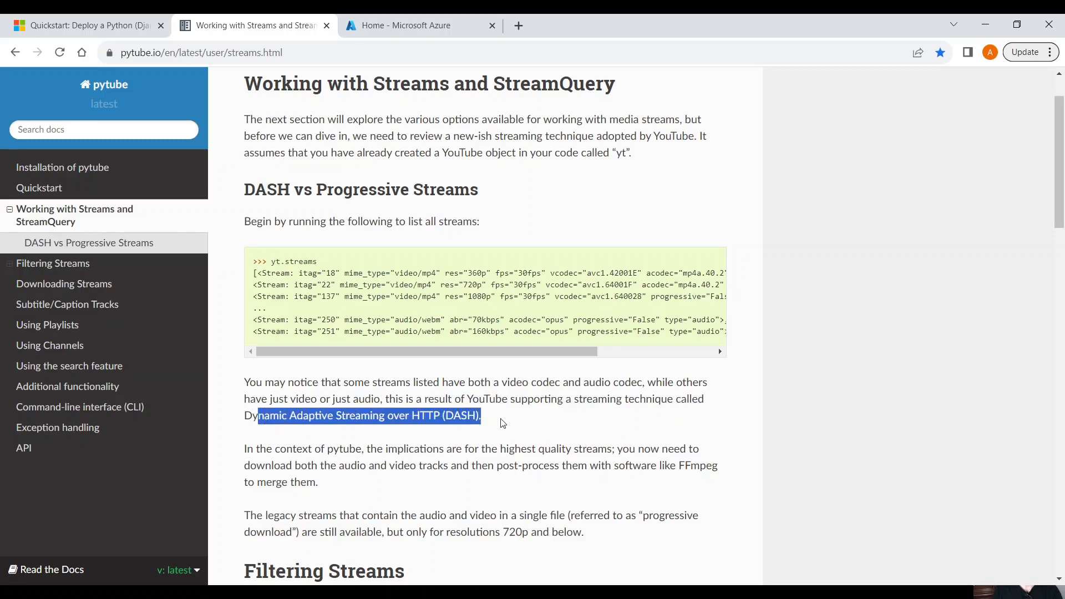
pyautogui.scroll(-3)
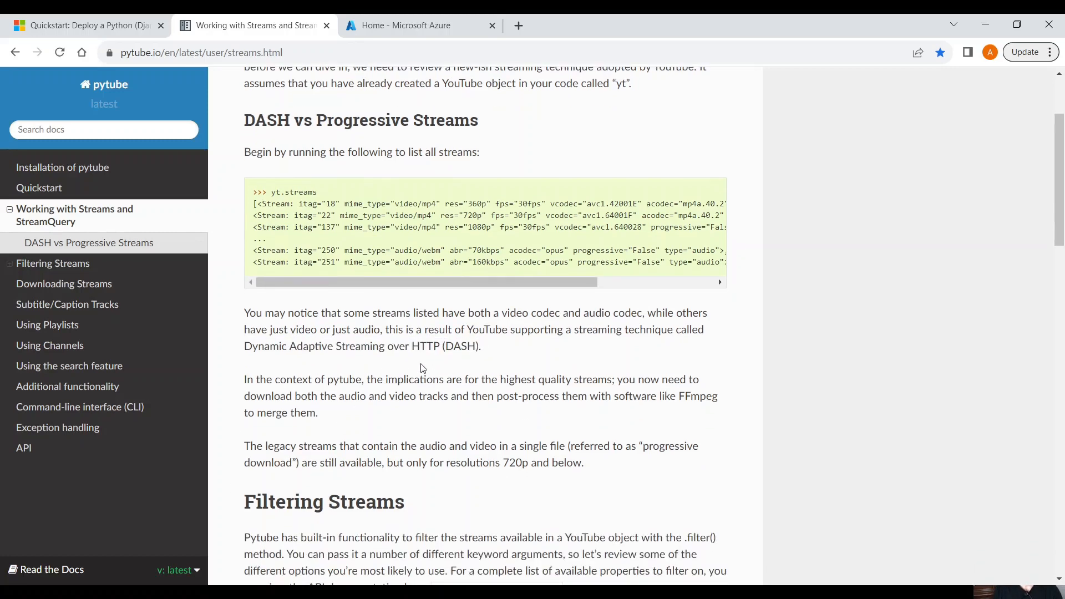
pyautogui.moveTo(415, 380); pyautogui.dragTo(595, 379)
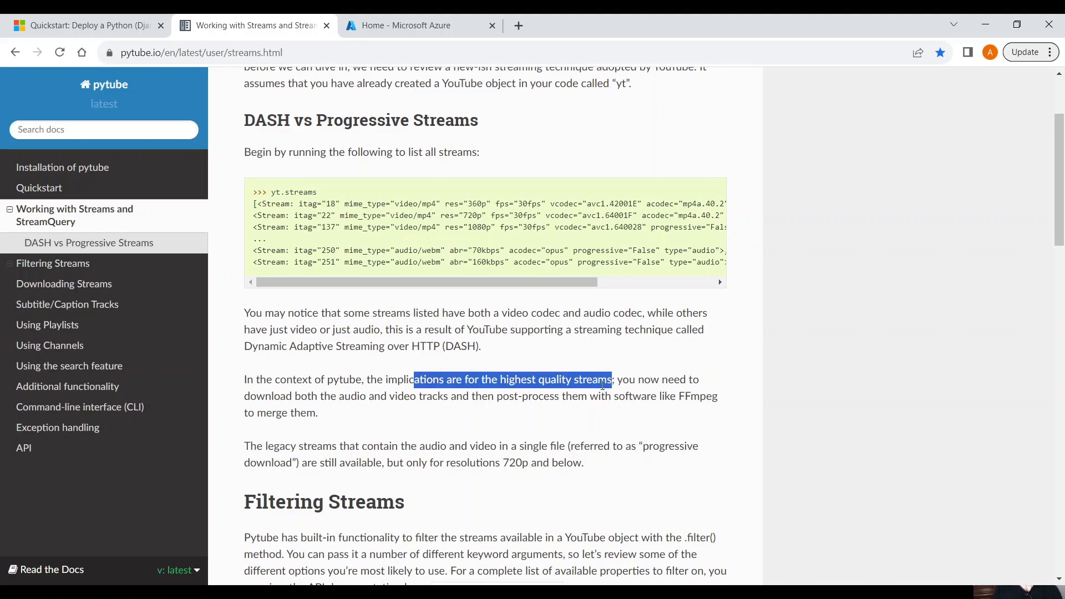
pyautogui.moveTo(621, 424)
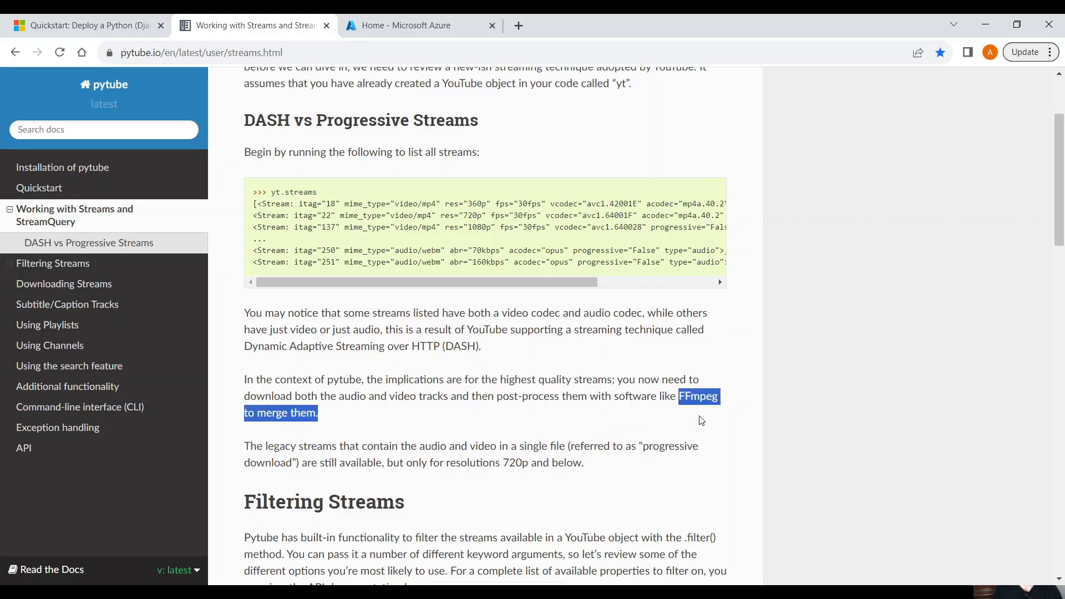
pyautogui.click(413, 390)
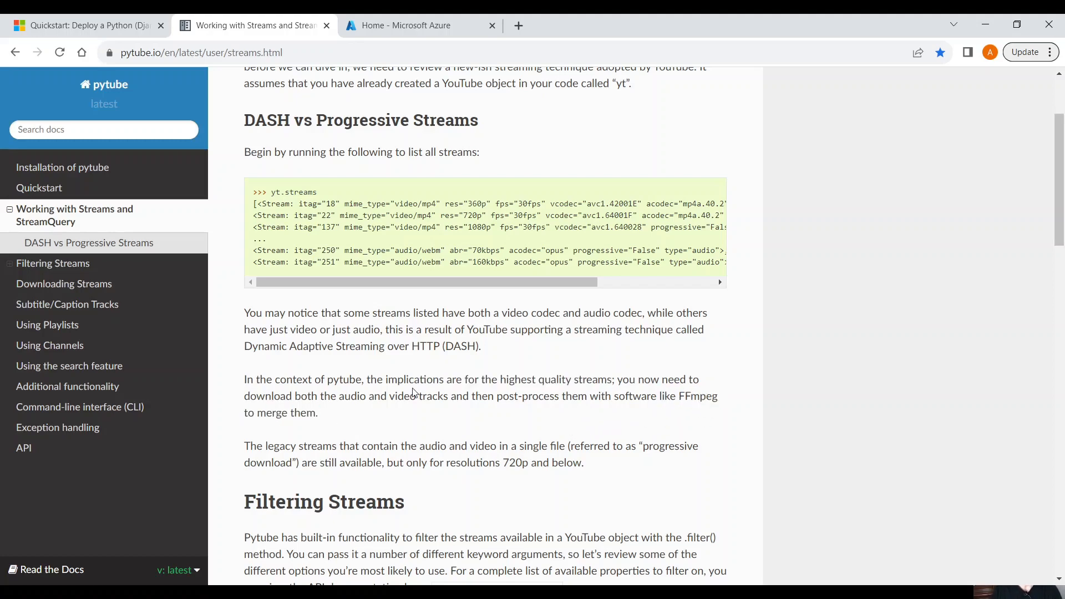
pyautogui.moveTo(453, 375)
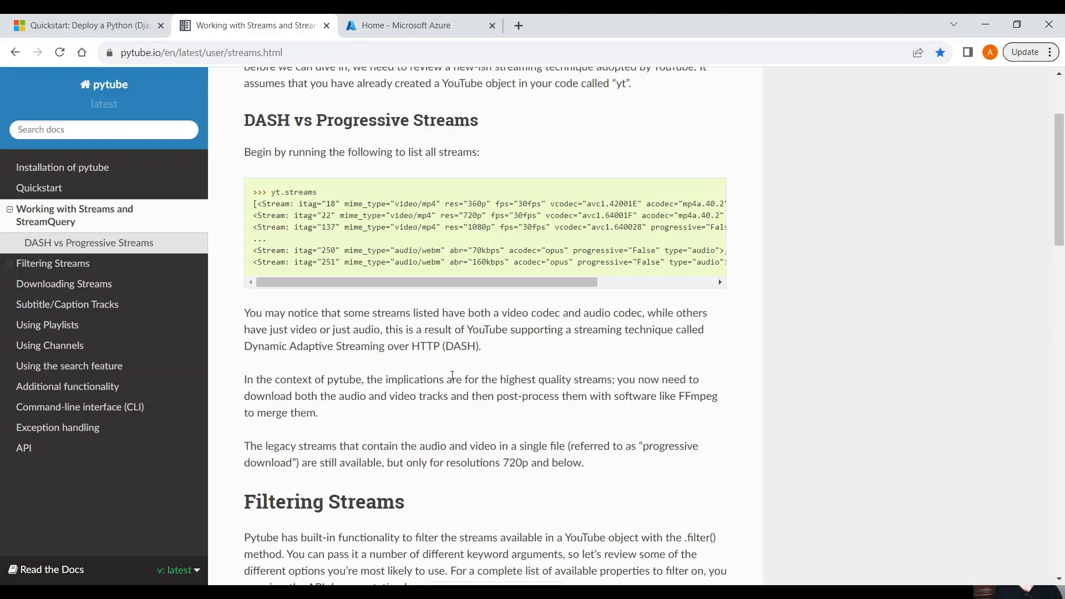
pyautogui.scroll(3)
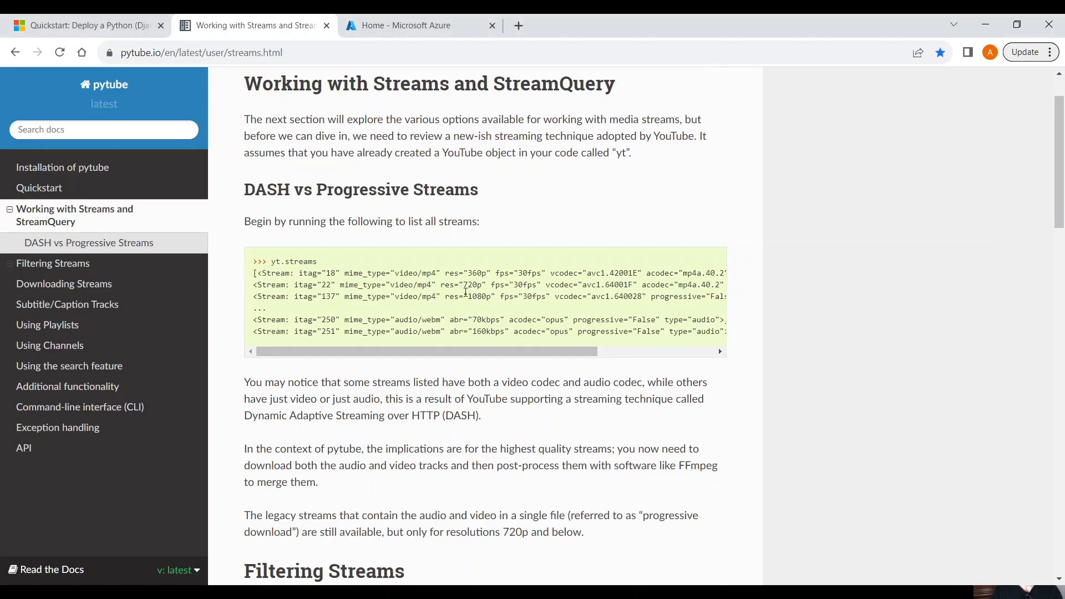
pyautogui.doubleClick(473, 284)
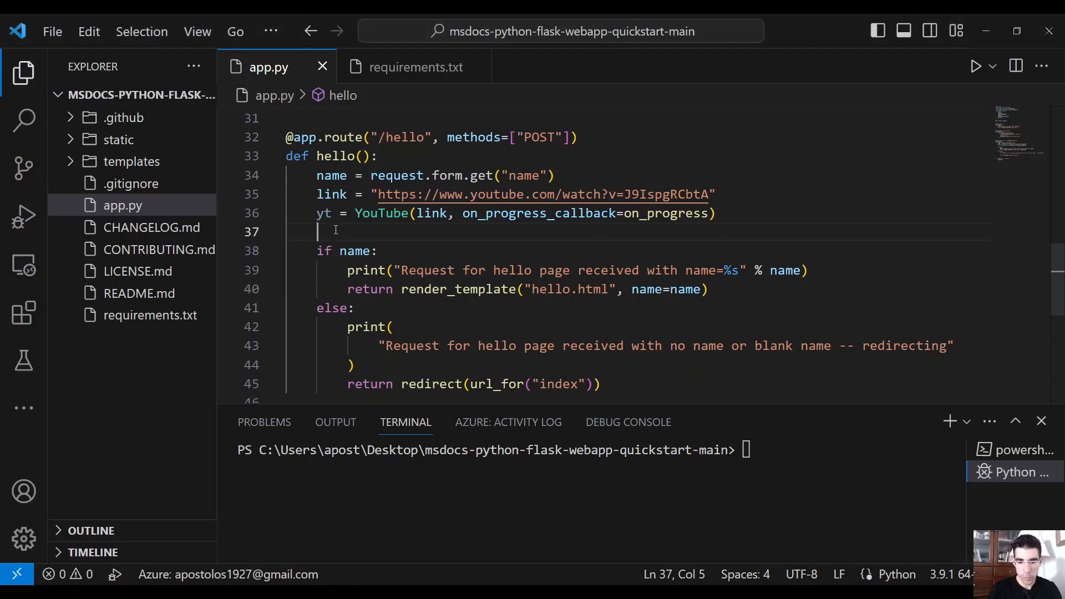
# Step: Print yt.streams in hello() and inspect the vcodec and itag fields in the terminal output
pyautogui.write('print(yt)')
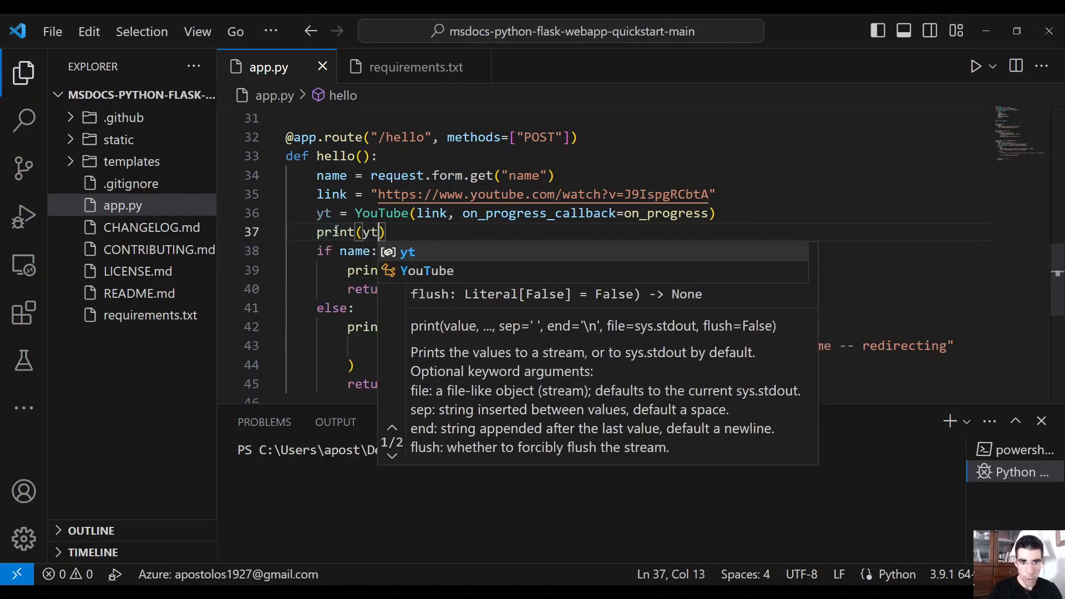
pyautogui.write('.')
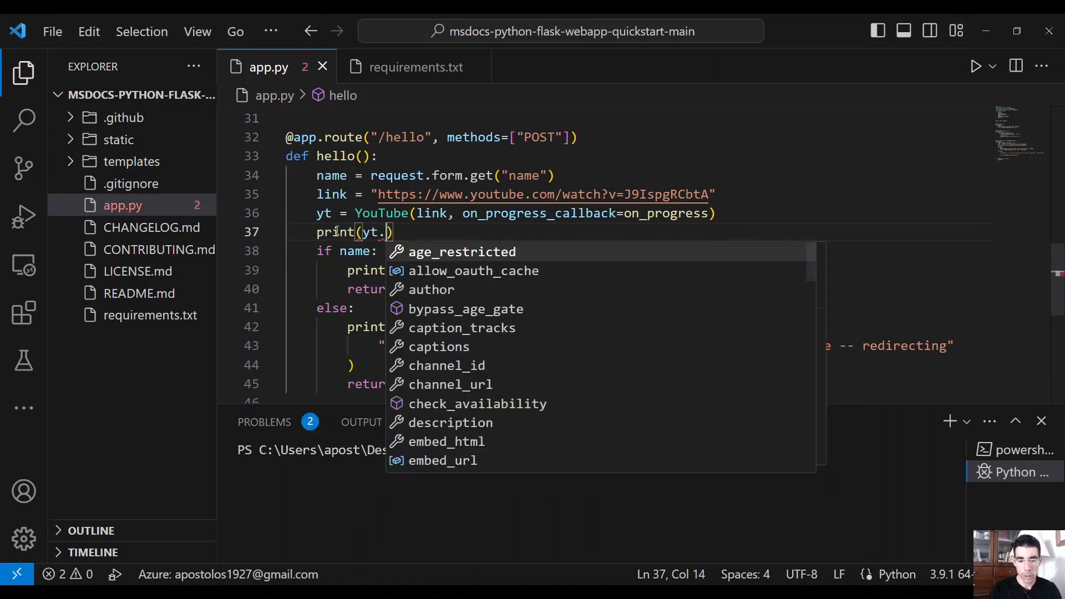
pyautogui.write('stea')
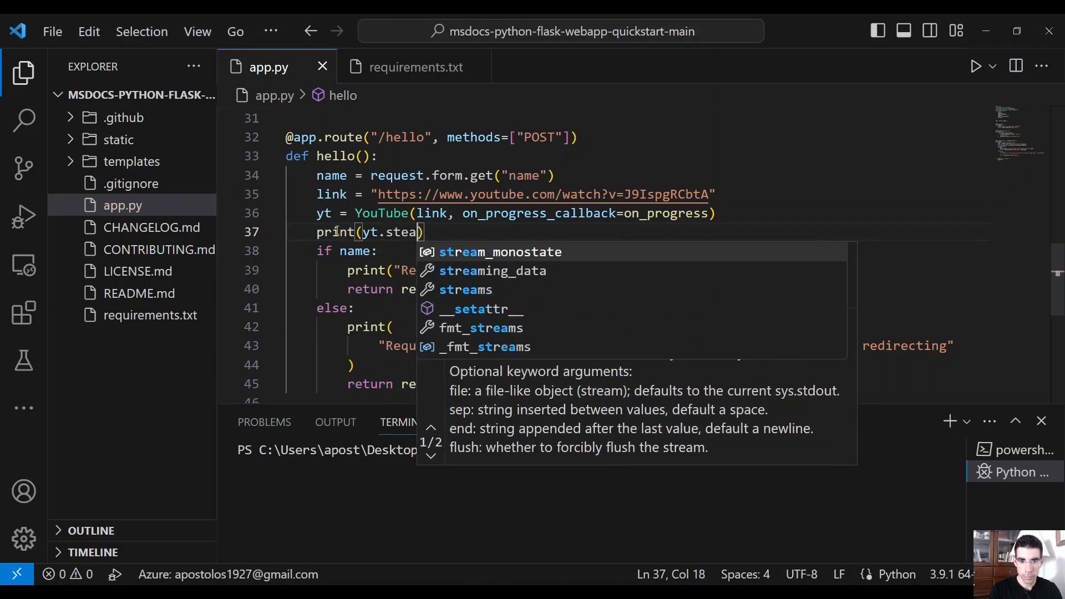
pyautogui.write('a')
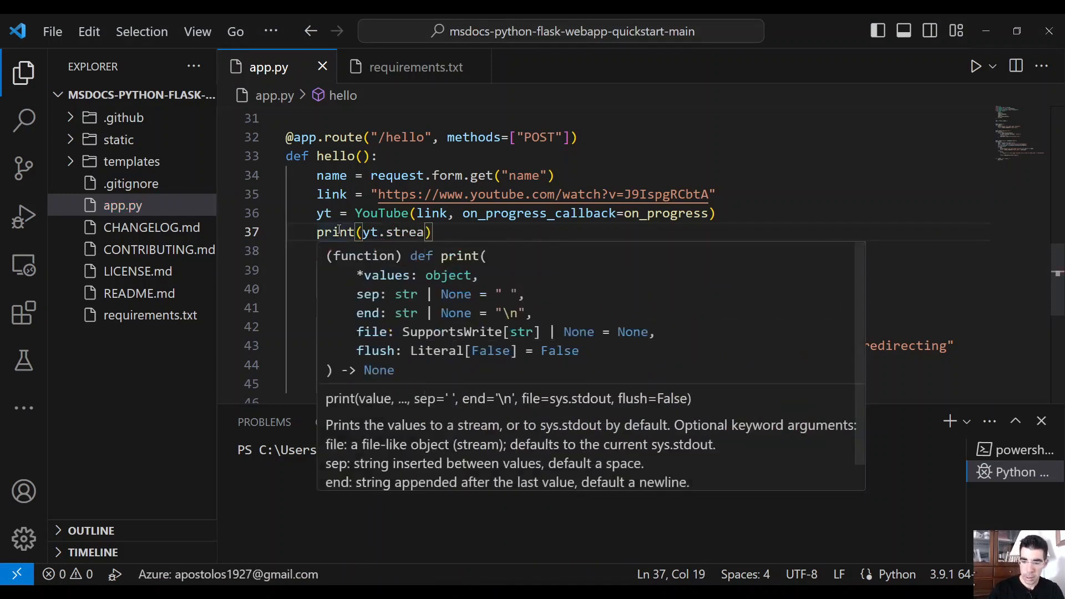
pyautogui.write('ms')
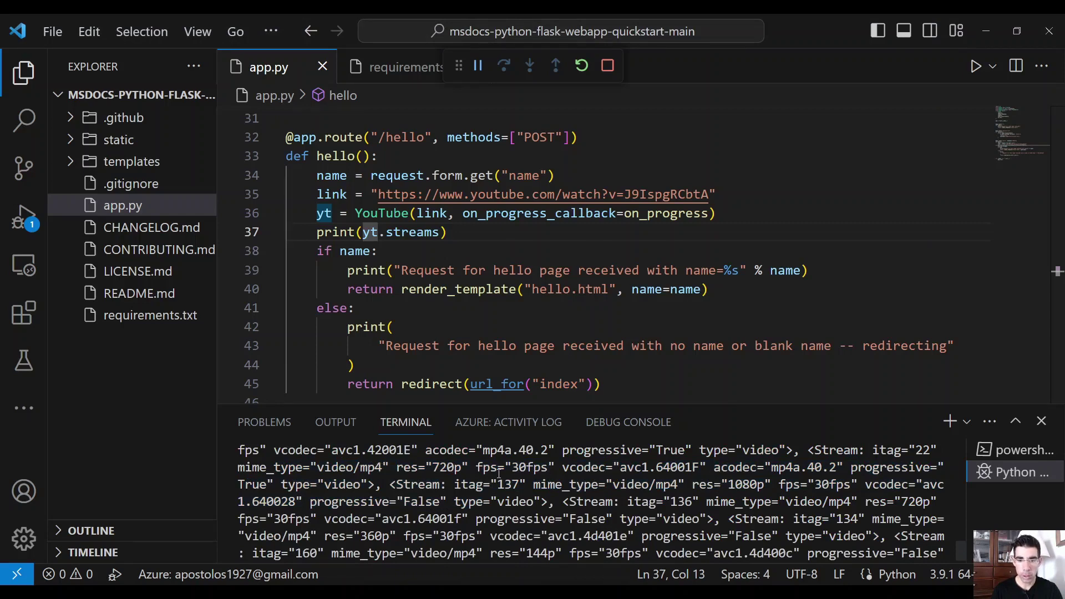
pyautogui.doubleClick(581, 467)
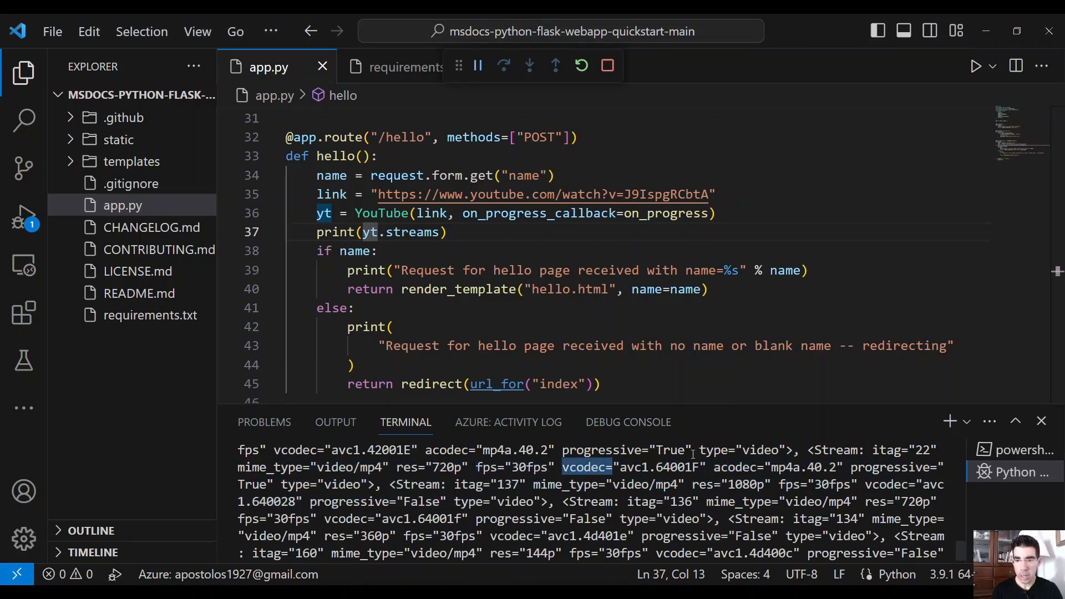
pyautogui.doubleClick(746, 483)
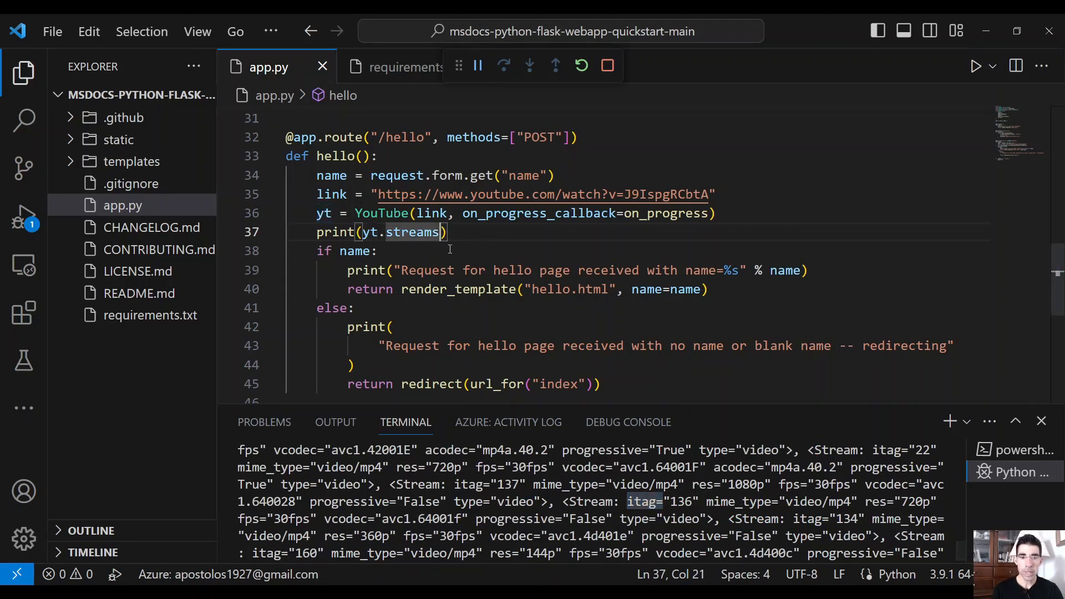
# Step: Extend the print to yt.streams.filter(progressive=True).order_by('resolution').desc().first().download()
pyautogui.write('.')
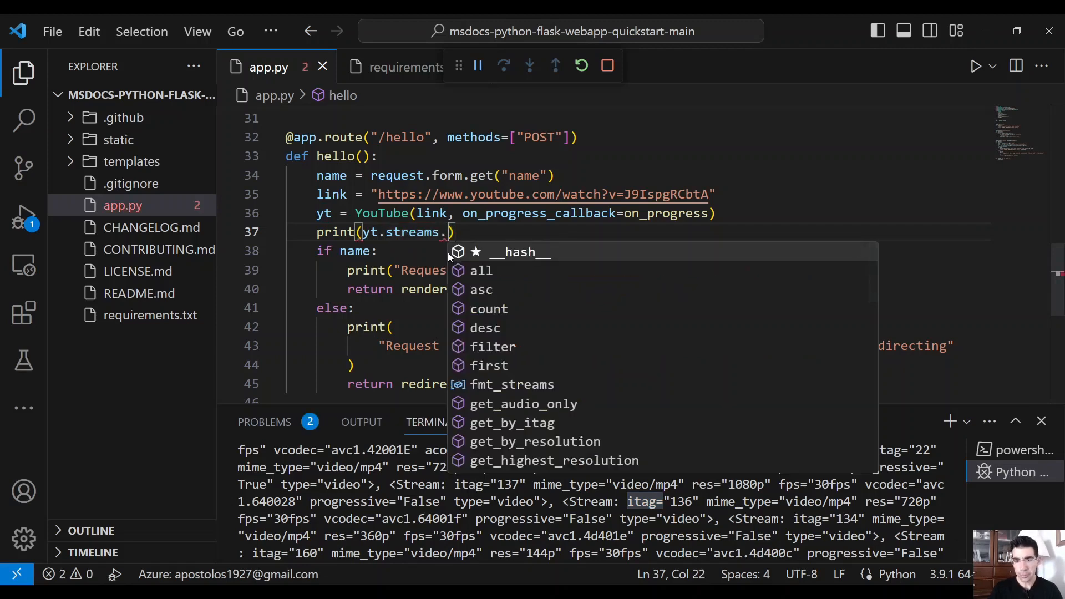
pyautogui.click(493, 347)
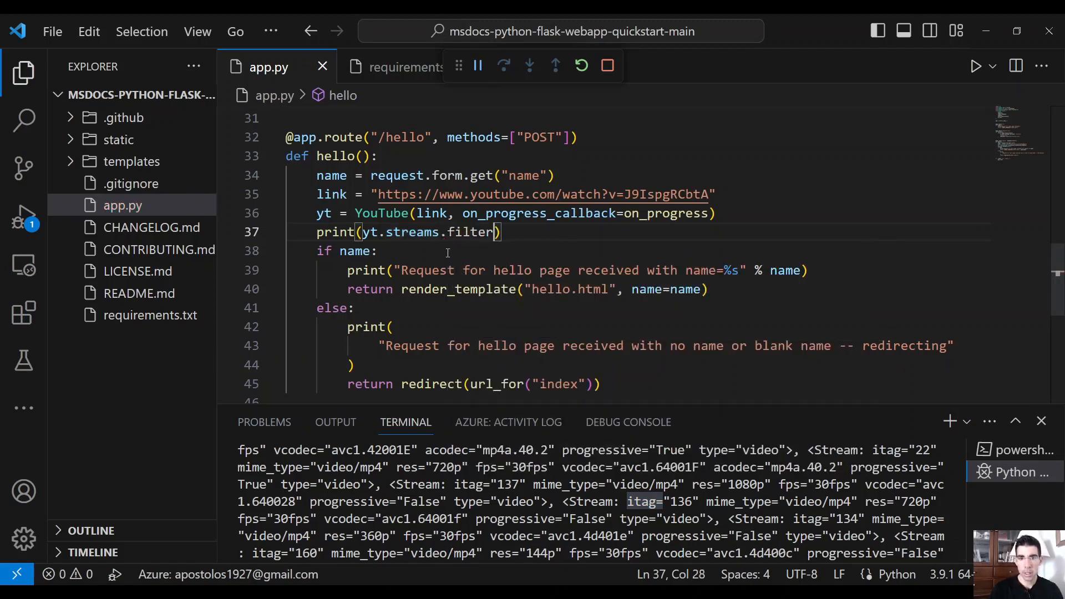
pyautogui.write('()')
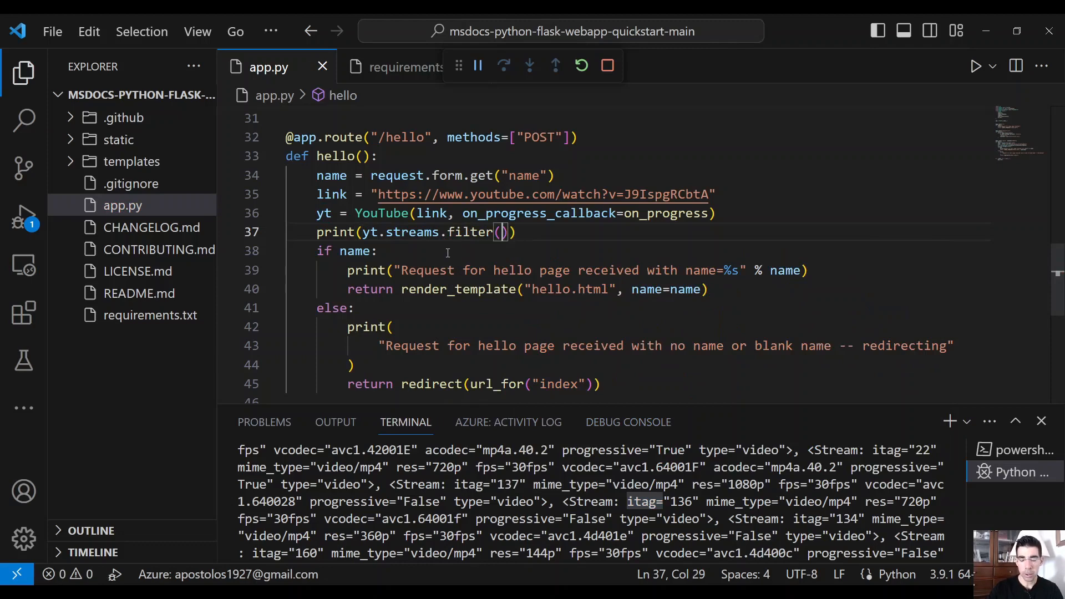
pyautogui.write('progressive=')
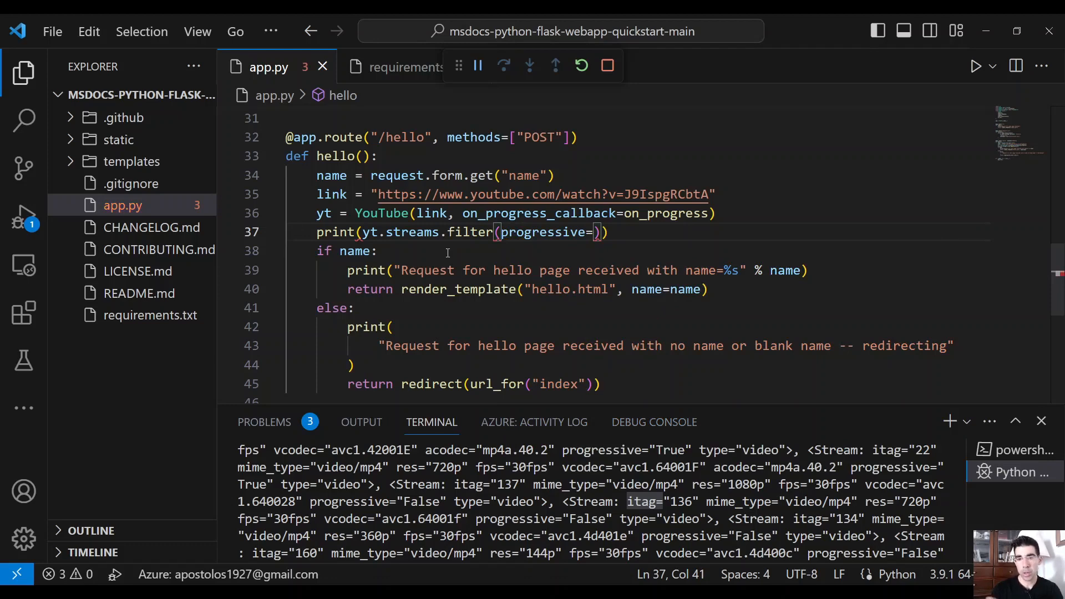
pyautogui.write('True')
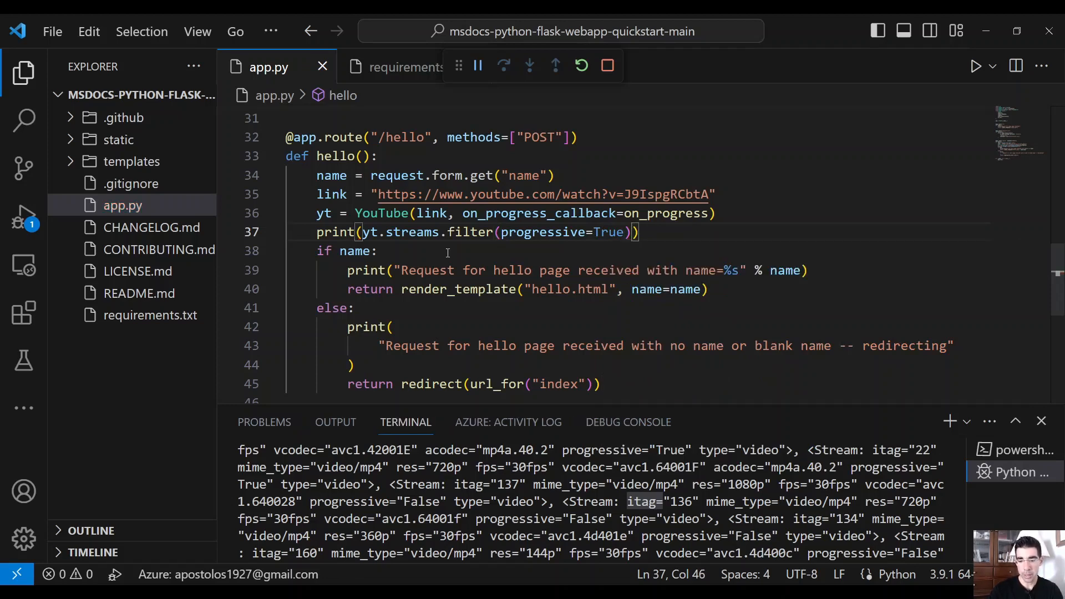
pyautogui.write('.')
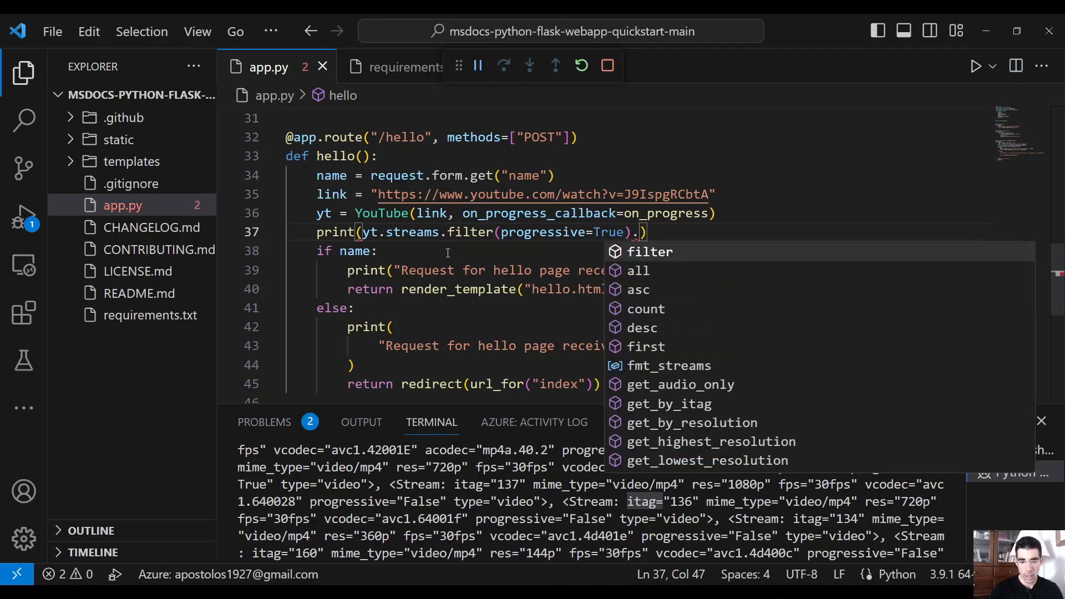
pyautogui.write('order_by(')
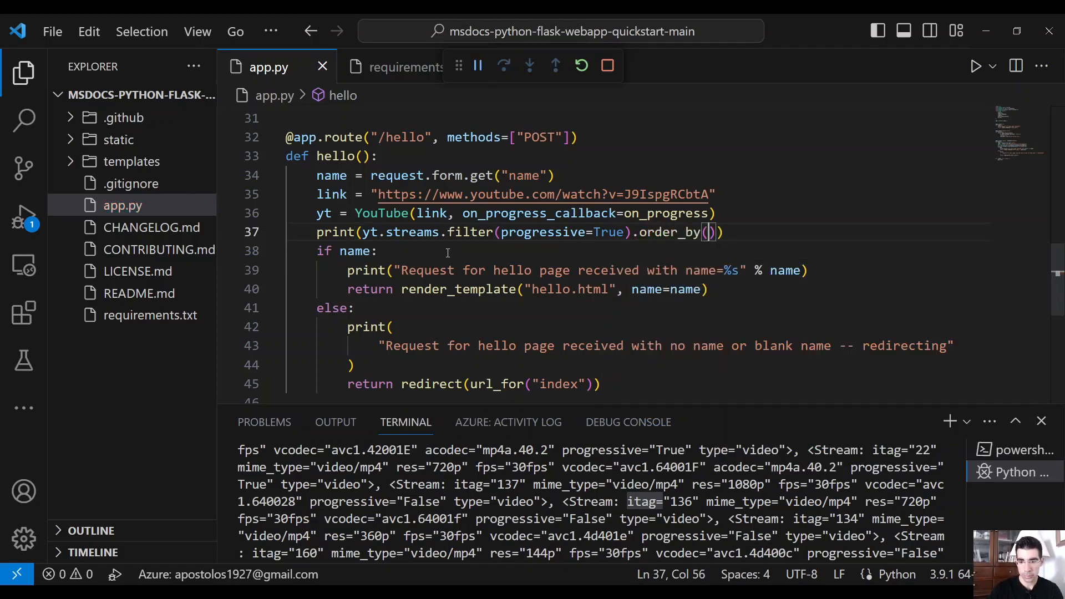
pyautogui.write("'resolution'")
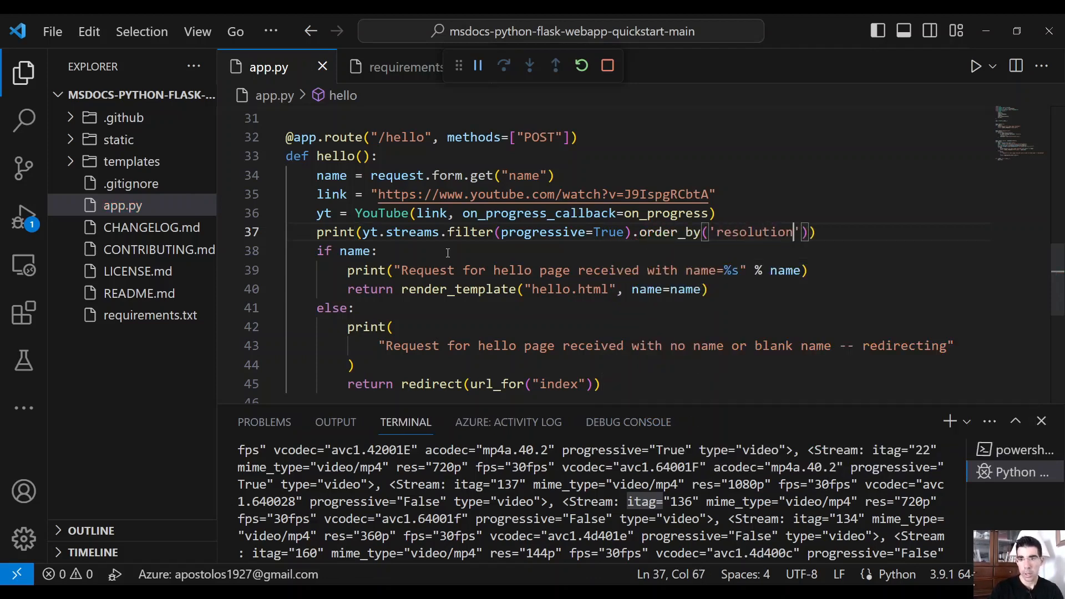
pyautogui.write('.des')
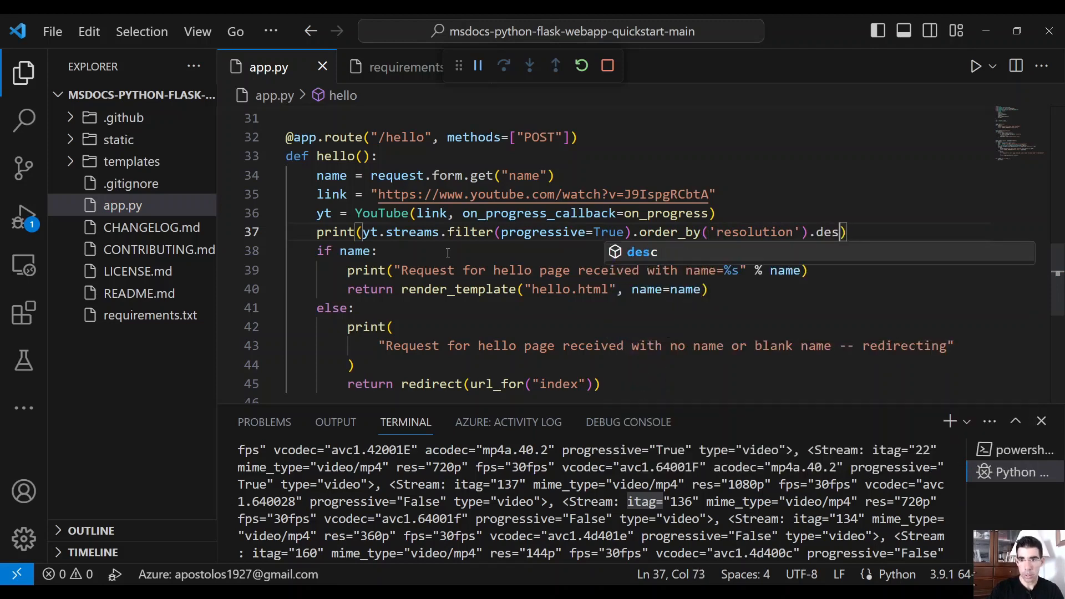
pyautogui.write('c().first())')
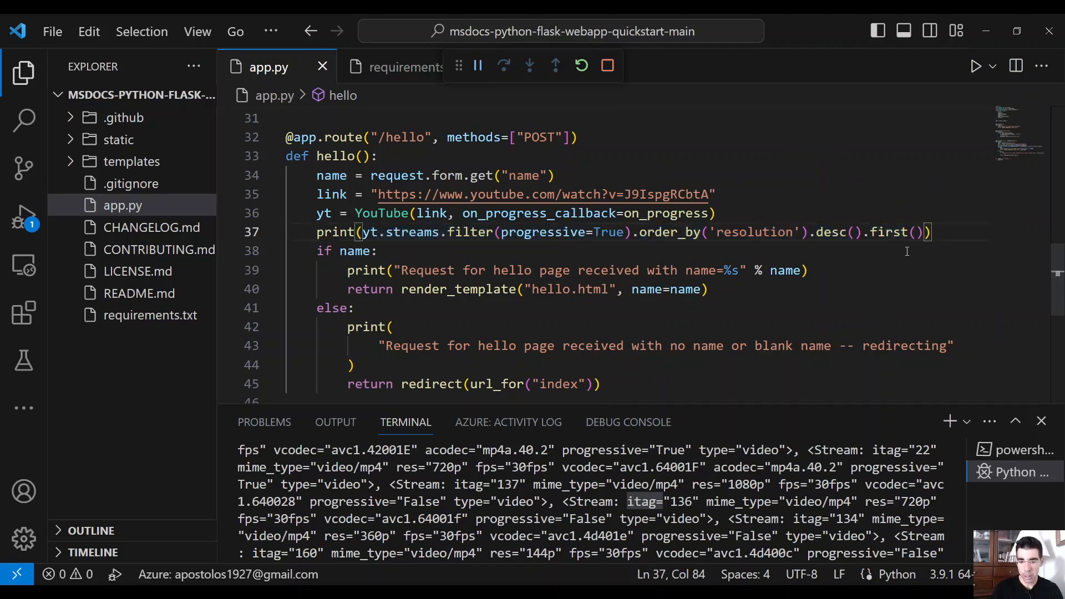
pyautogui.write('.download(')
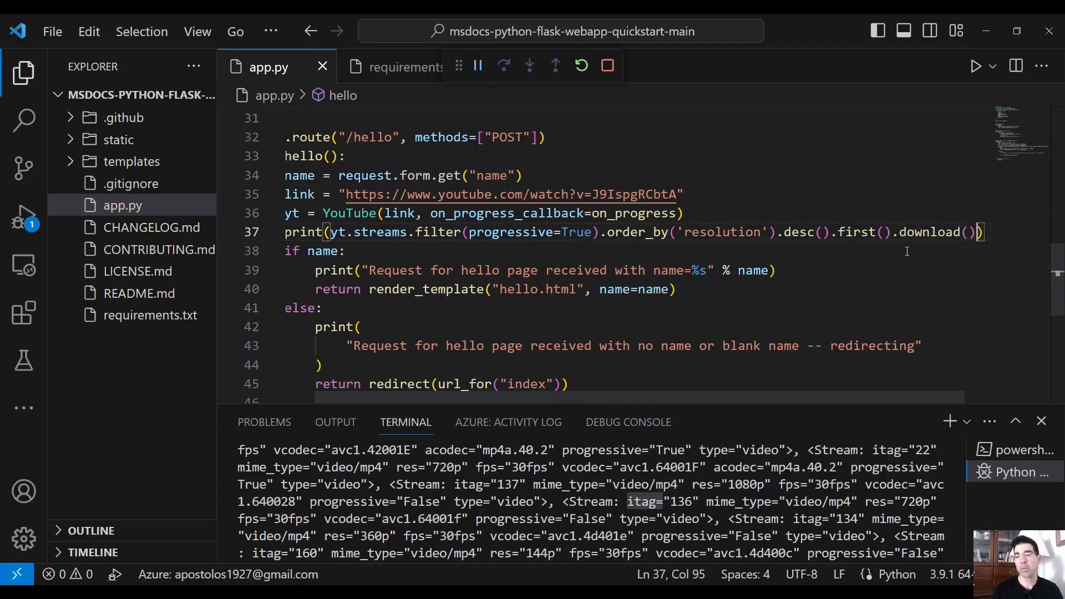
pyautogui.moveTo(916, 250)
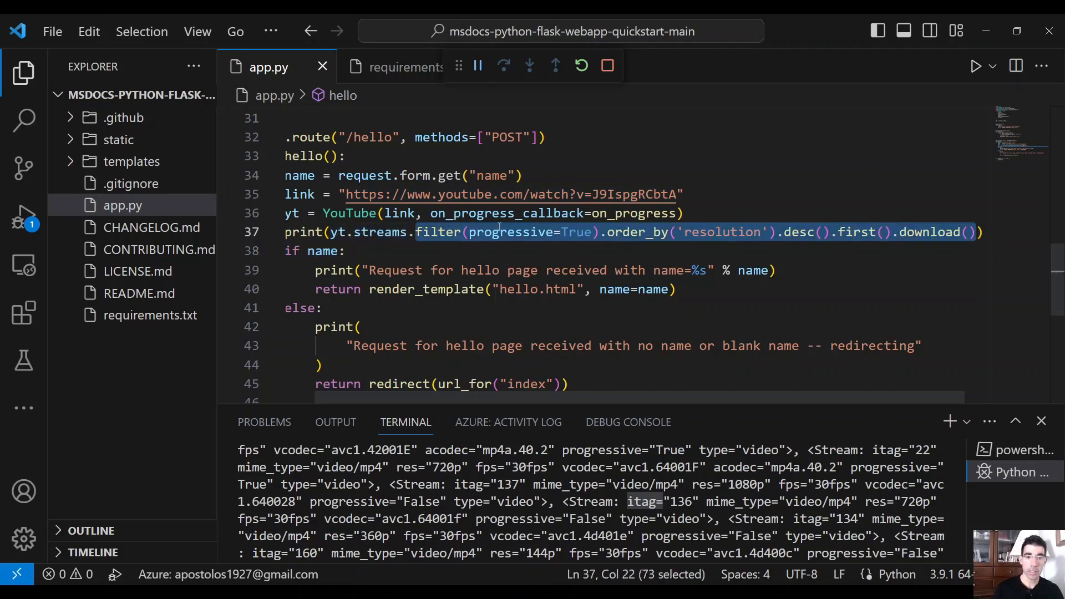
# Step: Replace the filter chain with get_highest_resolution().download() and check the 720p stream in the listing
pyautogui.press('Delete')
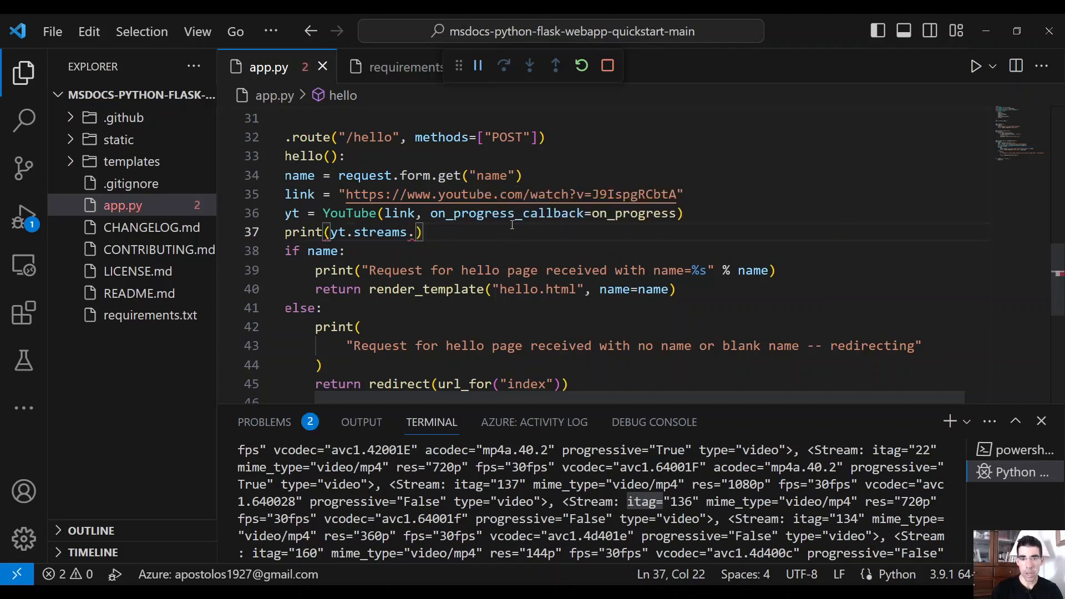
pyautogui.write('g')
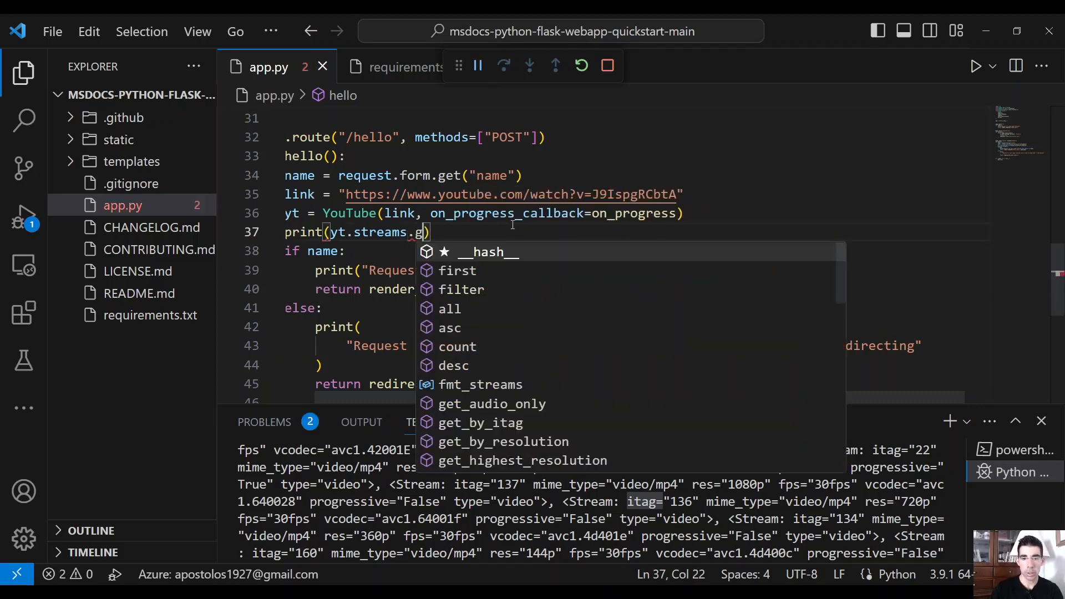
pyautogui.write('et')
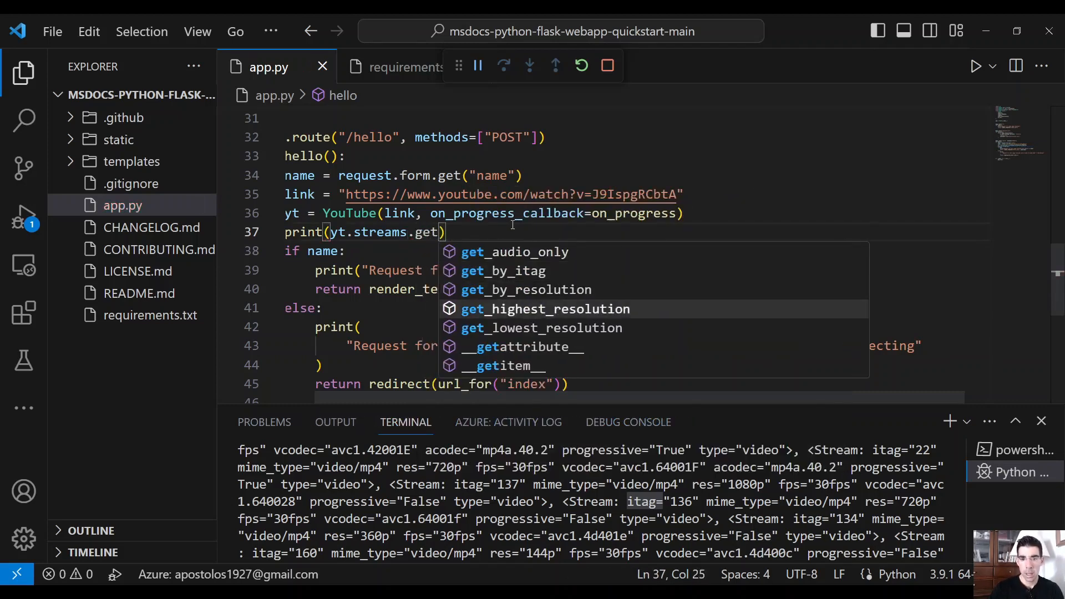
pyautogui.click(545, 309)
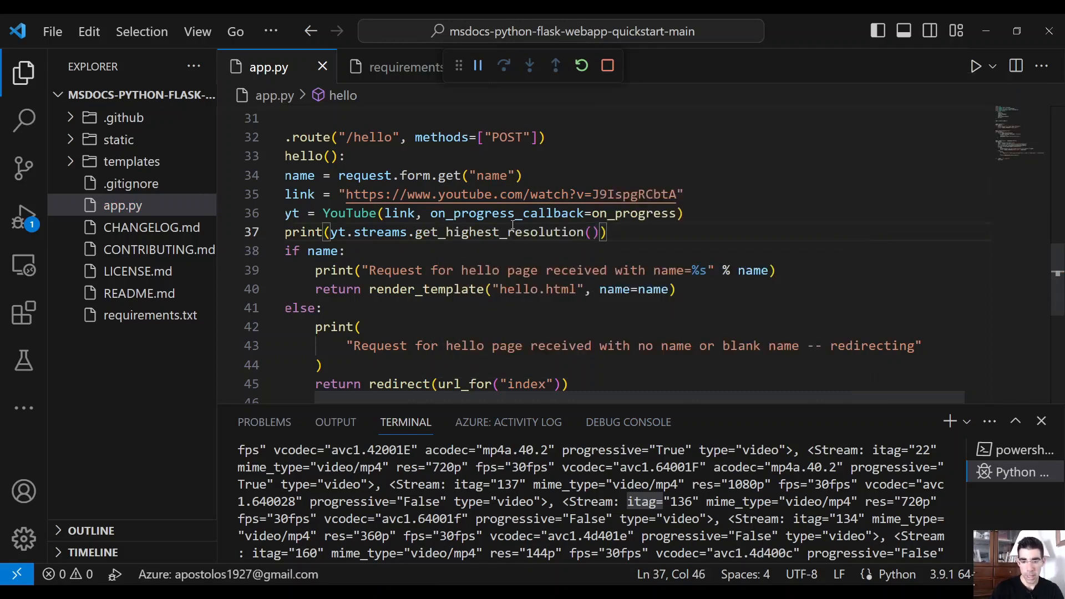
pyautogui.write('.download')
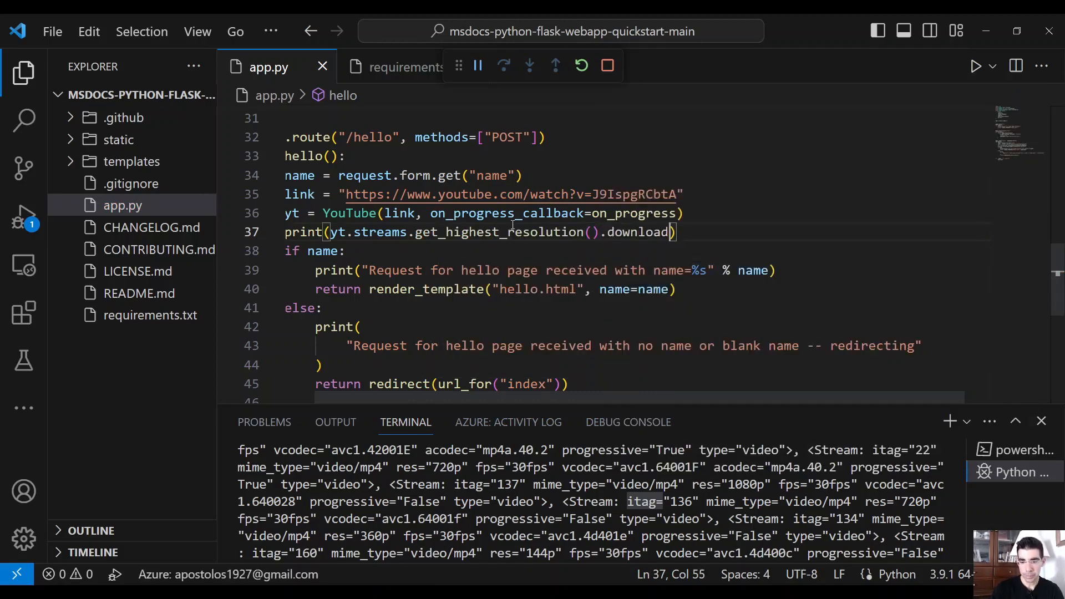
pyautogui.write('()')
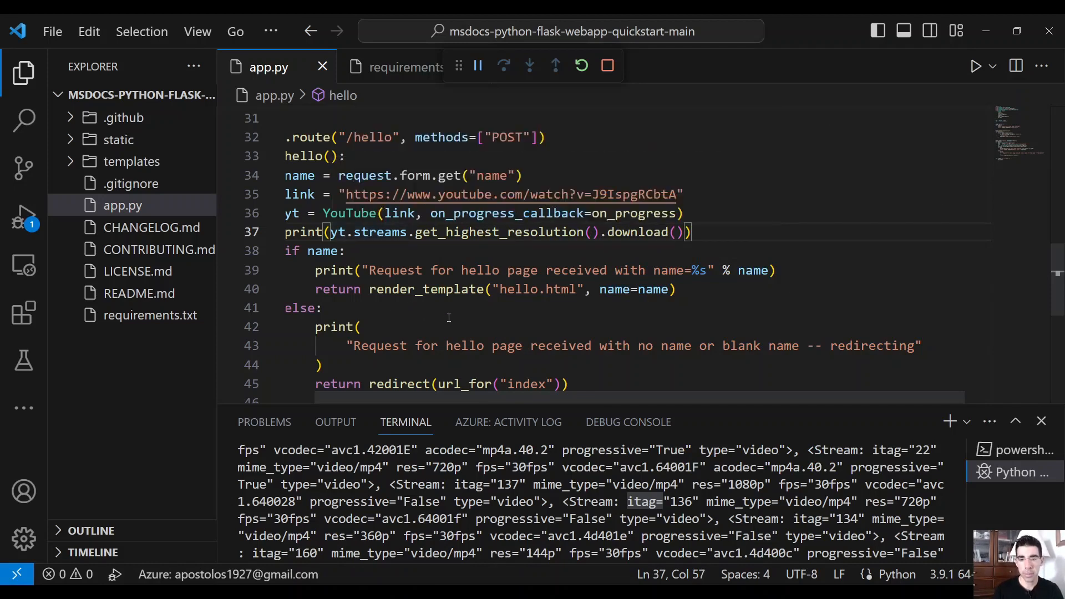
pyautogui.doubleClick(449, 467)
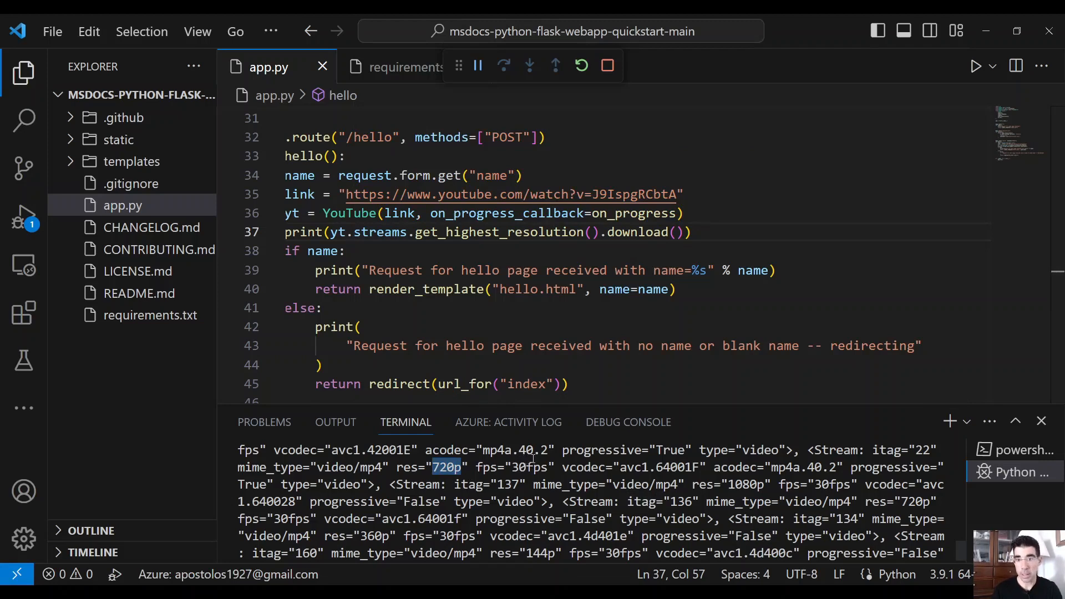
pyautogui.moveTo(512, 437)
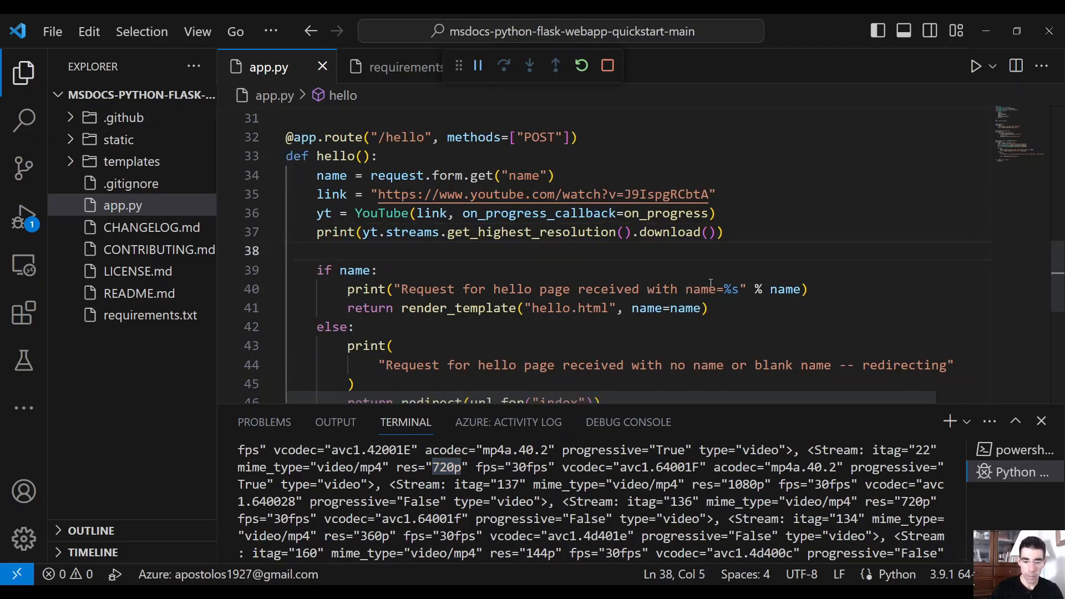
# Step: Start audio = yt.streams.filter(only_audio=True) below the print line
pyautogui.write('video =')
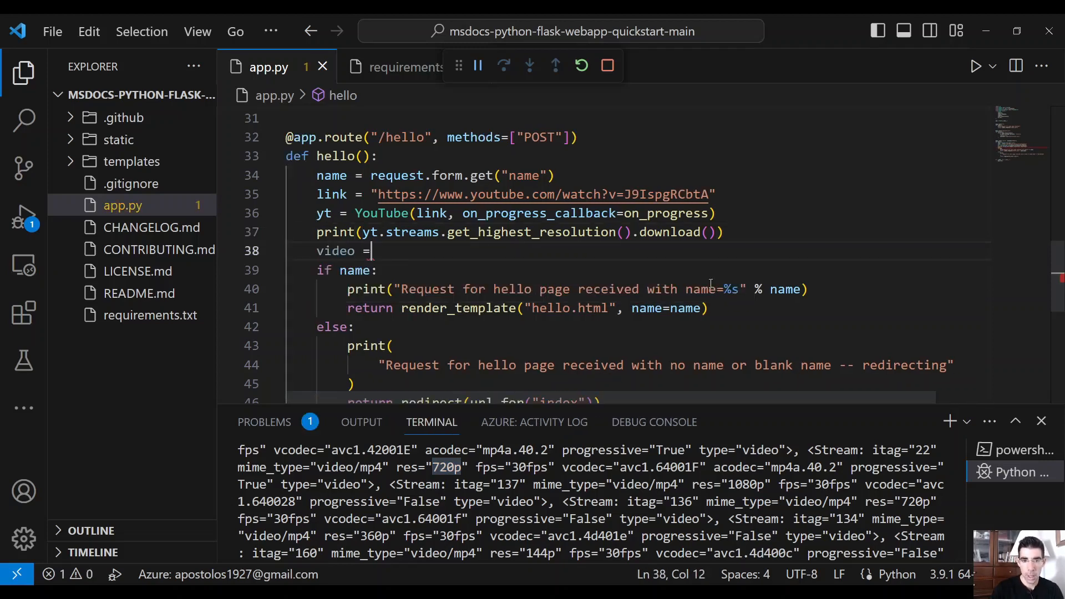
pyautogui.write('audio')
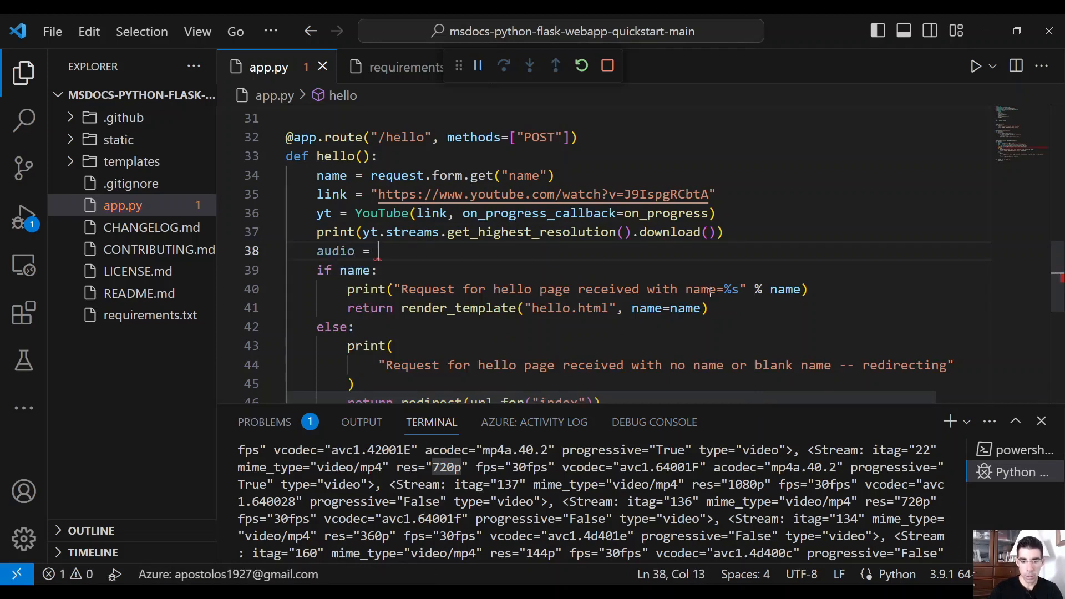
pyautogui.write('yt.s')
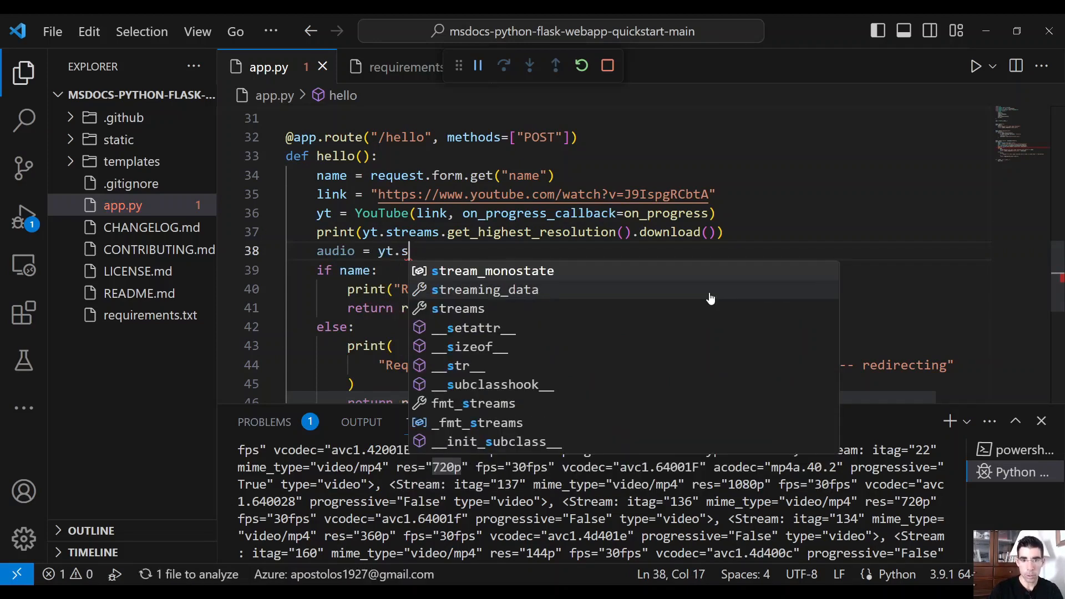
pyautogui.write('treams.fi')
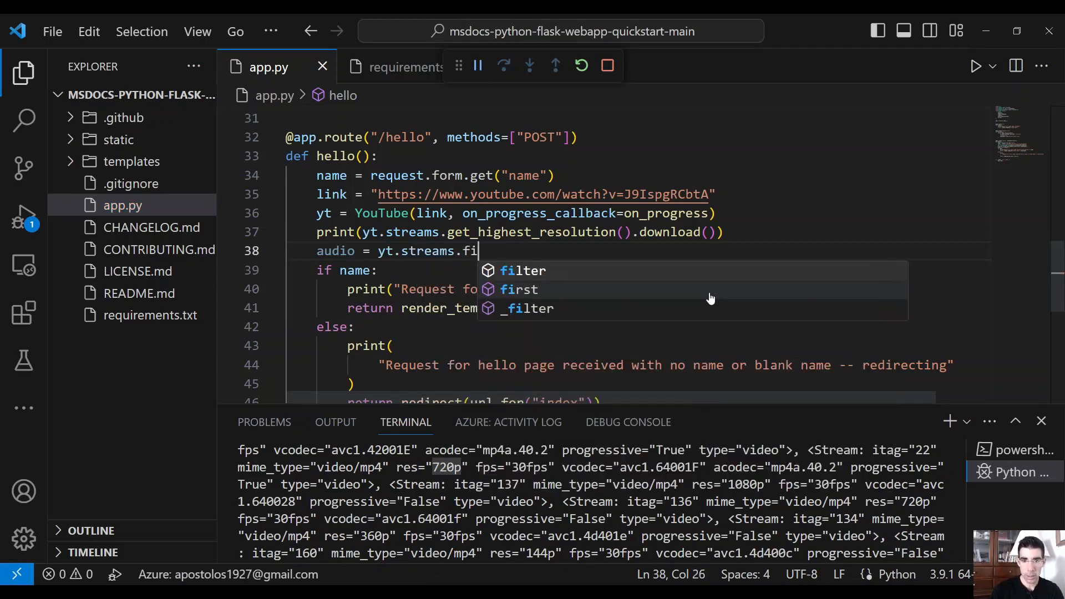
pyautogui.click(523, 271)
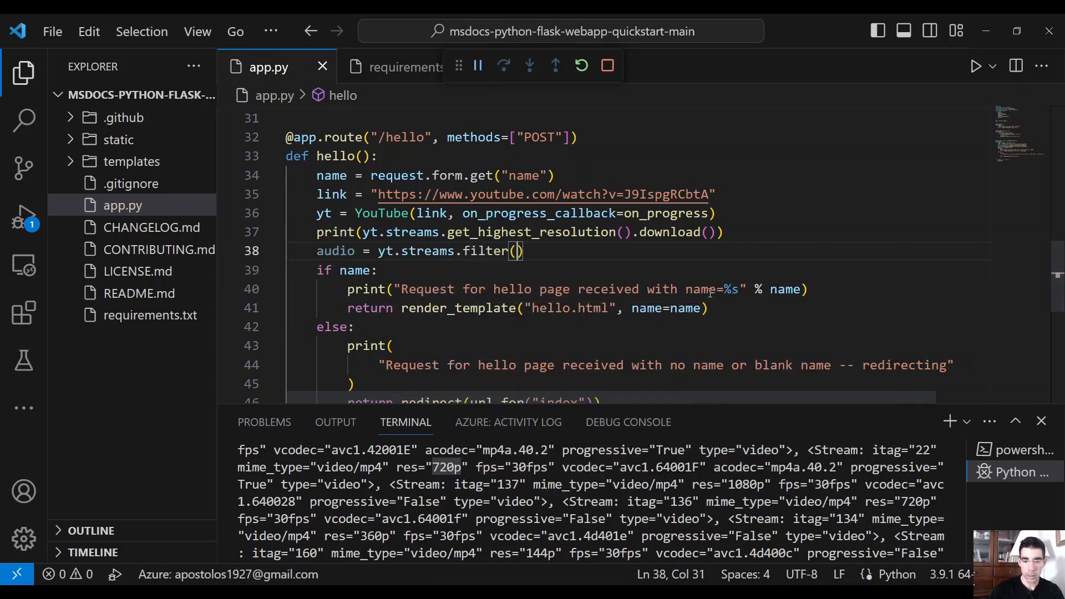
pyautogui.write('aud')
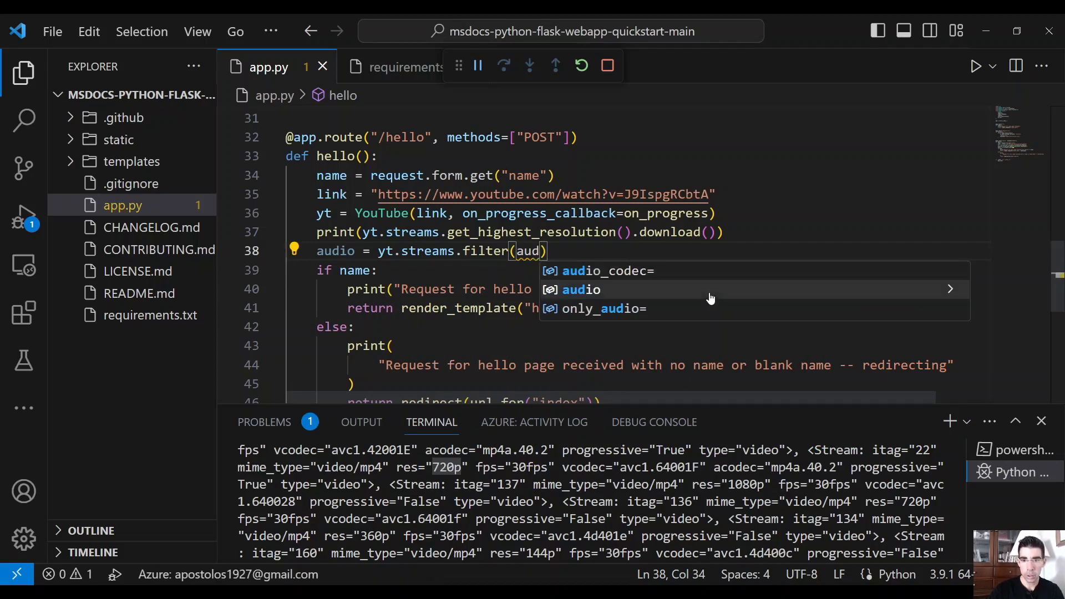
pyautogui.write('only_audio=True')
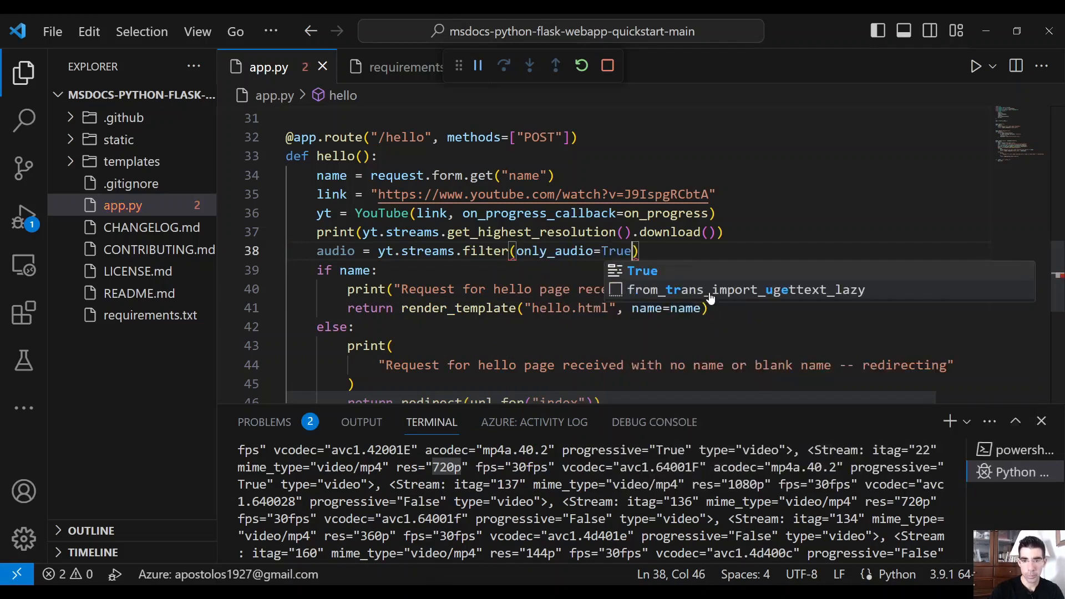
# Step: Finish the chain with .order_by('abr').desc().first() and call audio.download() on the next line
pyautogui.write('.ord')
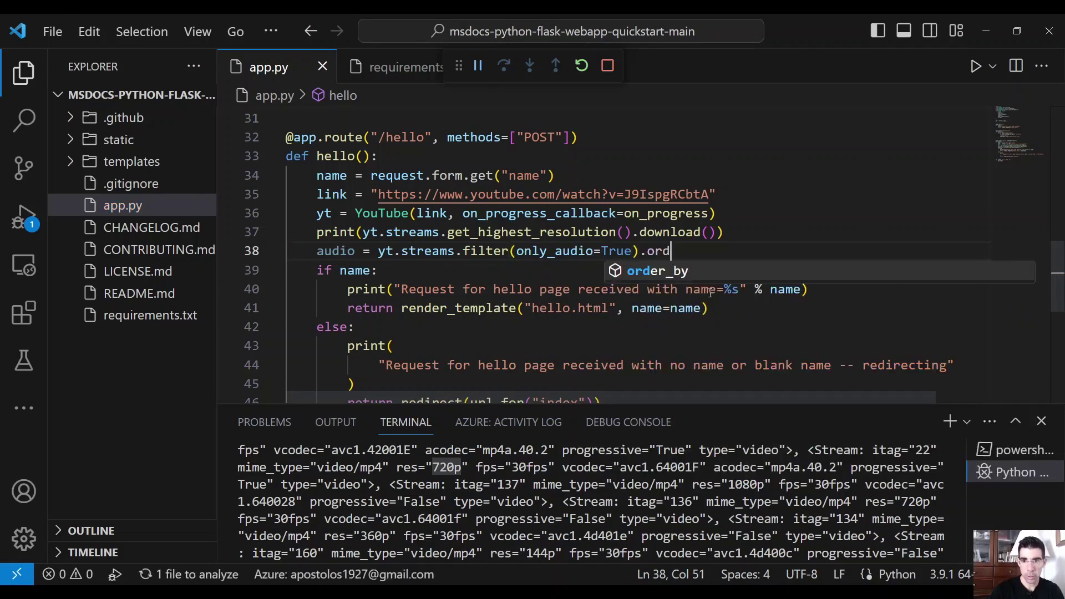
pyautogui.press('Tab')
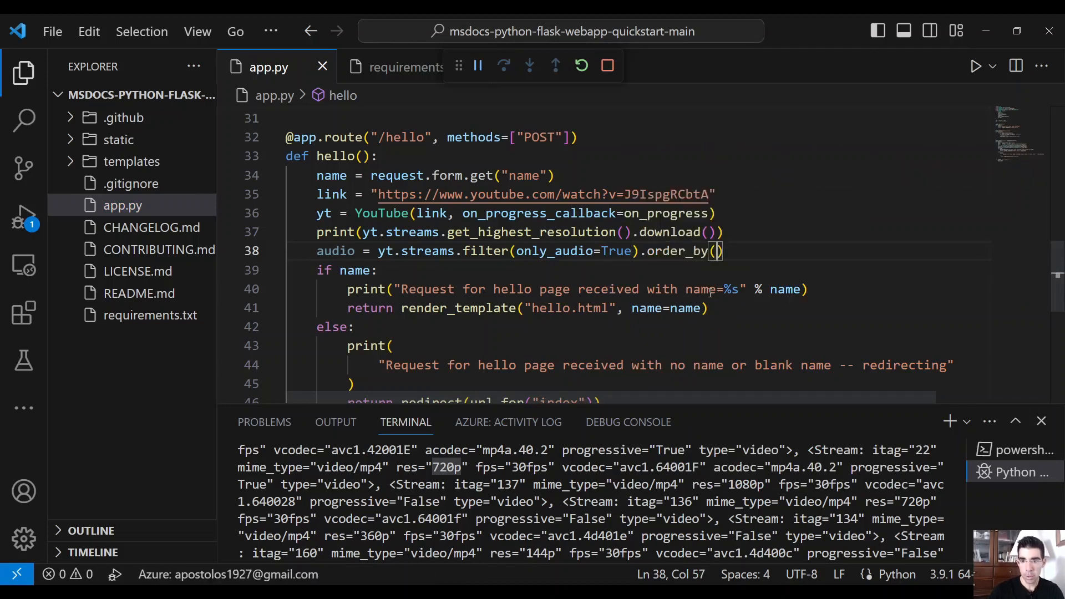
pyautogui.write("'")
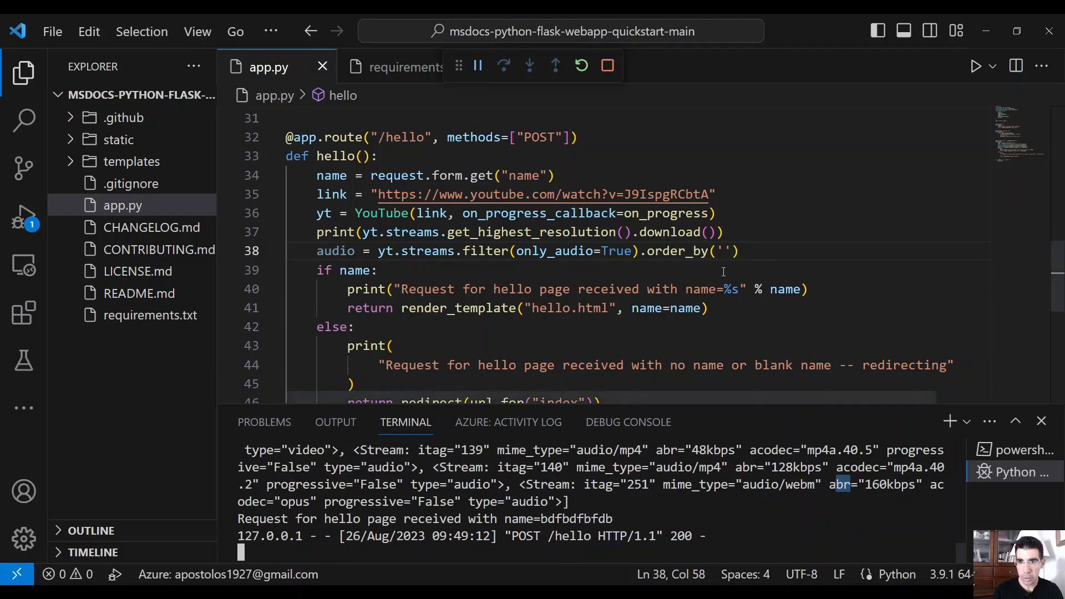
pyautogui.write('abr')
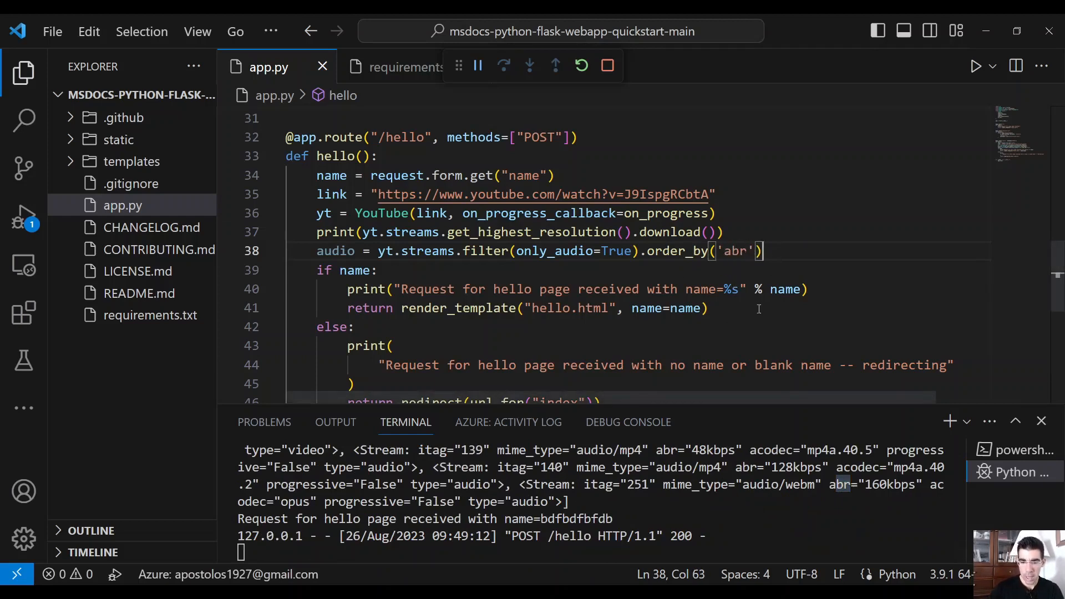
pyautogui.write('.')
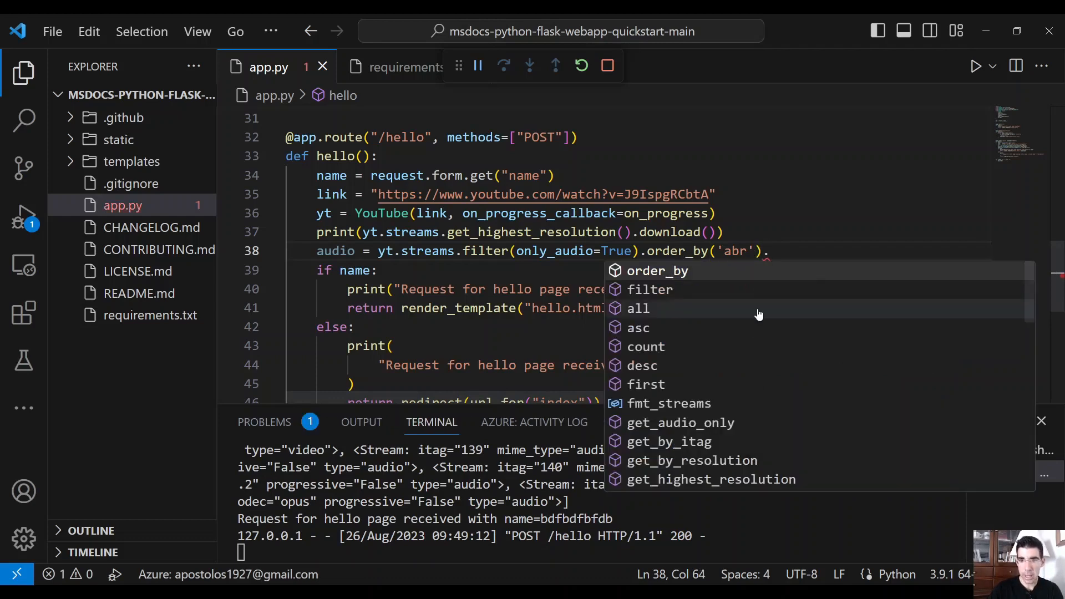
pyautogui.write('.de')
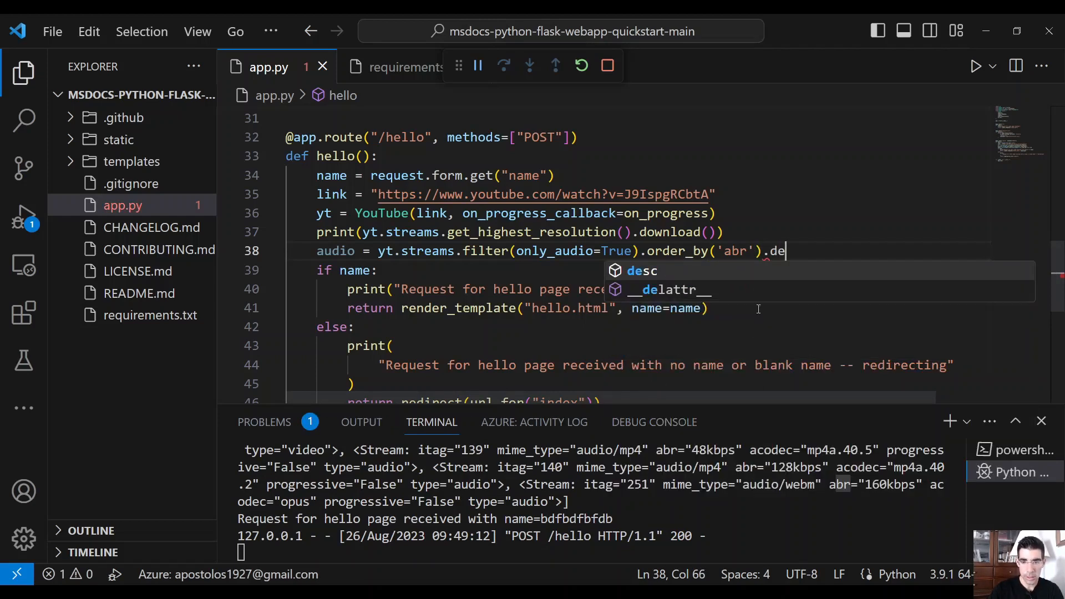
pyautogui.press('Tab')
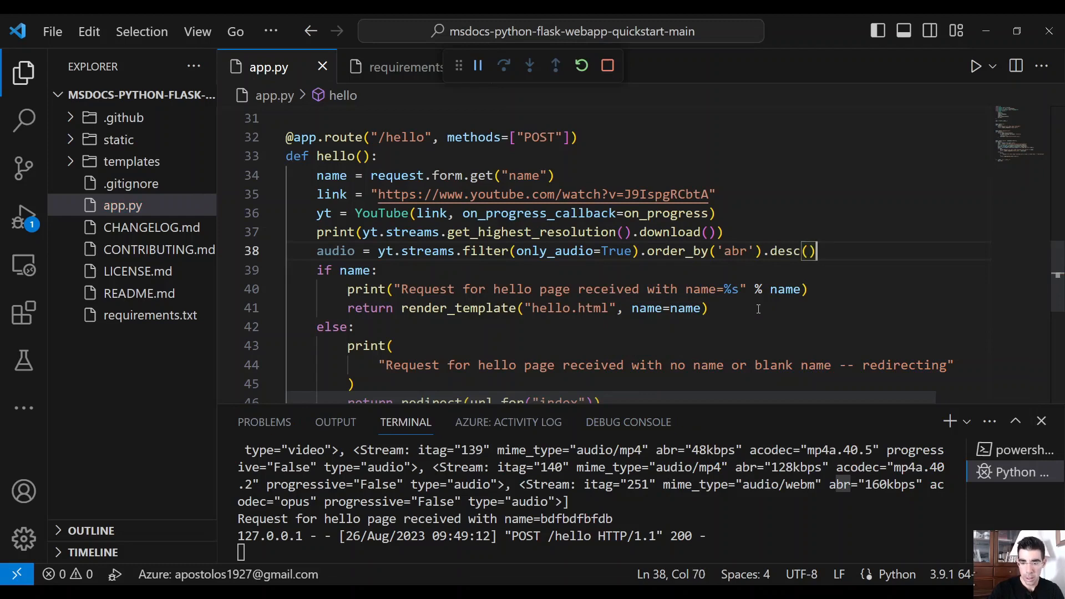
pyautogui.write('.first(')
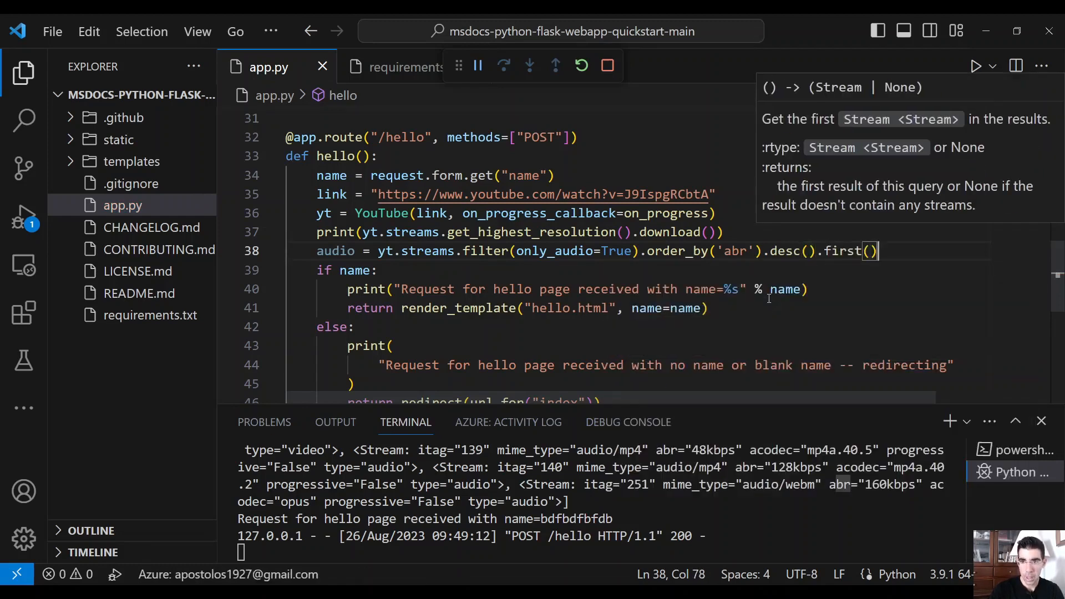
pyautogui.press('Enter')
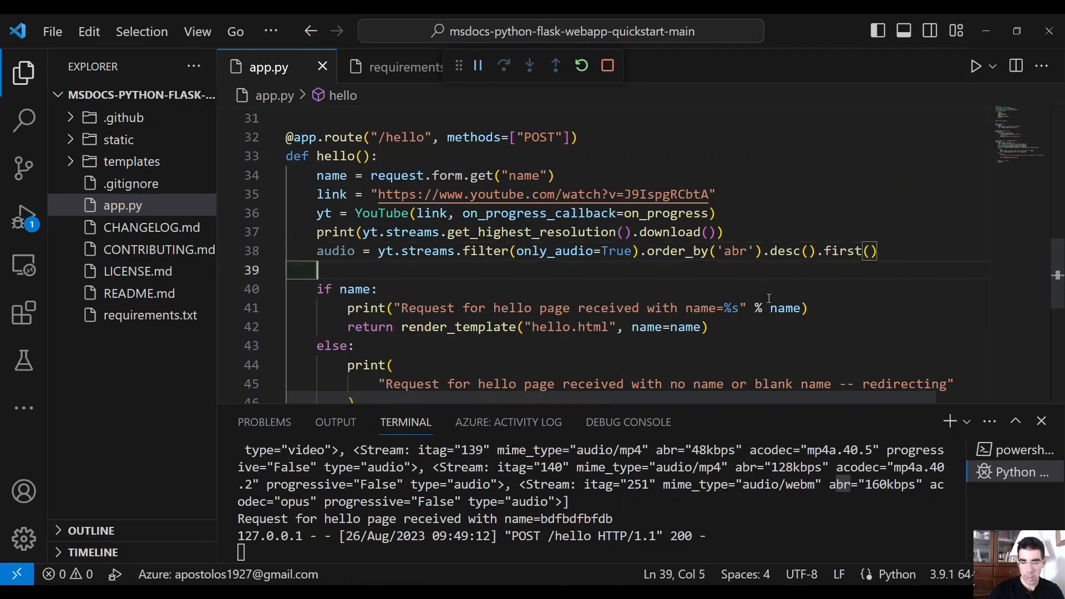
pyautogui.write('audio.download(')
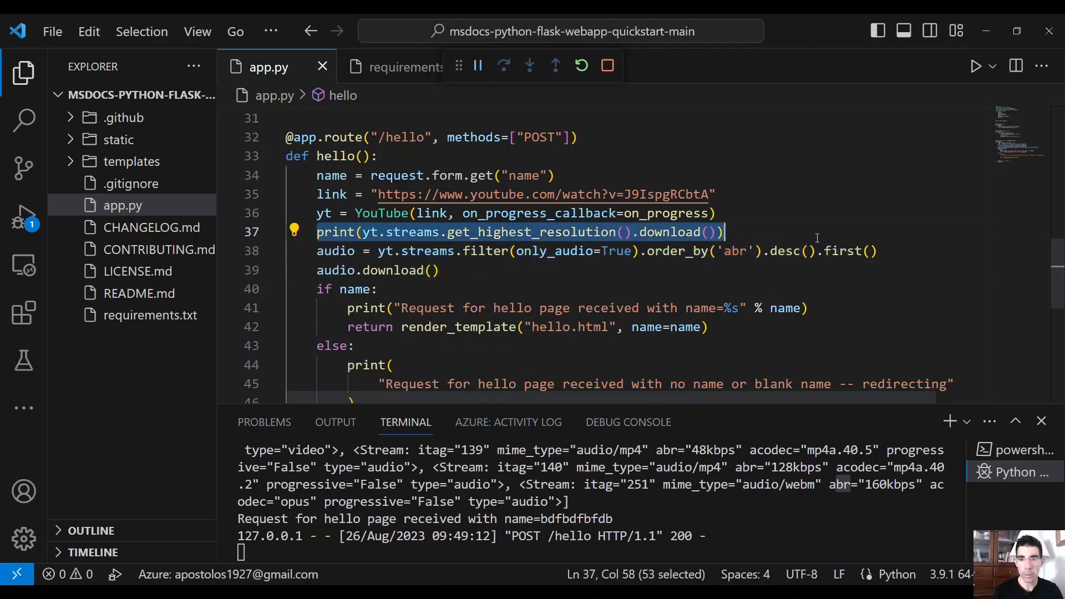
# Step: Delete the highest-resolution print line and stop the running Flask app after the download completes
pyautogui.press('Delete')
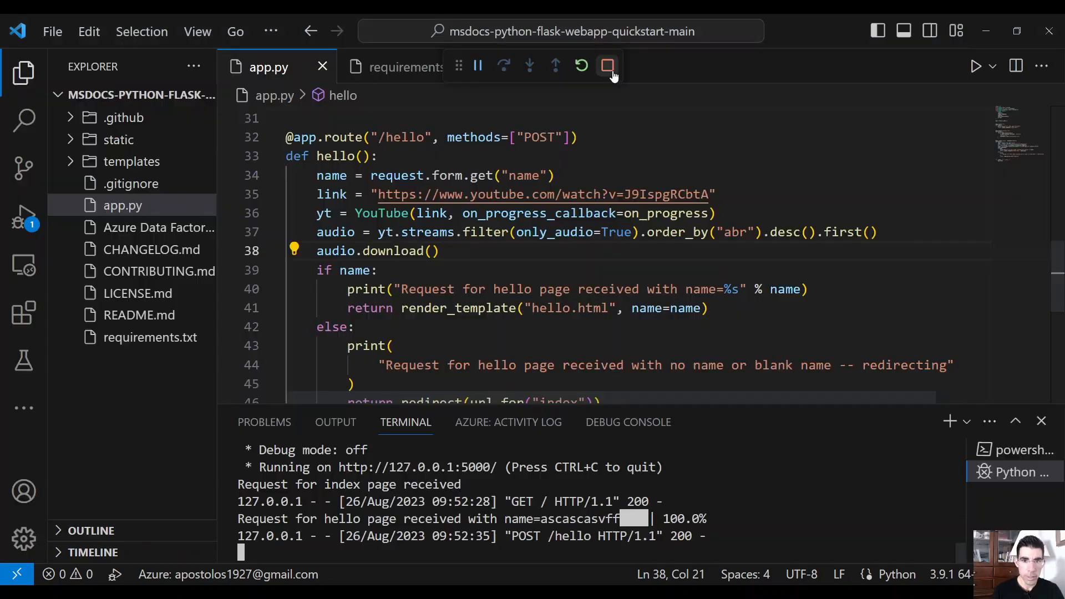
pyautogui.click(607, 65)
pyautogui.write('from io import')
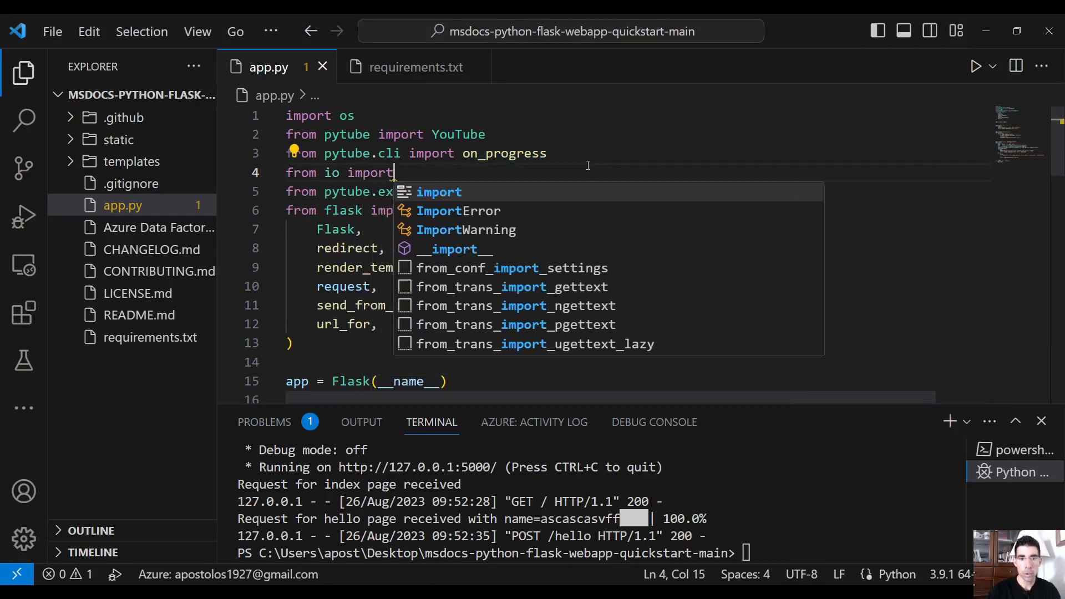
# Step: Import BytesIO from io and create buffer = BytesIO() in hello()
pyautogui.write('BytesIO')
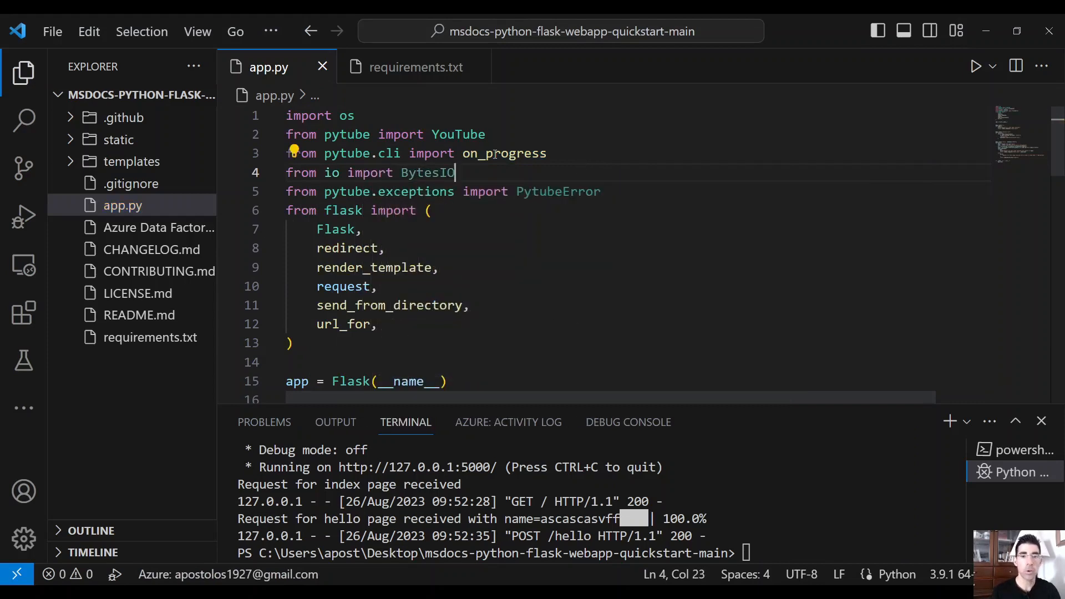
pyautogui.moveTo(426, 172)
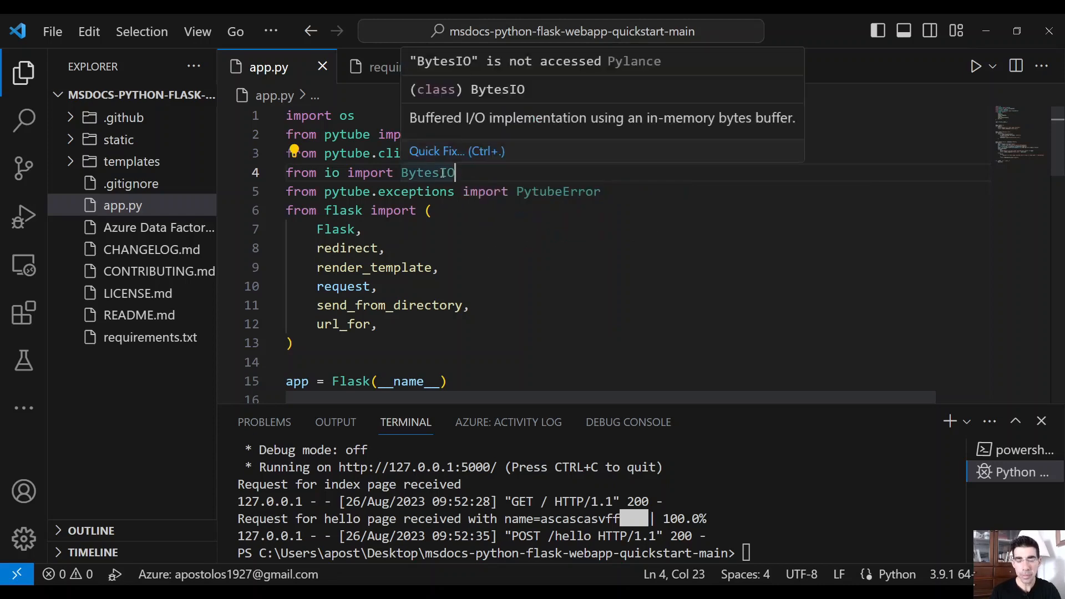
pyautogui.scroll(-3)
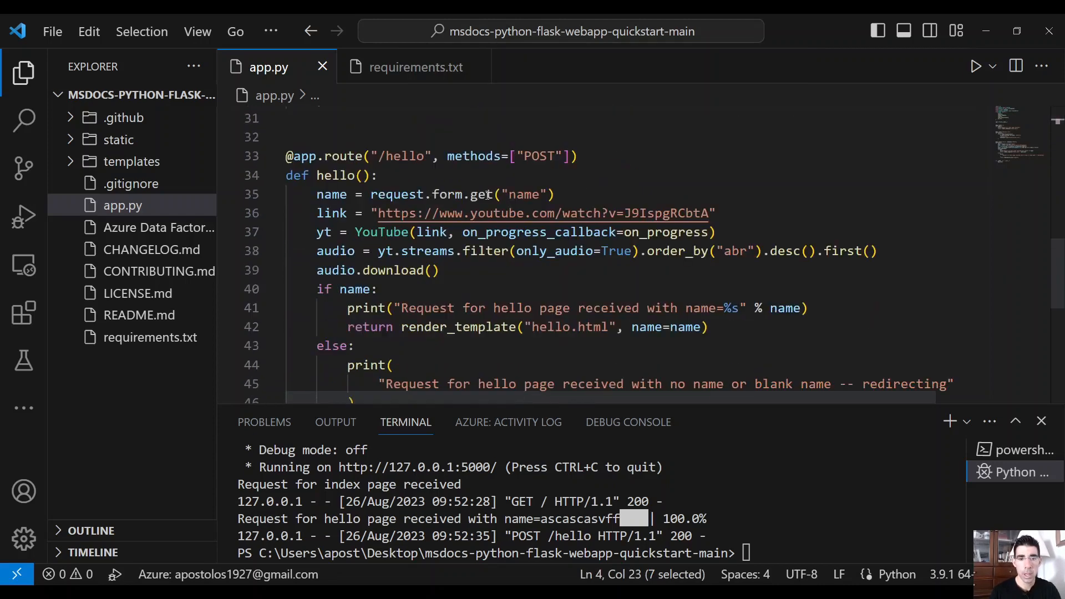
pyautogui.moveTo(485, 250)
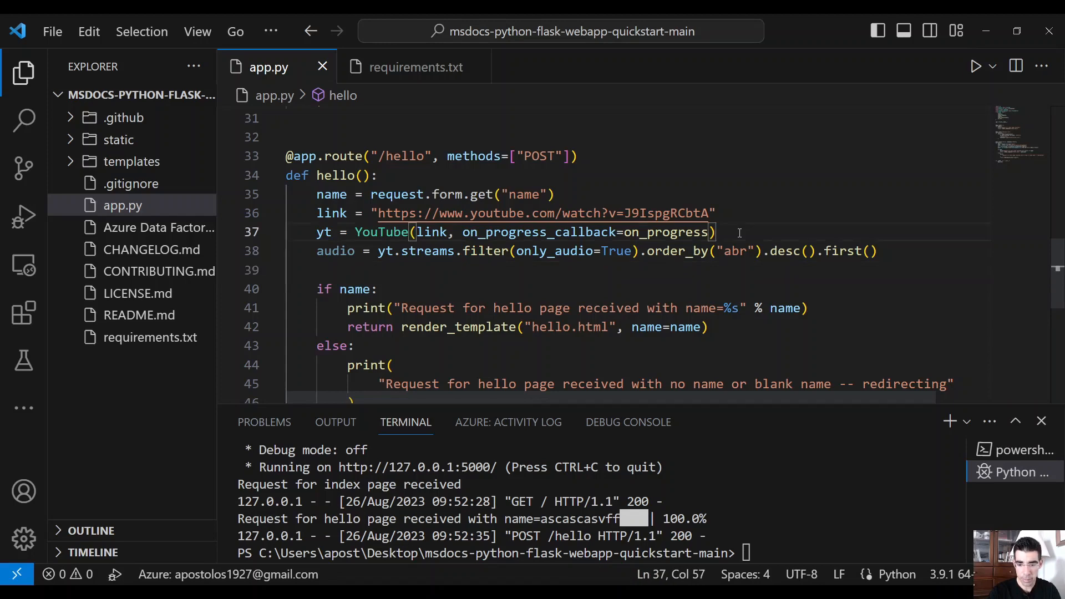
pyautogui.write('buffer')
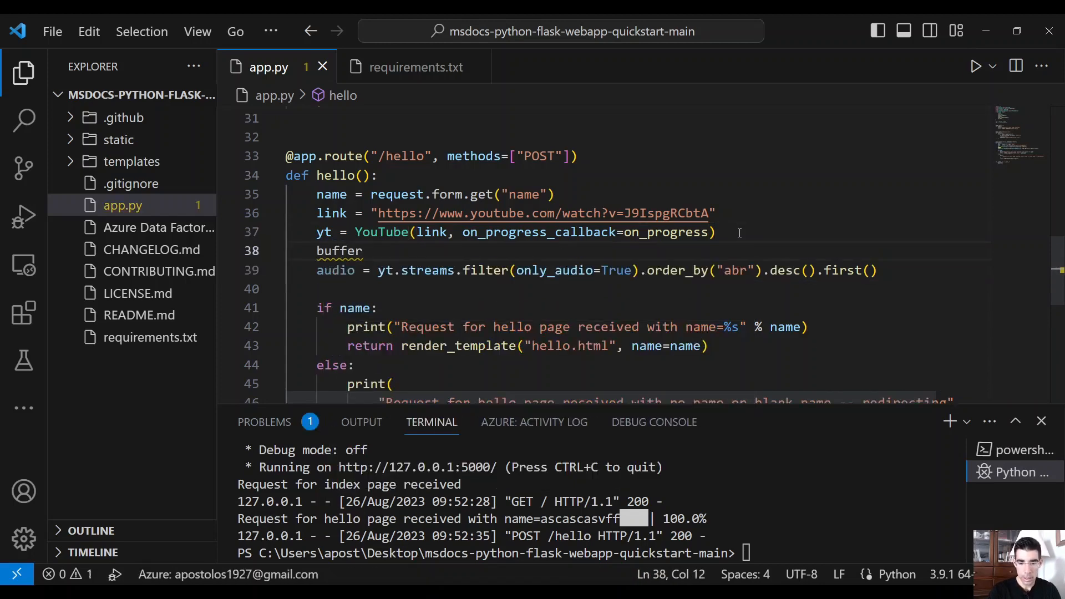
pyautogui.write('= BytesIO(')
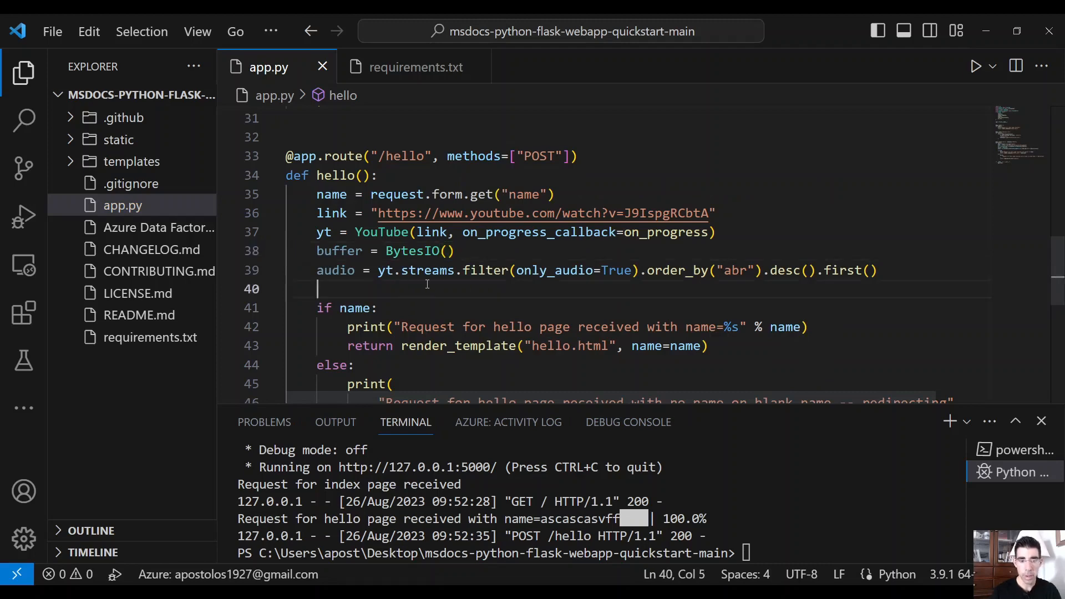
# Step: Stream the audio into the buffer with audio.stream_to_buffer(buffer) and rewind it with buffer.seek(0)
pyautogui.write('audi')
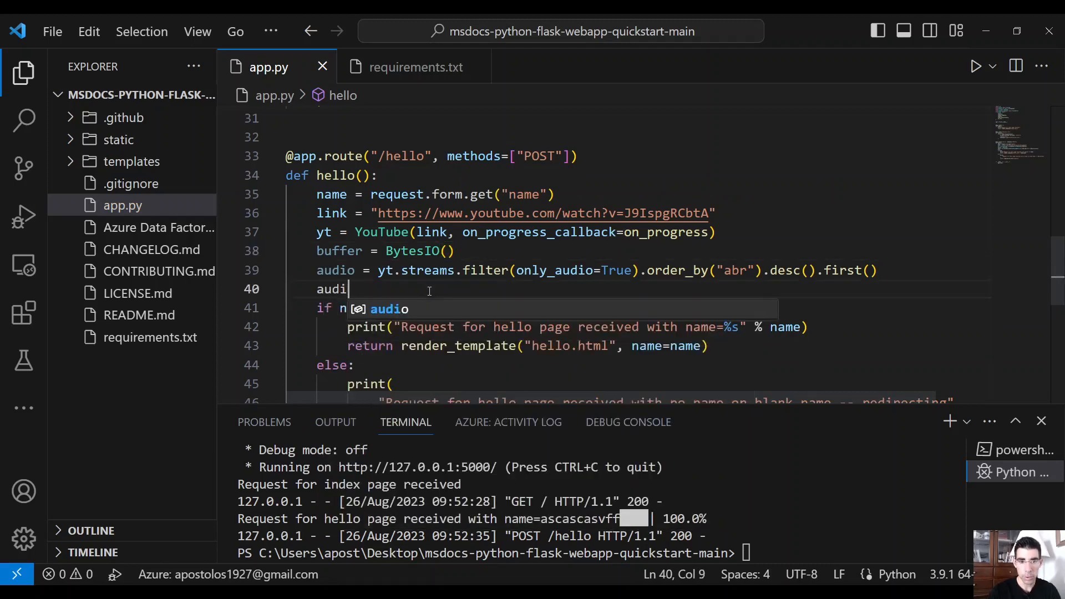
pyautogui.write('o.')
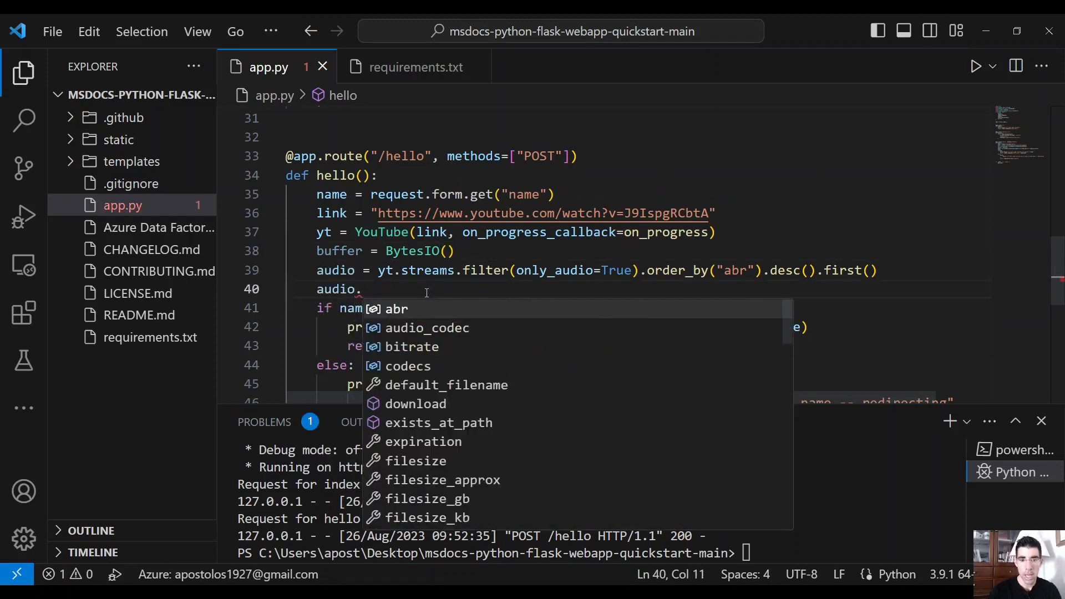
pyautogui.scroll(-3)
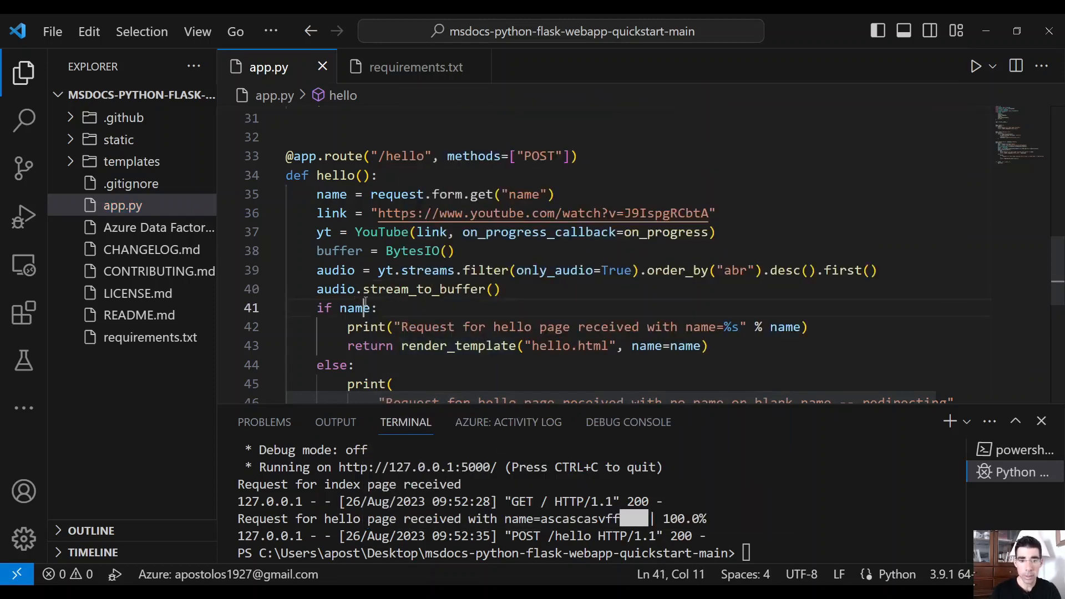
pyautogui.write('buffer')
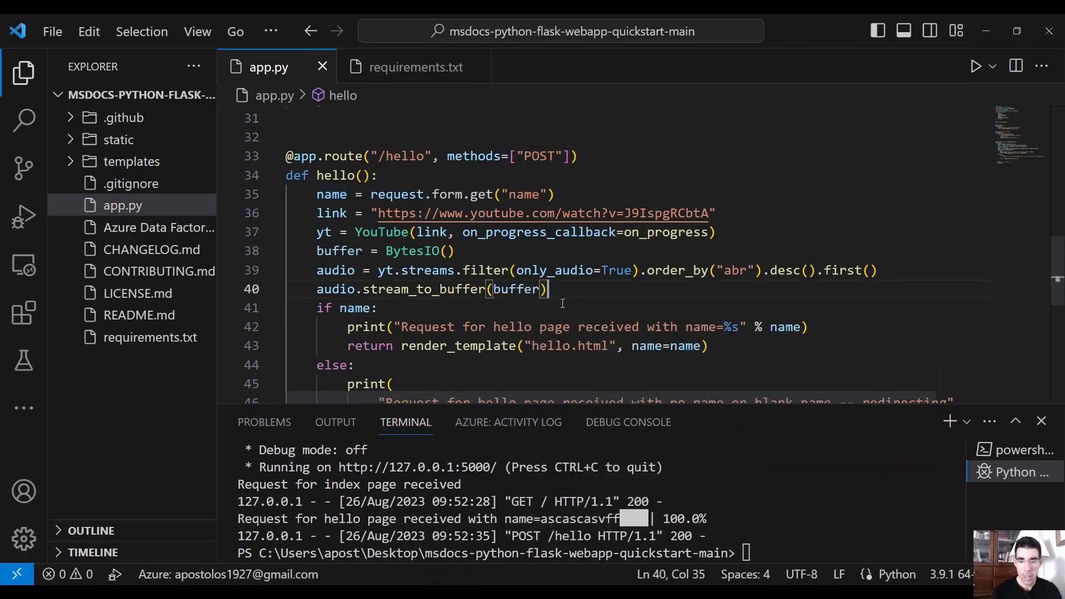
pyautogui.press('Enter')
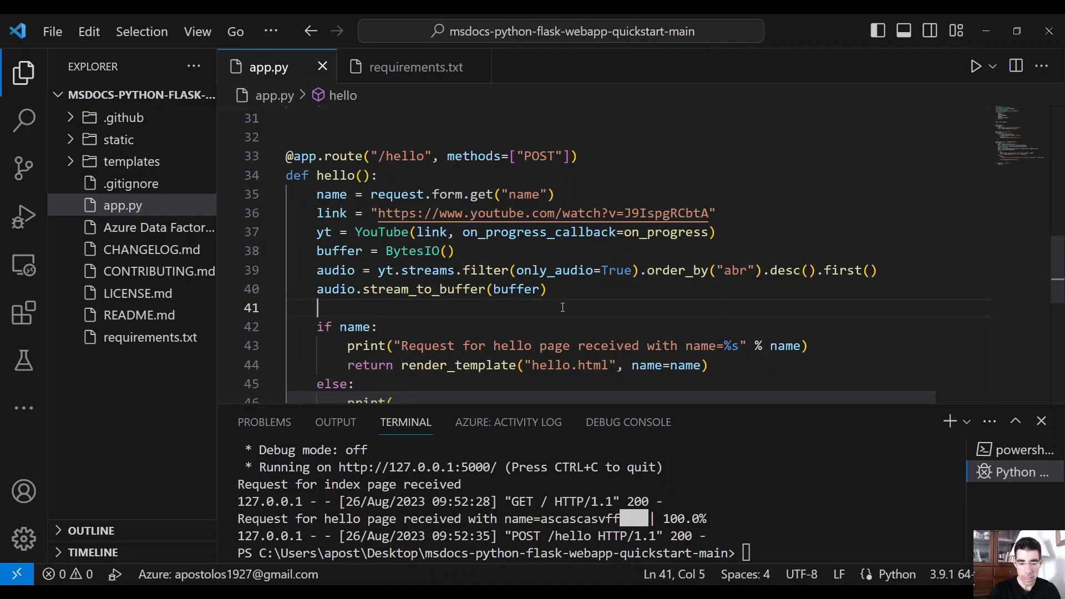
pyautogui.write('buffe')
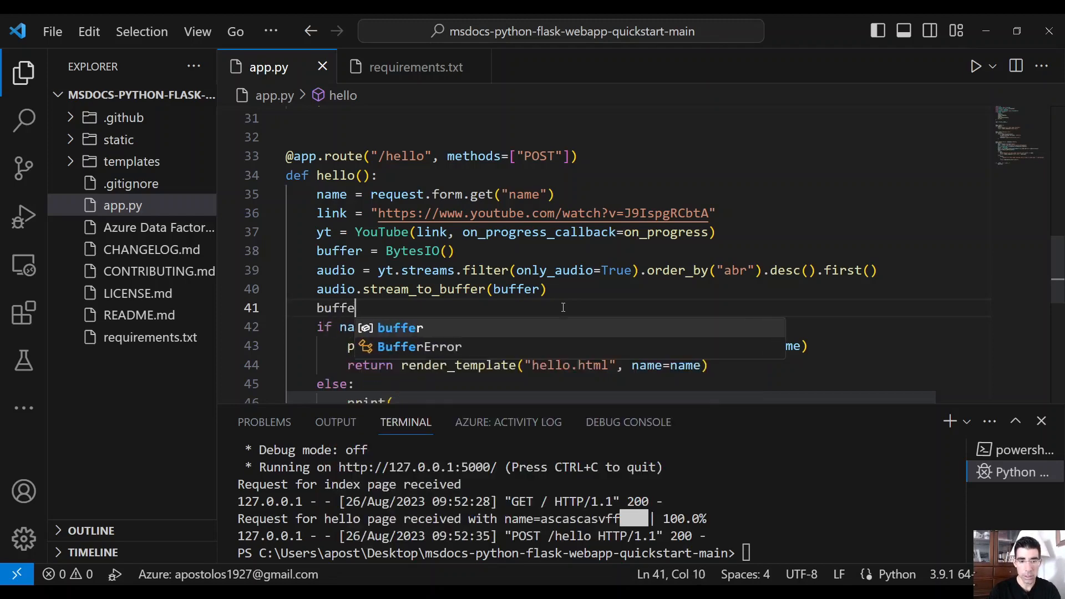
pyautogui.write('r.seek')
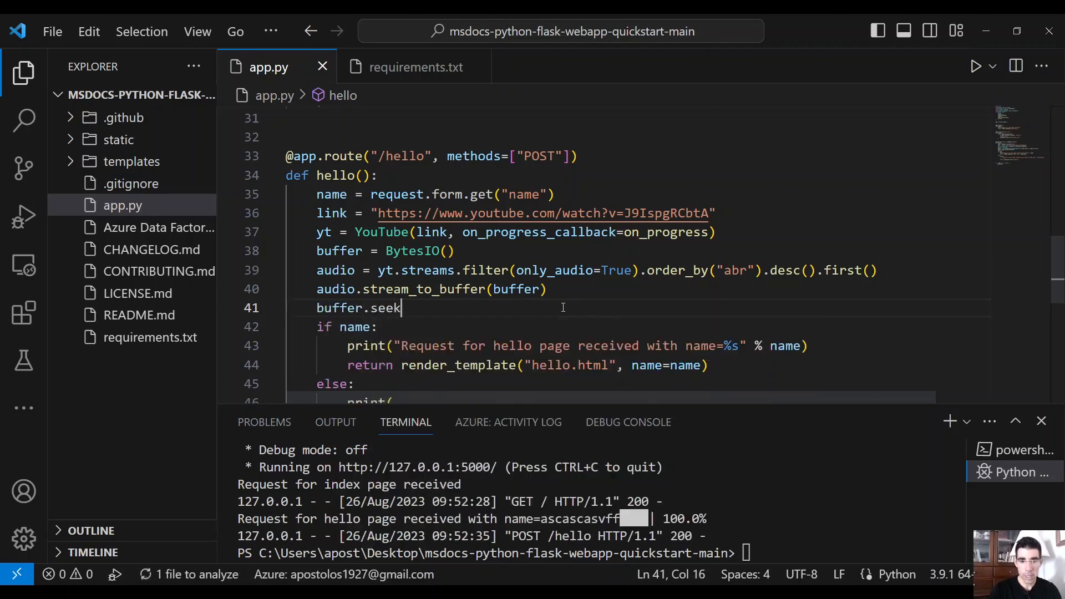
pyautogui.write('(0)')
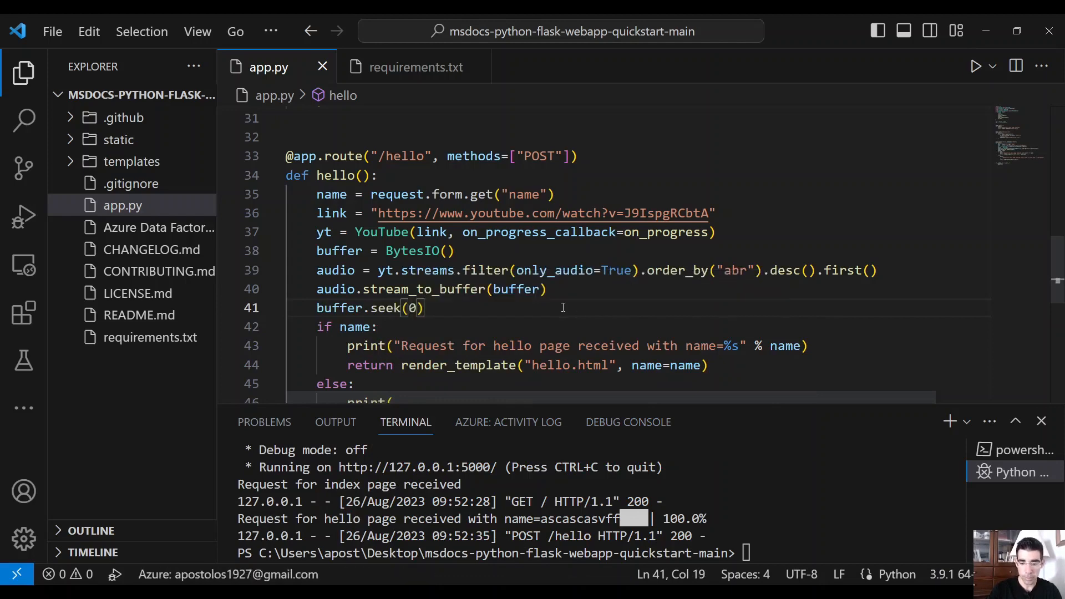
pyautogui.press('Enter')
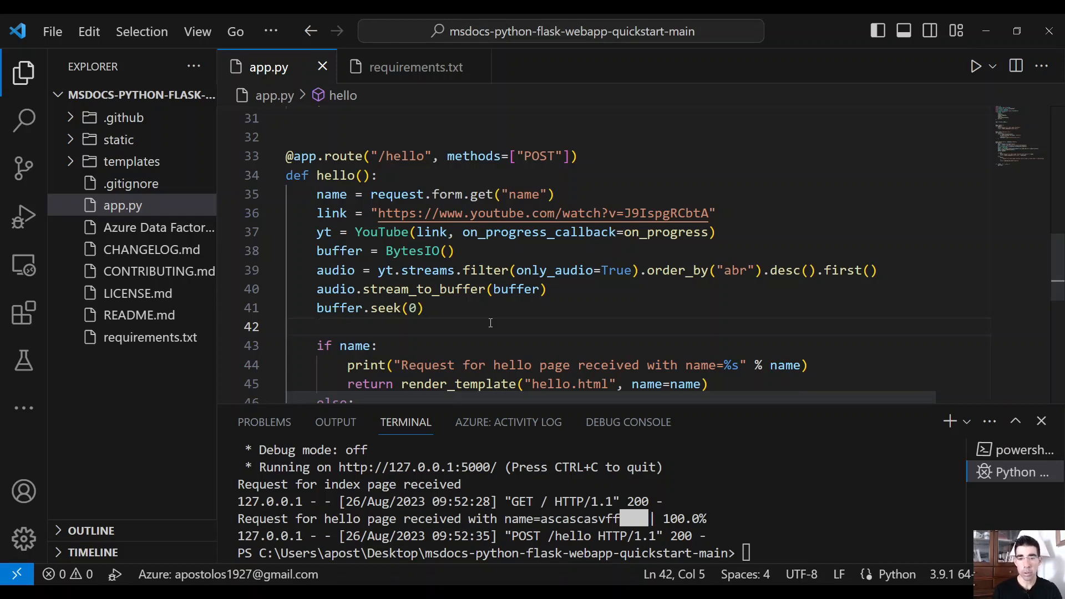
pyautogui.moveTo(479, 311)
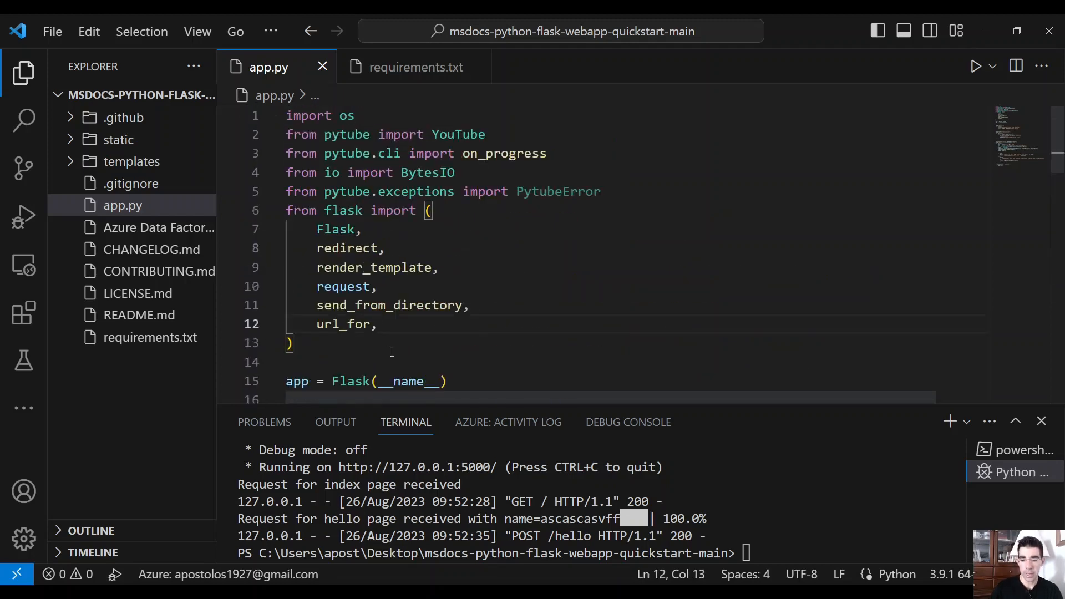
# Step: Add send_file to the flask import list and remove hello()'s old if/else block
pyautogui.press('Enter')
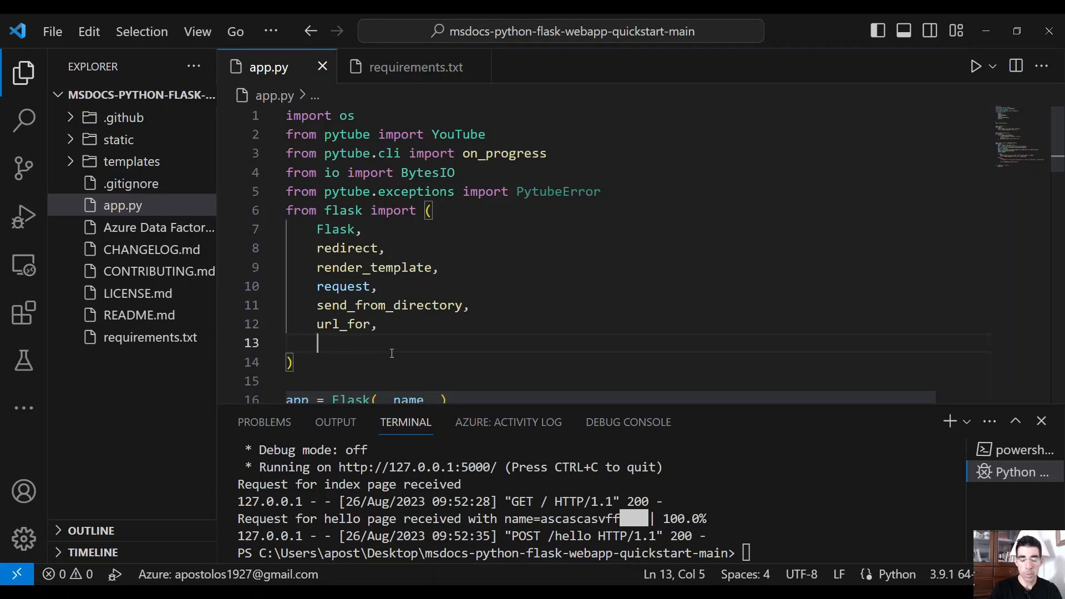
pyautogui.write('send')
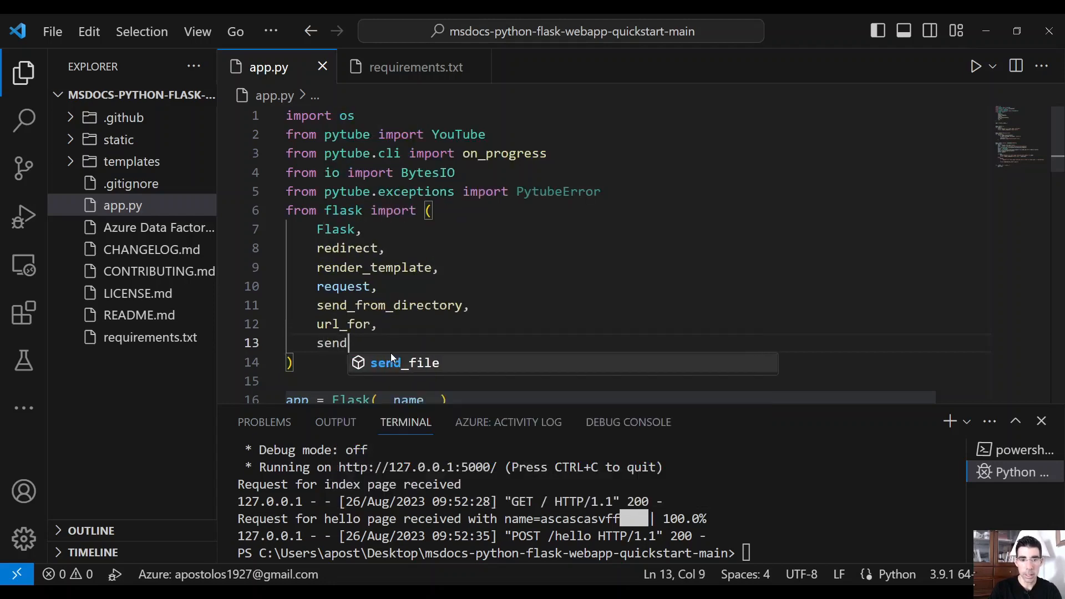
pyautogui.scroll(-3)
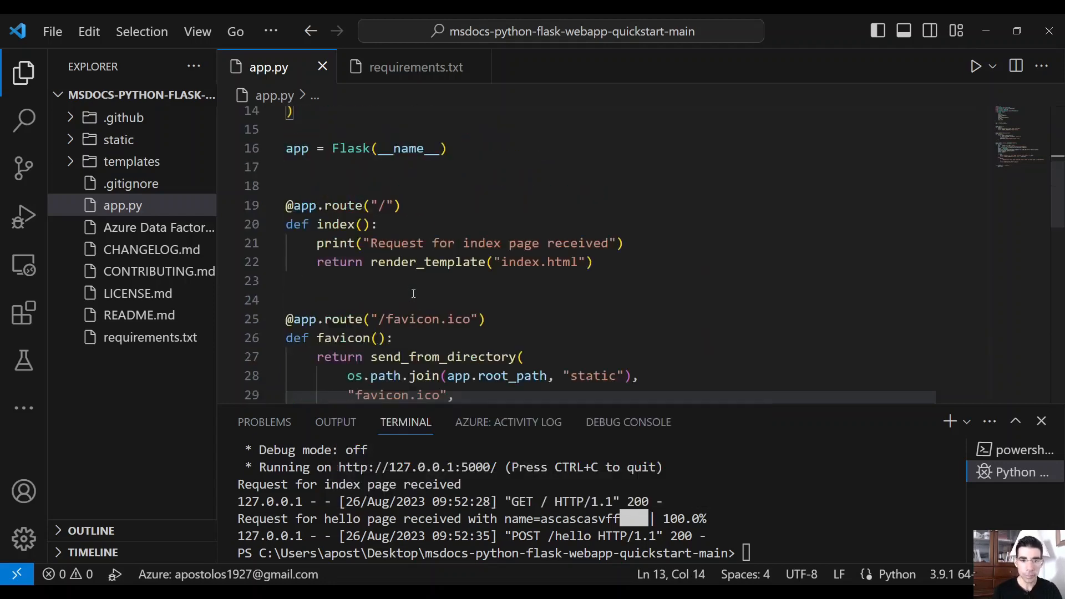
pyautogui.scroll(-3)
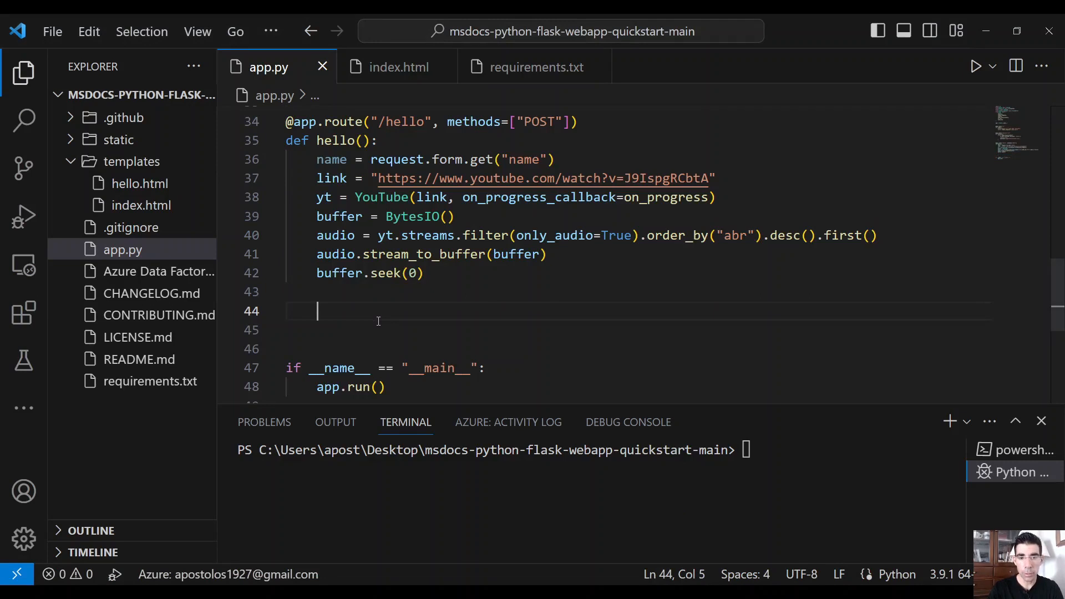
# Step: Return send_file(buffer) with an attachment_filename f-string
pyautogui.write('retur')
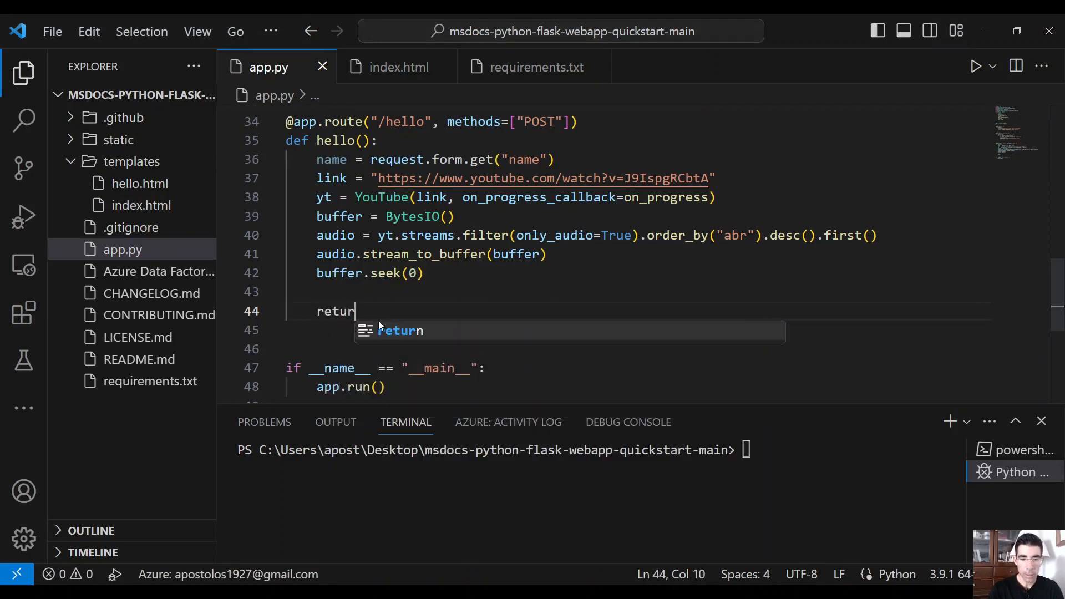
pyautogui.write('n send_file')
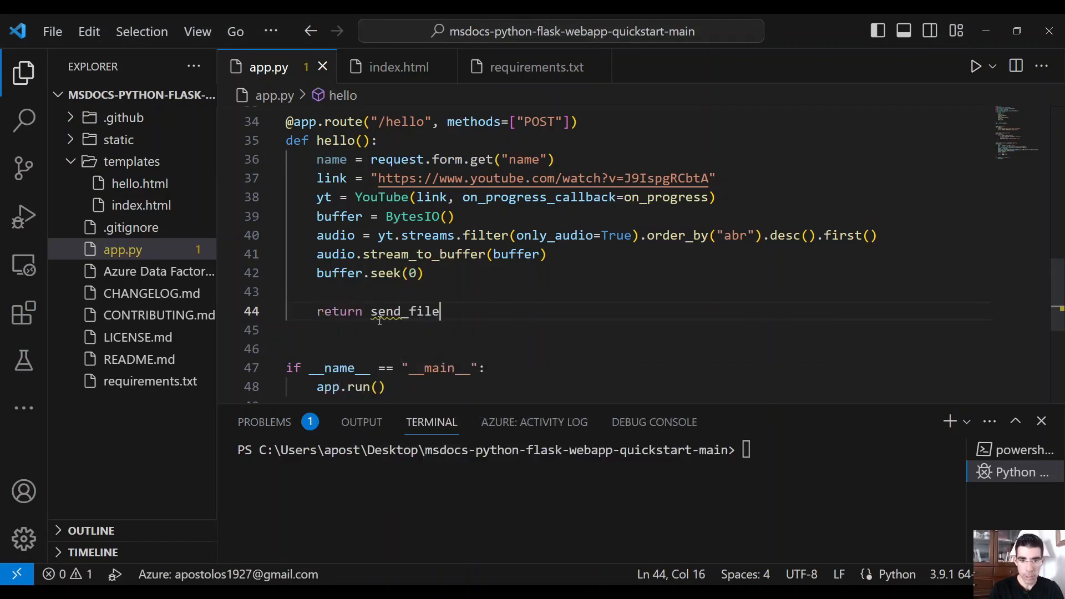
pyautogui.write('()')
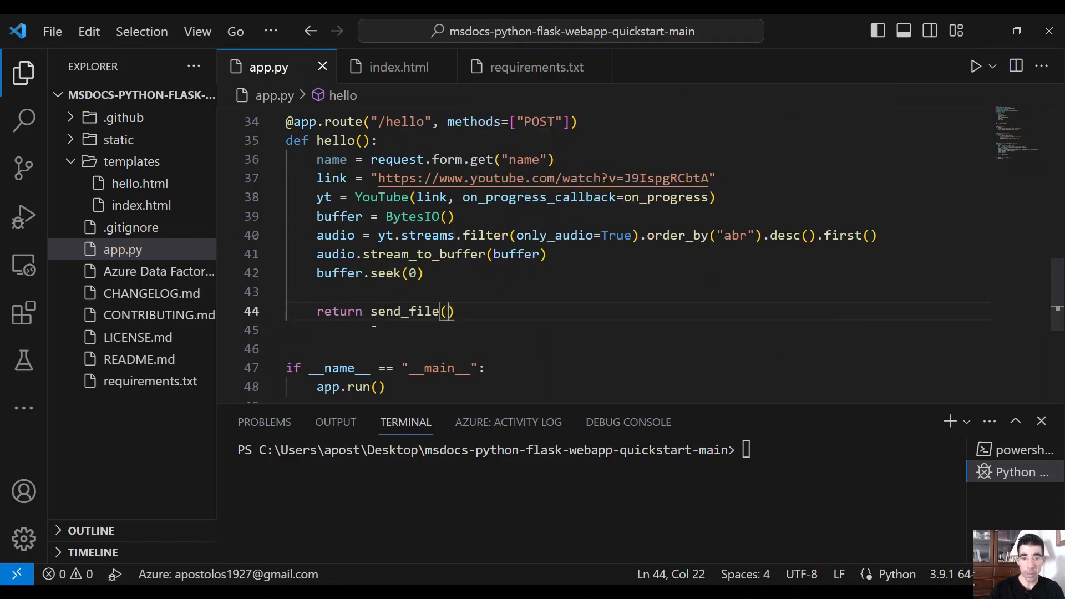
pyautogui.write('b')
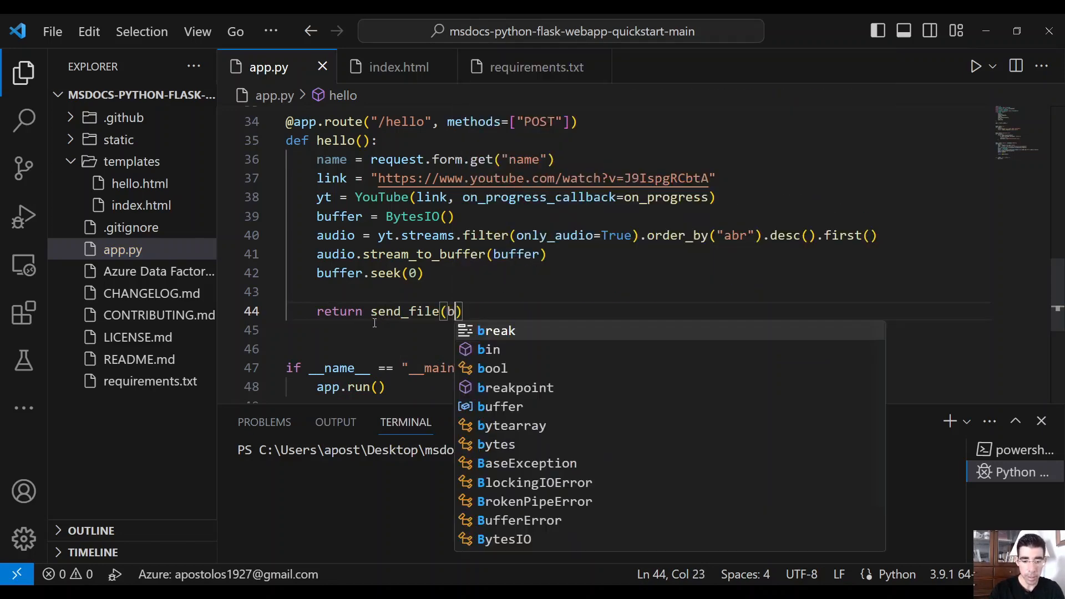
pyautogui.write('ufe')
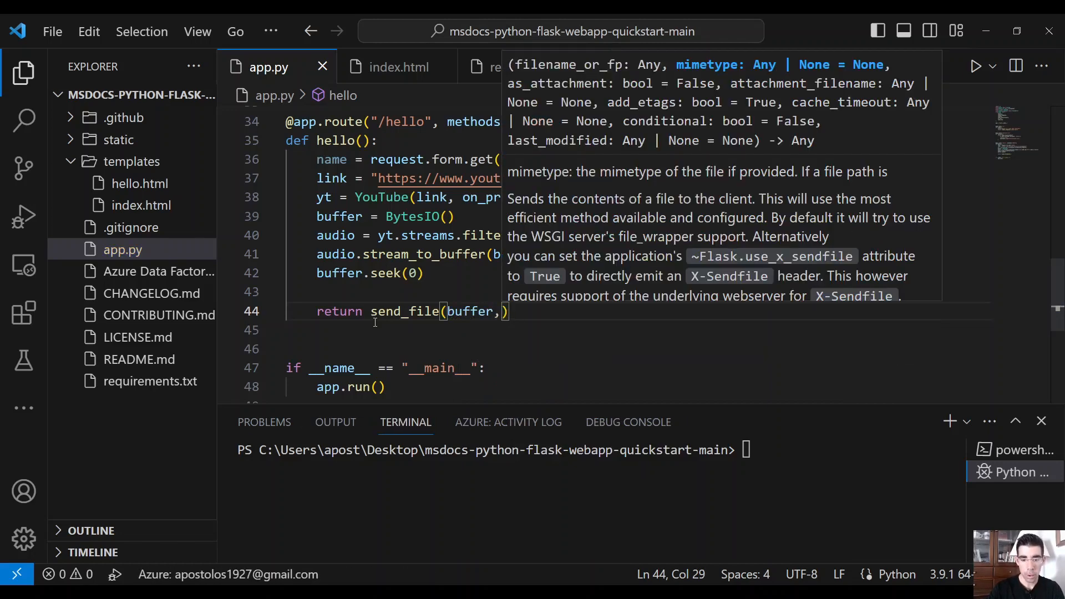
pyautogui.write('attachment_filename=')
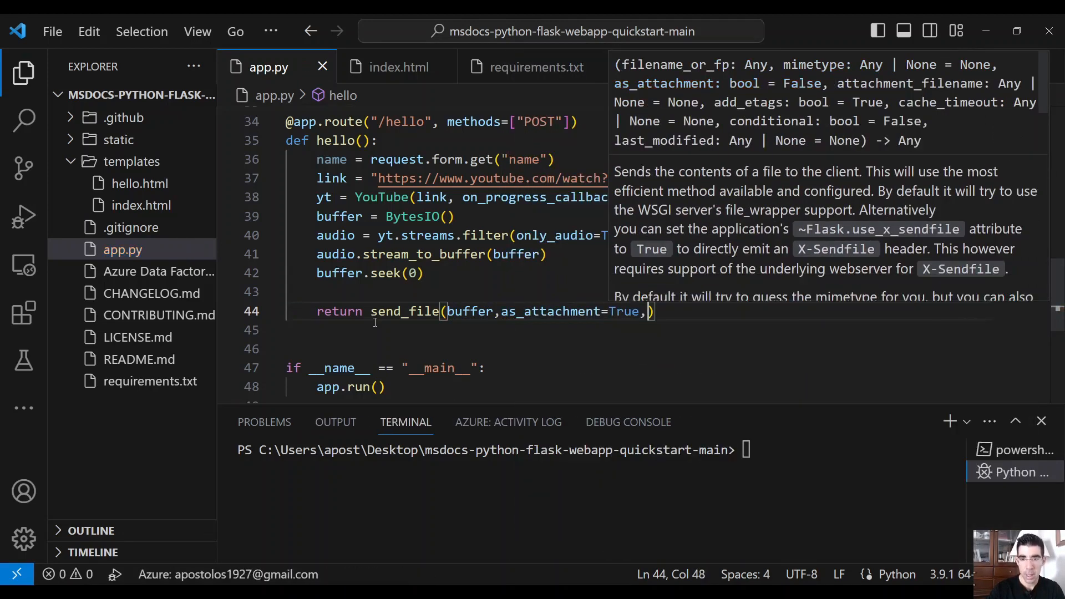
pyautogui.write('attachment_filename=')
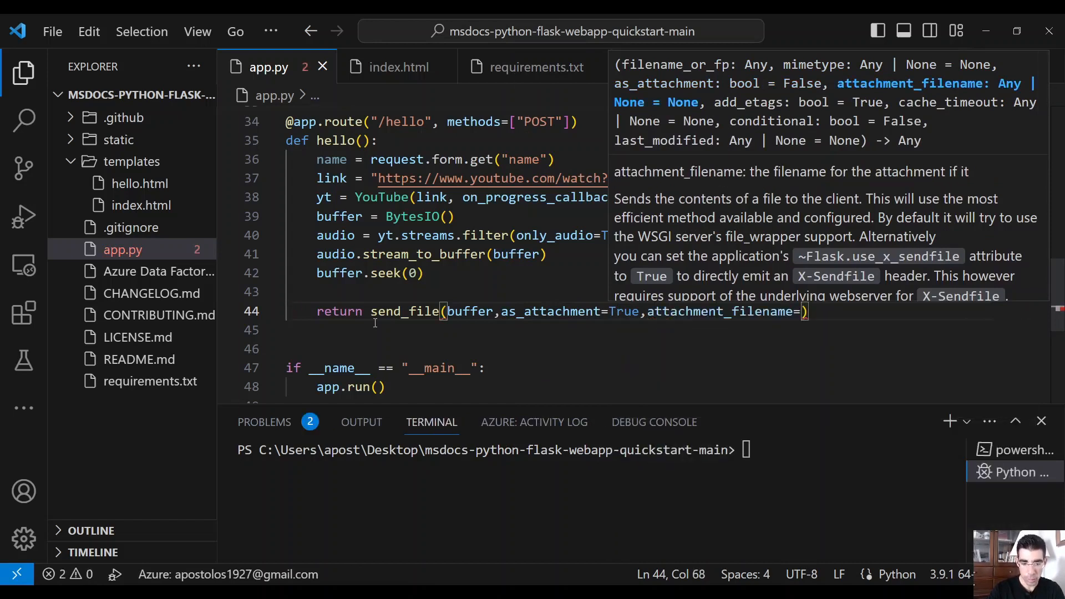
pyautogui.write("f'{}'")
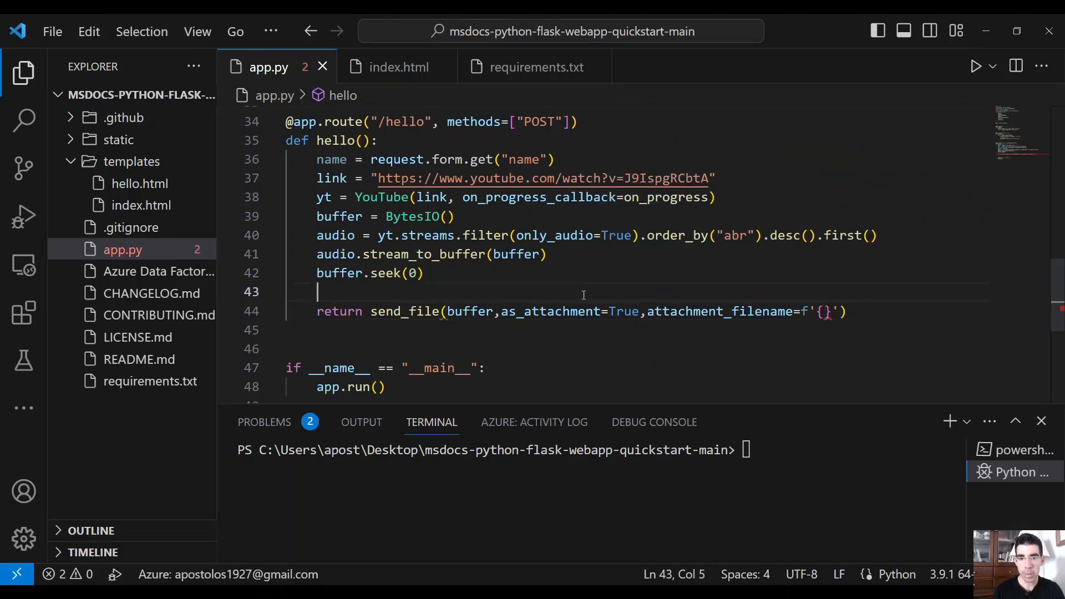
pyautogui.moveTo(470, 310)
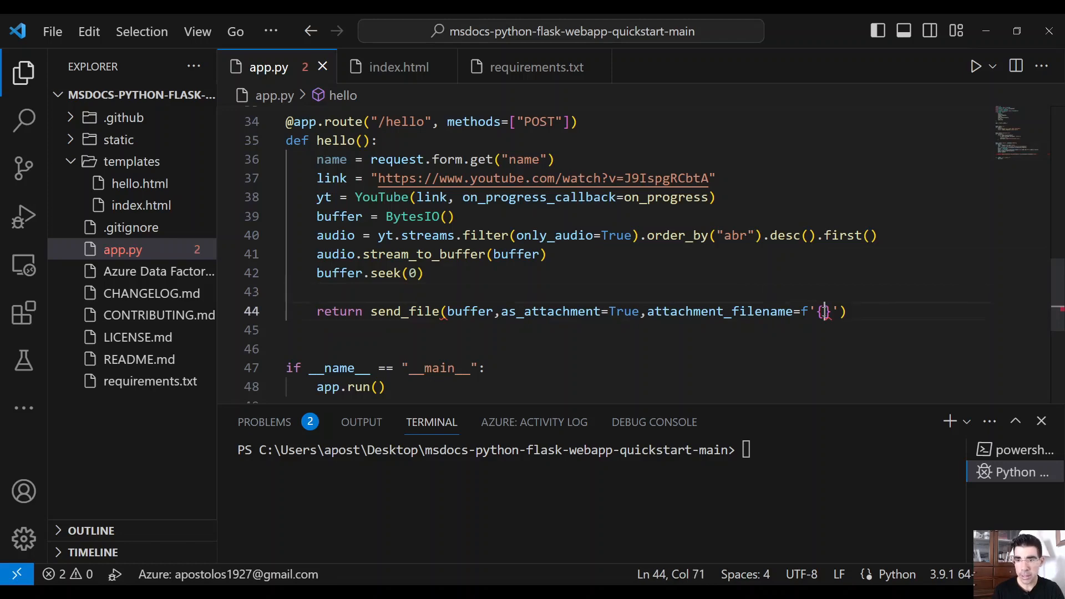
# Step: Name the attachment f'{audio.title}.mp3' and set mimetype='audio/mp3'
pyautogui.write('audio')
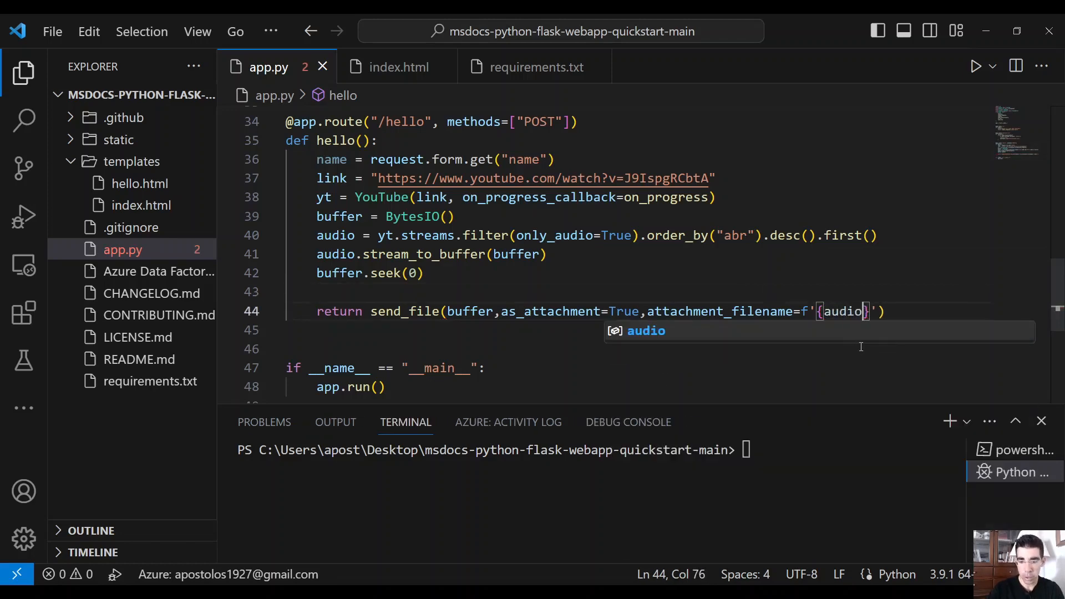
pyautogui.write('.title')
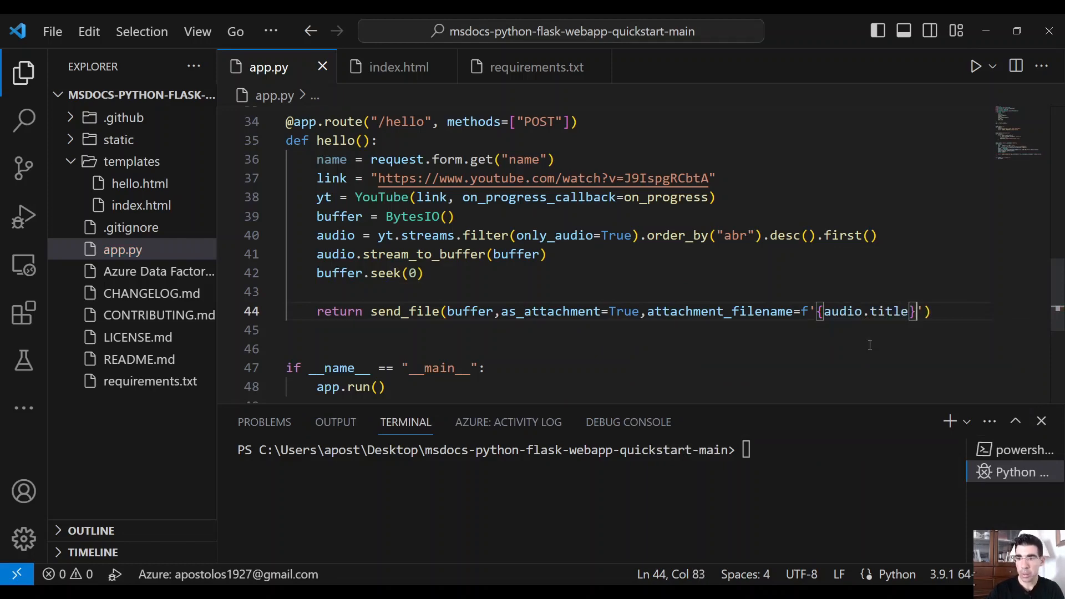
pyautogui.write('.mp3')
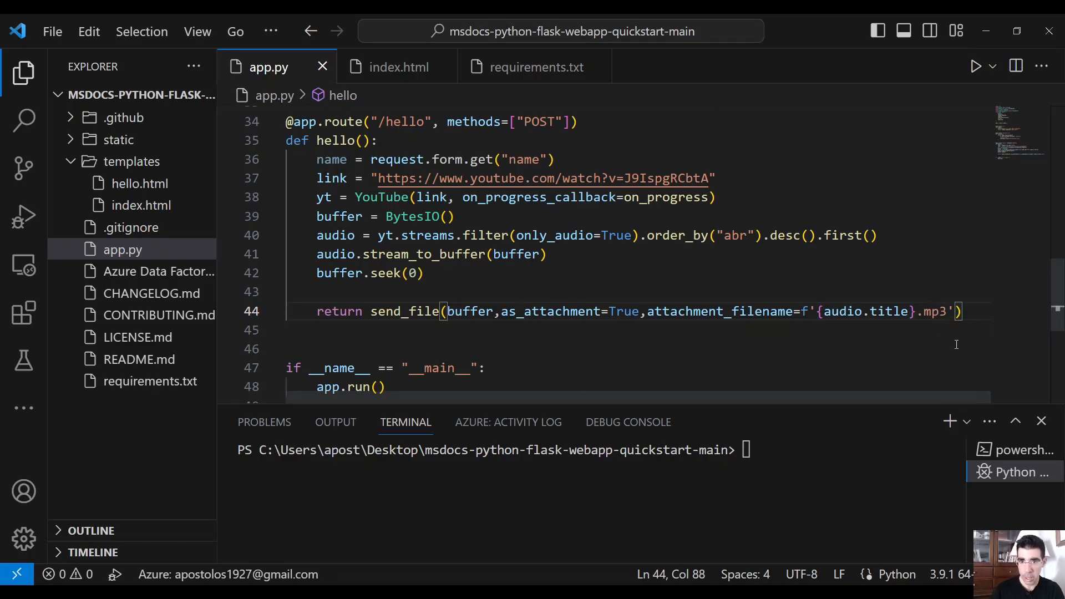
pyautogui.write("mimetype='')")
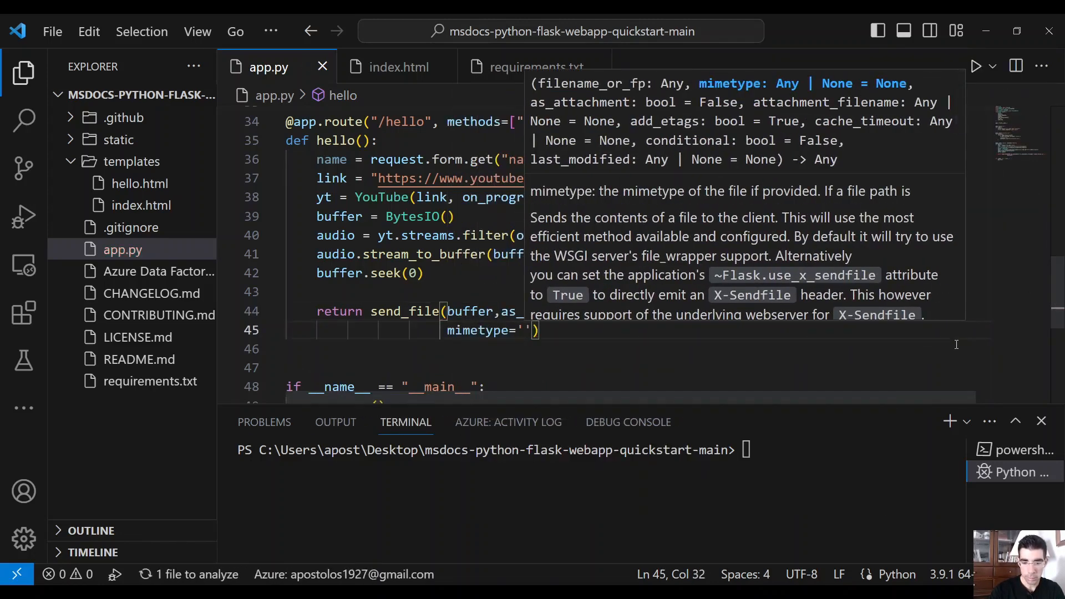
pyautogui.write('audio')
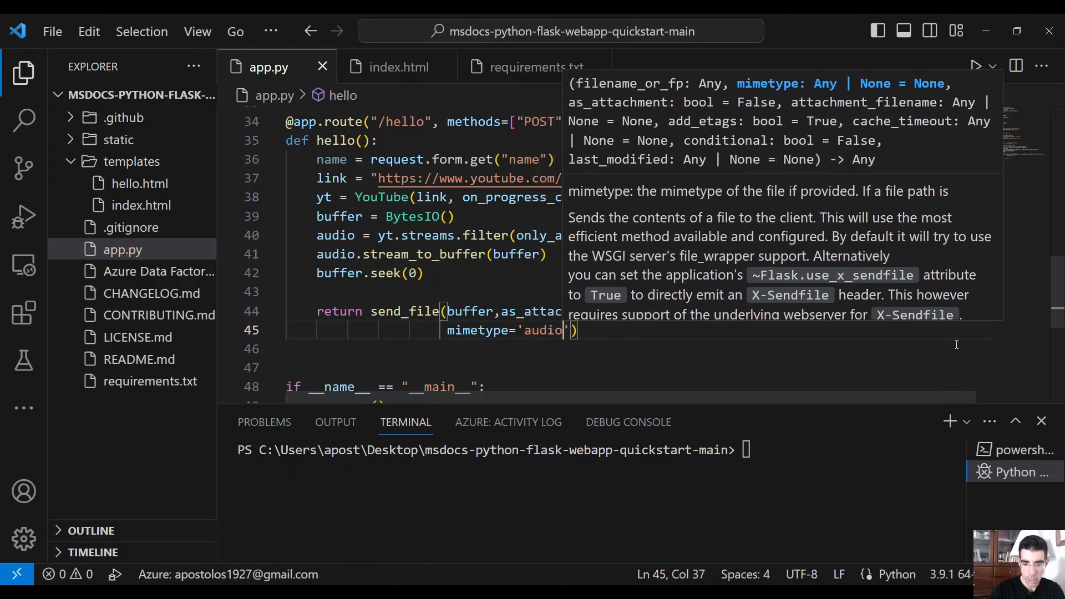
pyautogui.write('/mp3",')
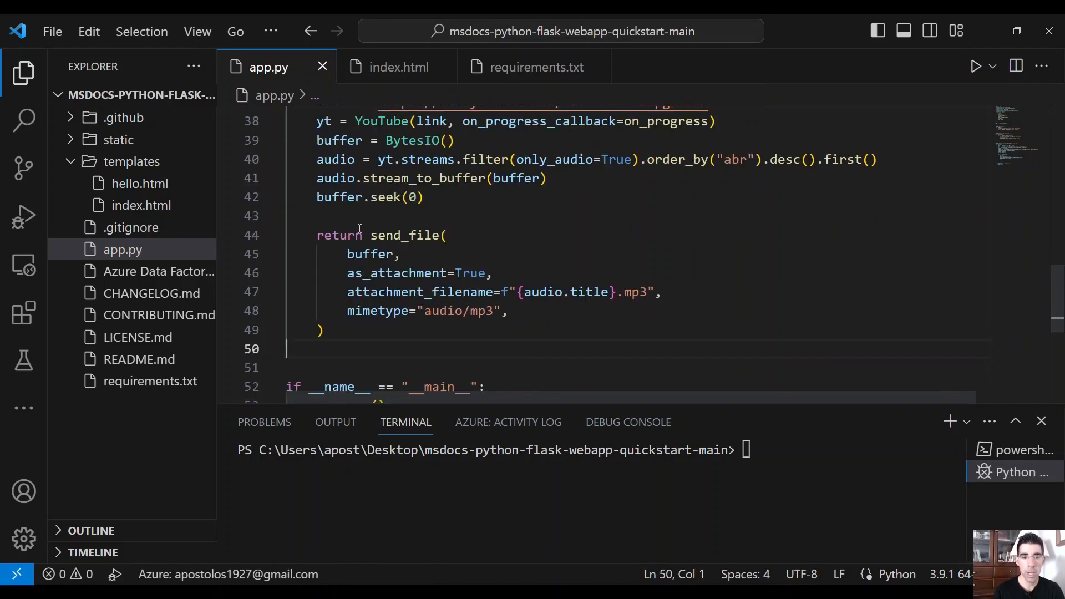
pyautogui.click(360, 216)
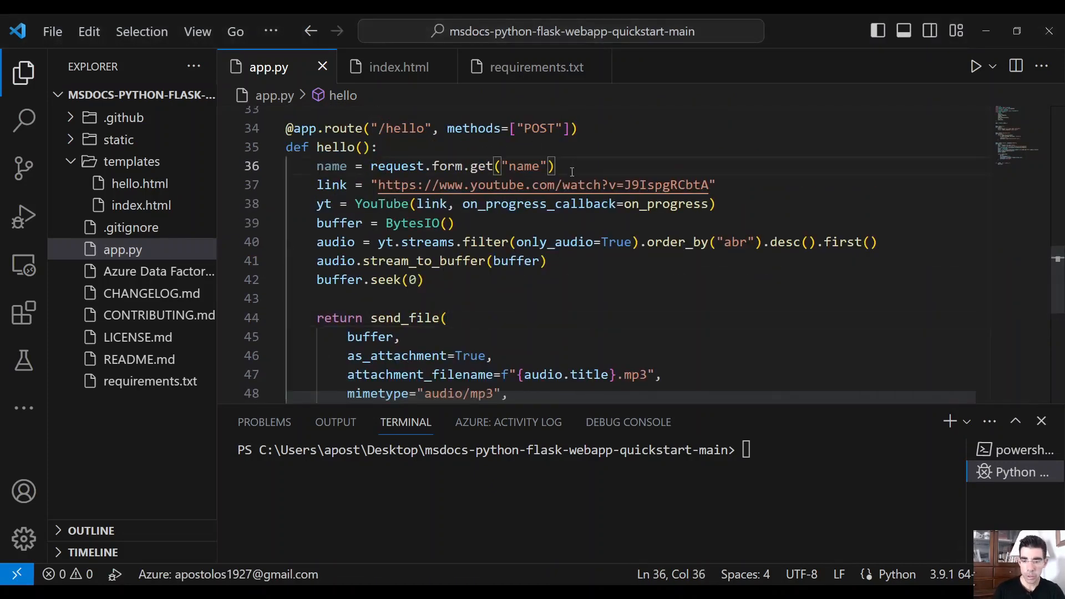
# Step: Wrap the pytube download lines in try/except PytubeError printing the error
pyautogui.write('try:')
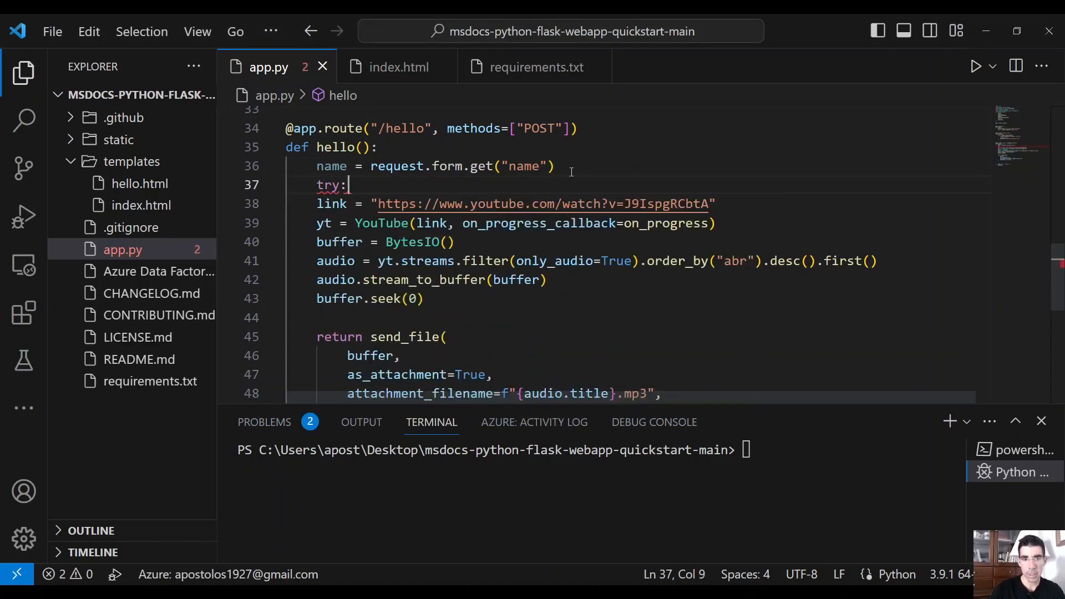
pyautogui.doubleClick(332, 204)
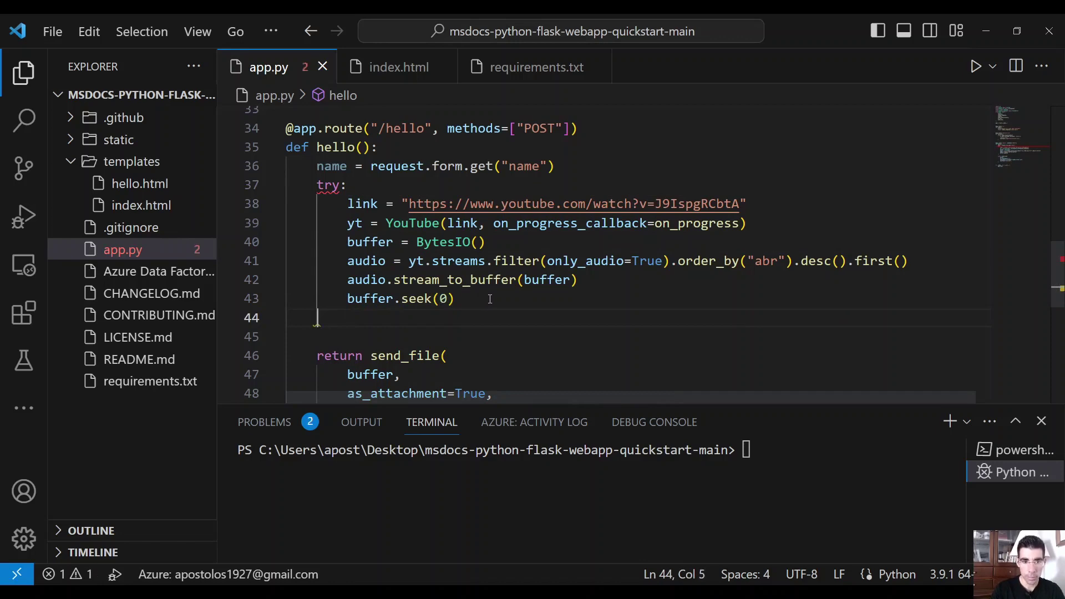
pyautogui.write('except PytubeError:')
pyautogui.click(637, 337)
pyautogui.write("print('eror")
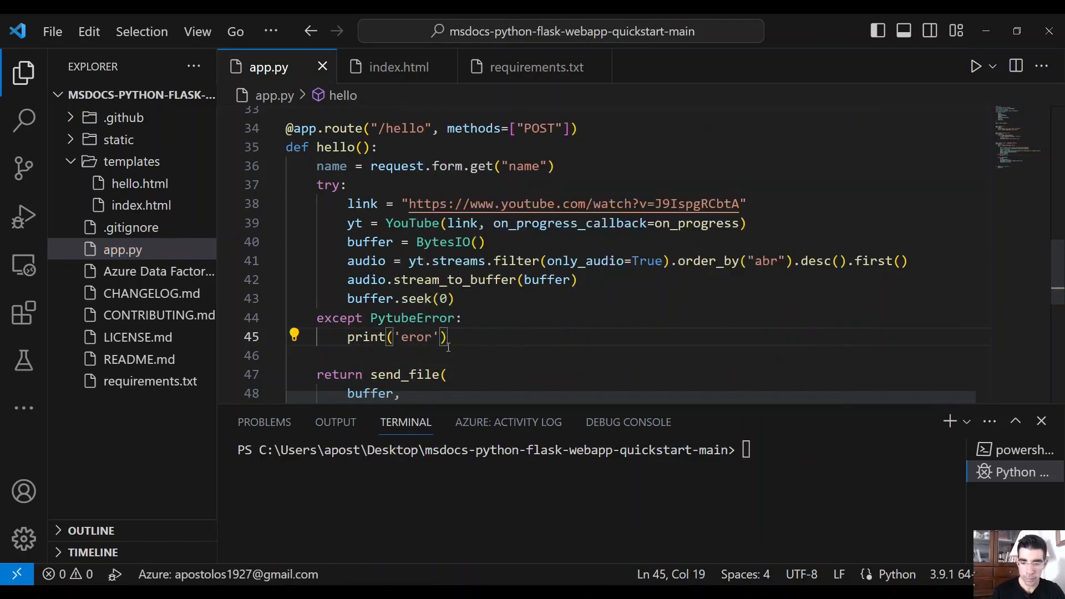
pyautogui.write('r')
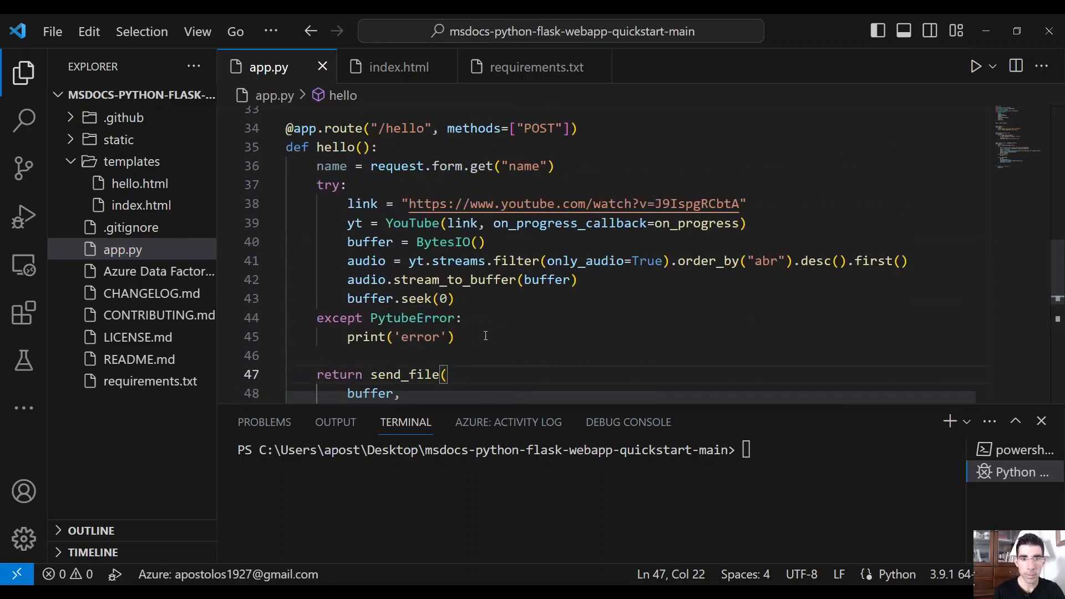
# Step: Rename name to url, drop the hard-coded link and pass url to YouTube()
pyautogui.doubleClick(332, 228)
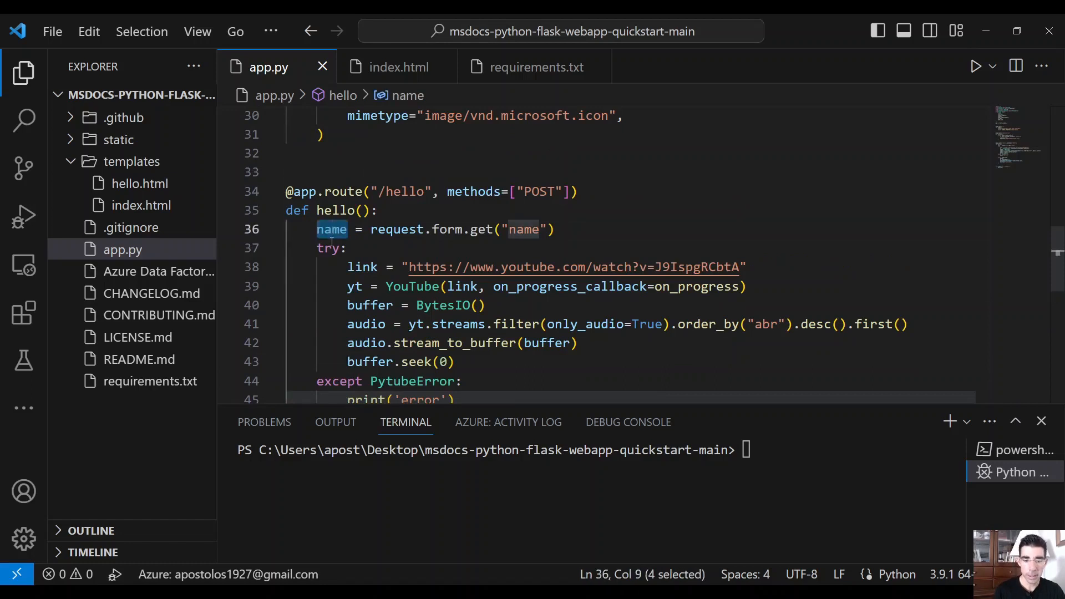
pyautogui.write('url')
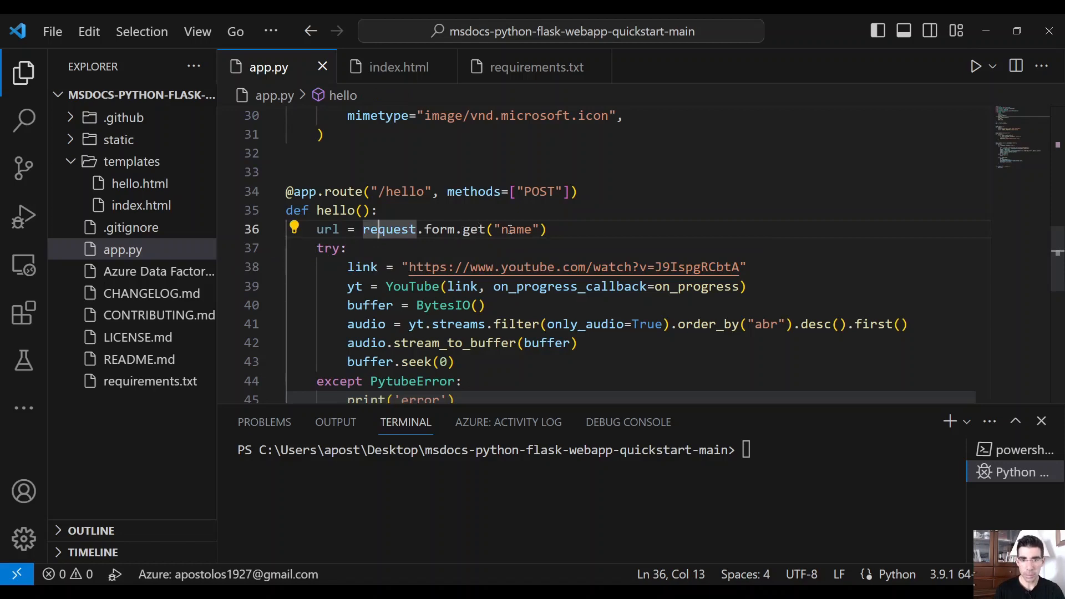
pyautogui.doubleClick(328, 228)
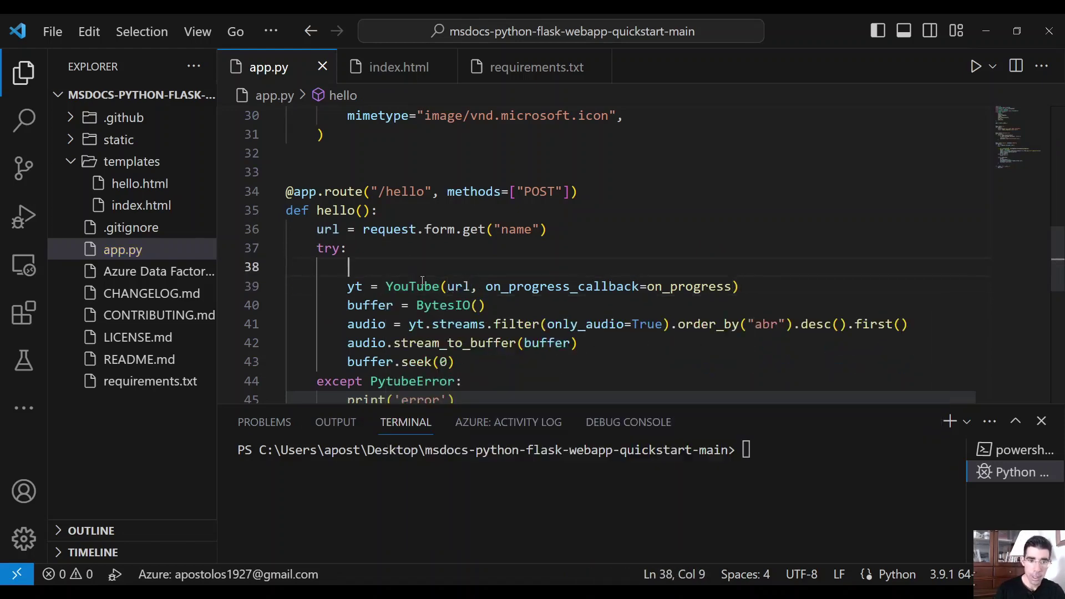
pyautogui.press('Backspace')
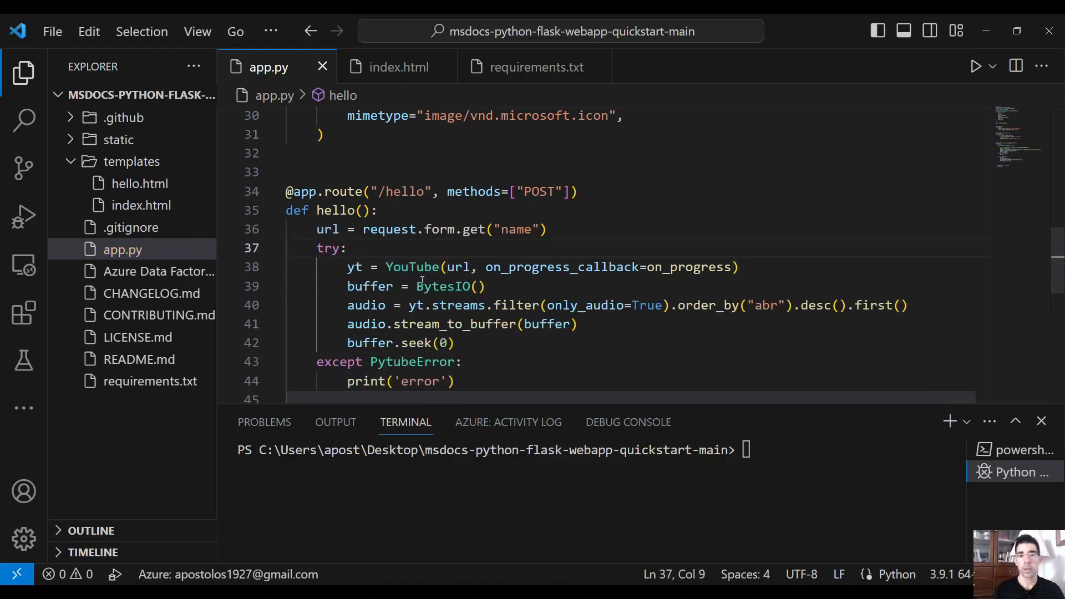
pyautogui.moveTo(431, 291)
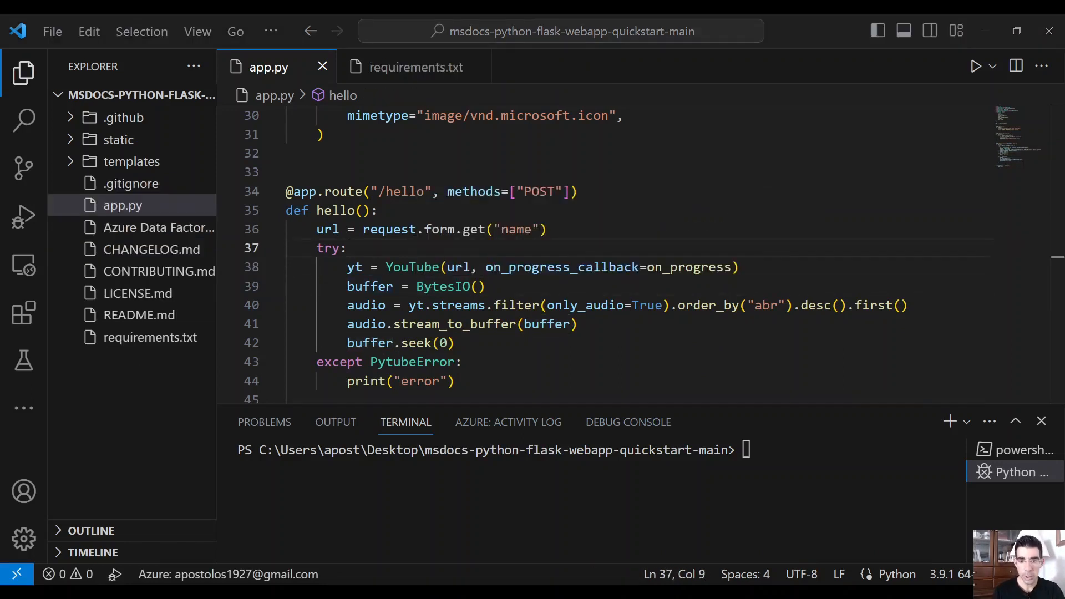
# Step: Set index.html's label to 'Please provide url to convert' and the button to 'Convert'
pyautogui.click(131, 162)
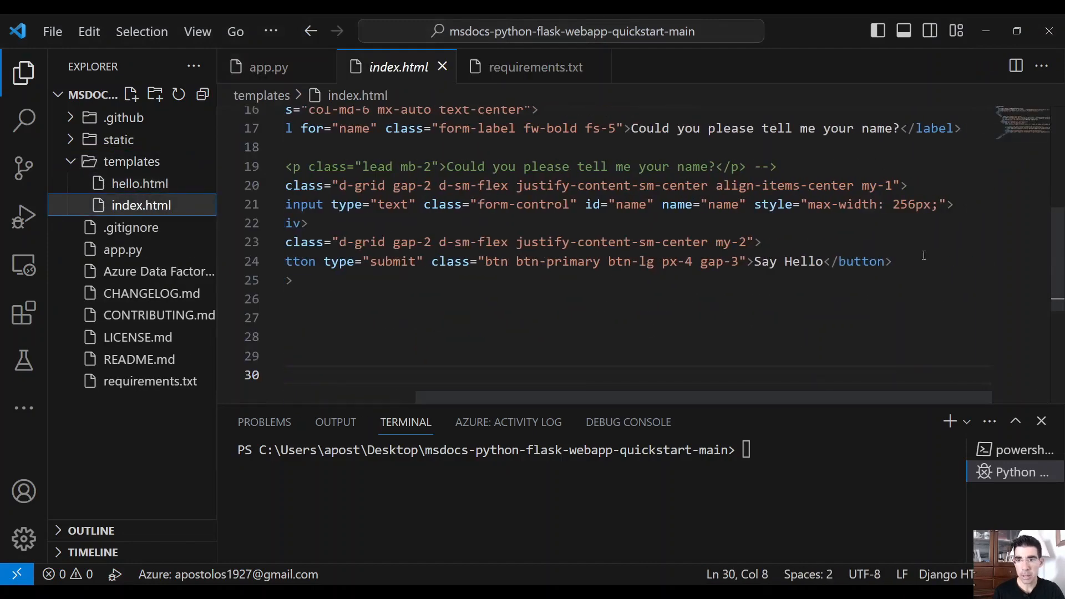
pyautogui.moveTo(632, 127); pyautogui.dragTo(898, 128)
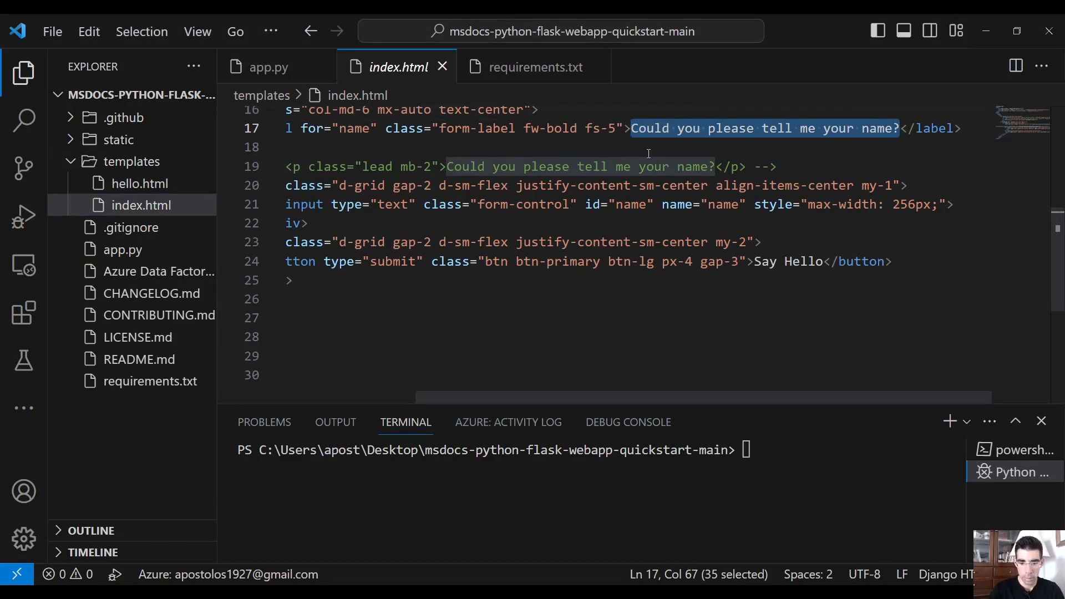
pyautogui.write('Please provide')
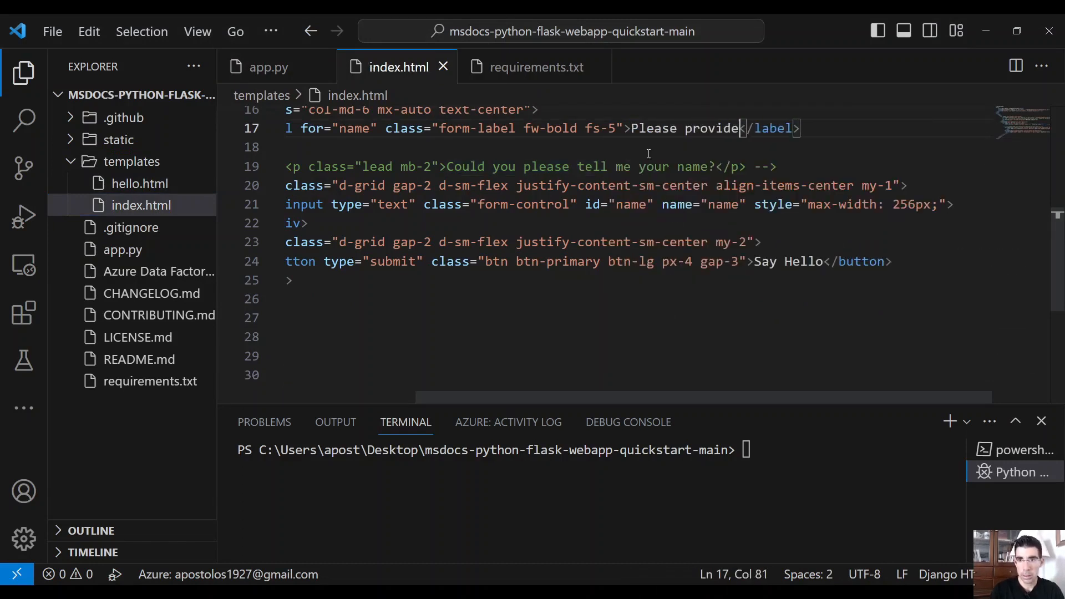
pyautogui.write('url to convert')
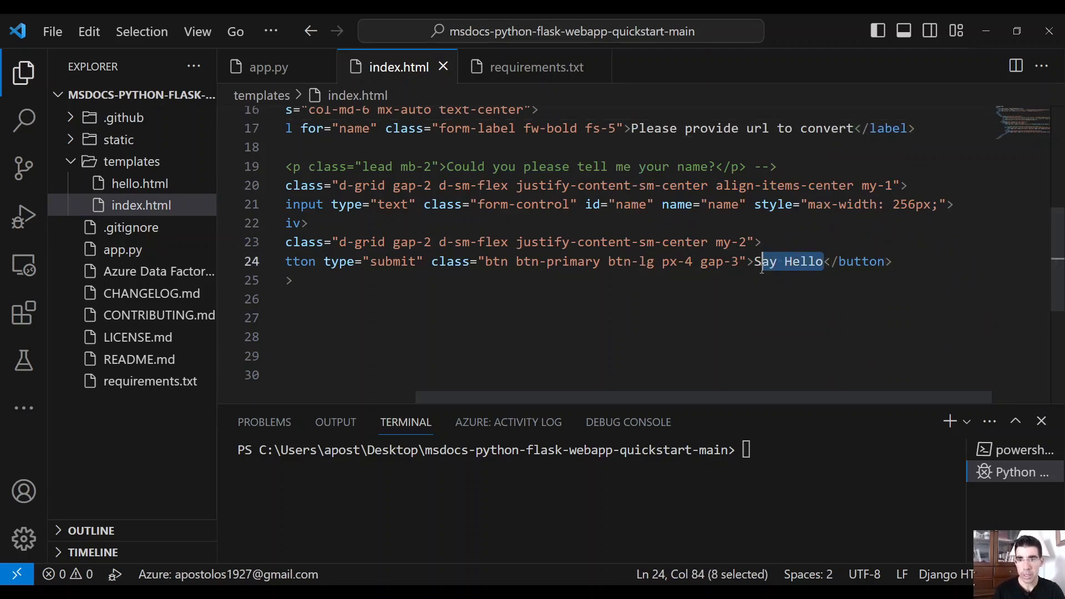
pyautogui.write('Convert')
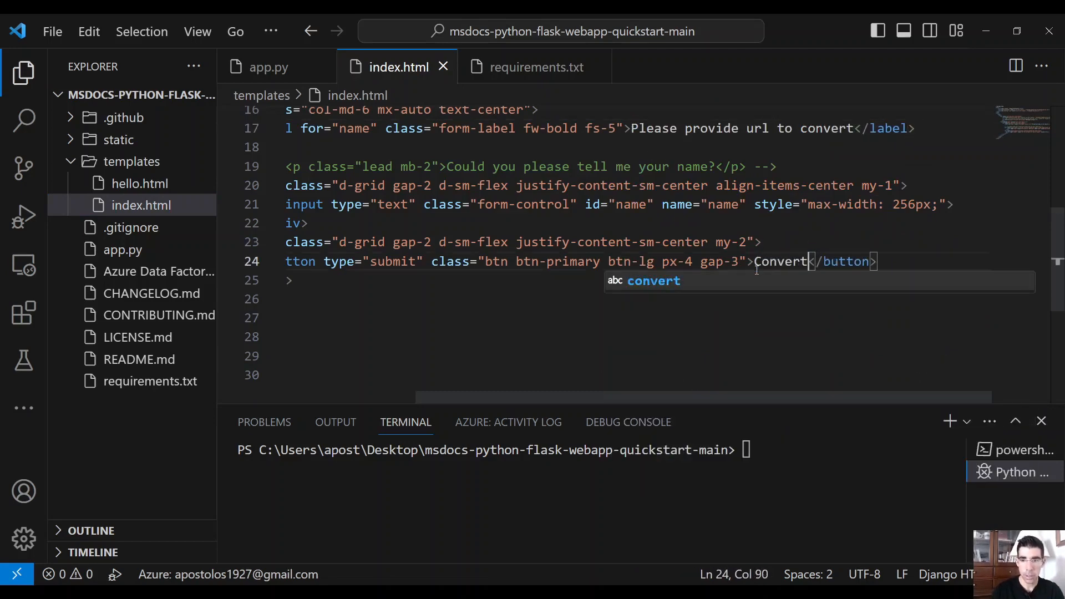
pyautogui.click(268, 66)
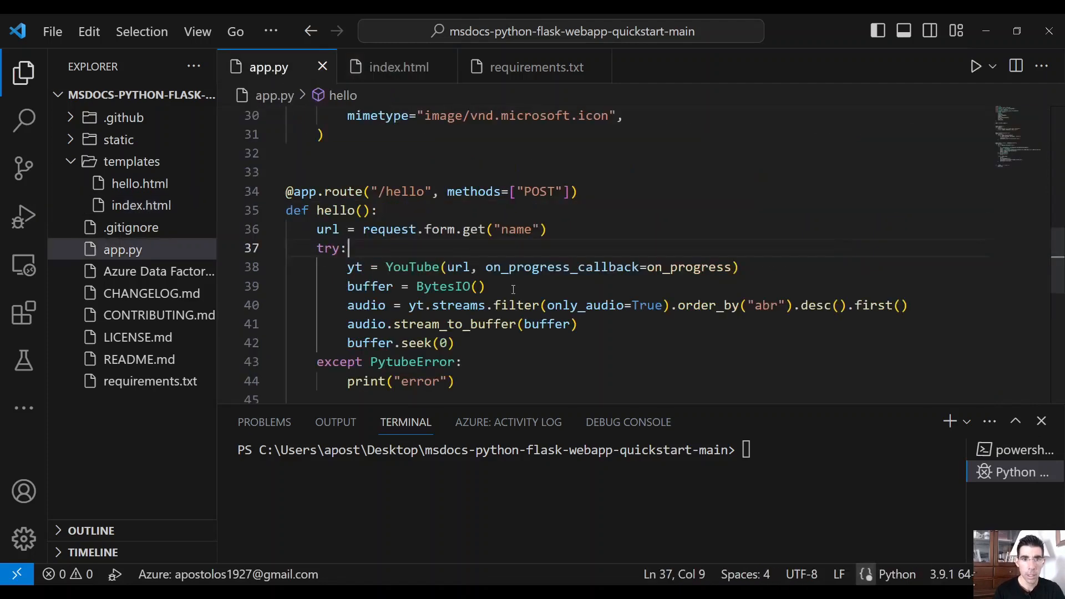
pyautogui.scroll(-3)
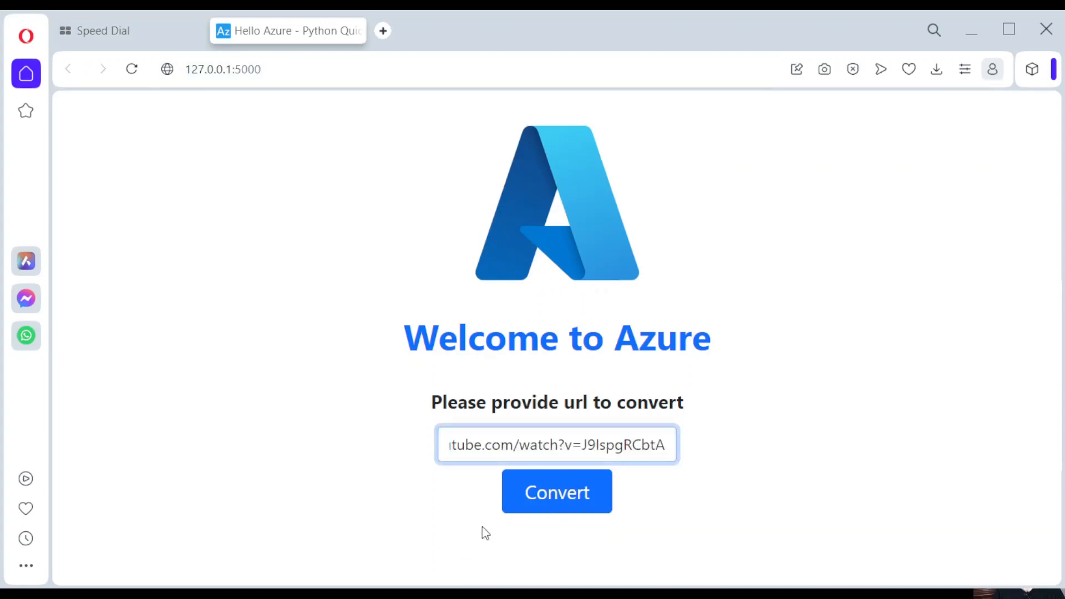
# Step: Submit a YouTube link on the local page with the Convert button
pyautogui.click(557, 491)
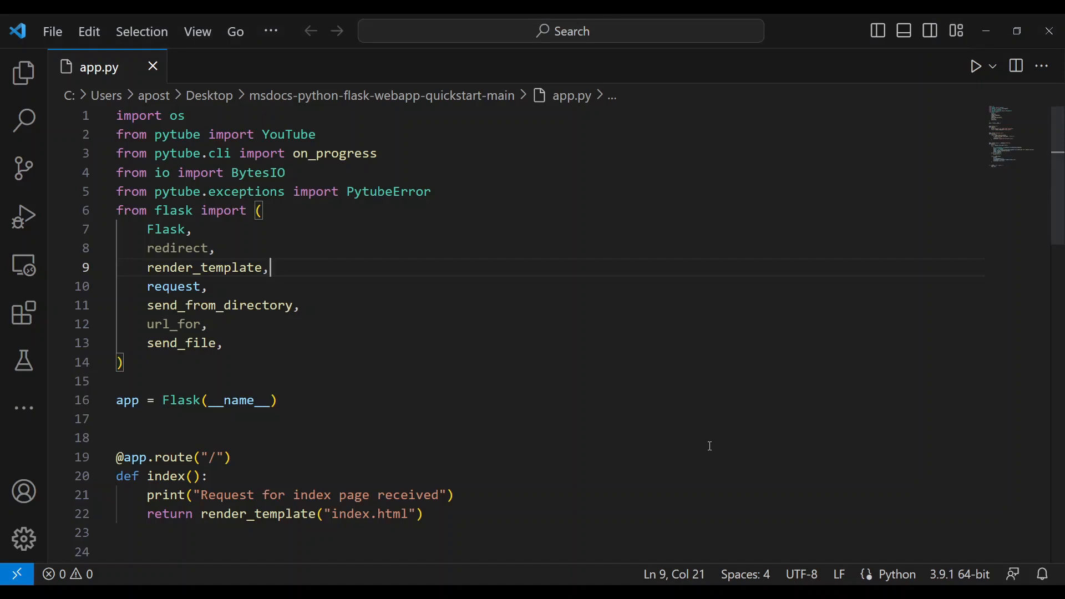
pyautogui.moveTo(688, 441)
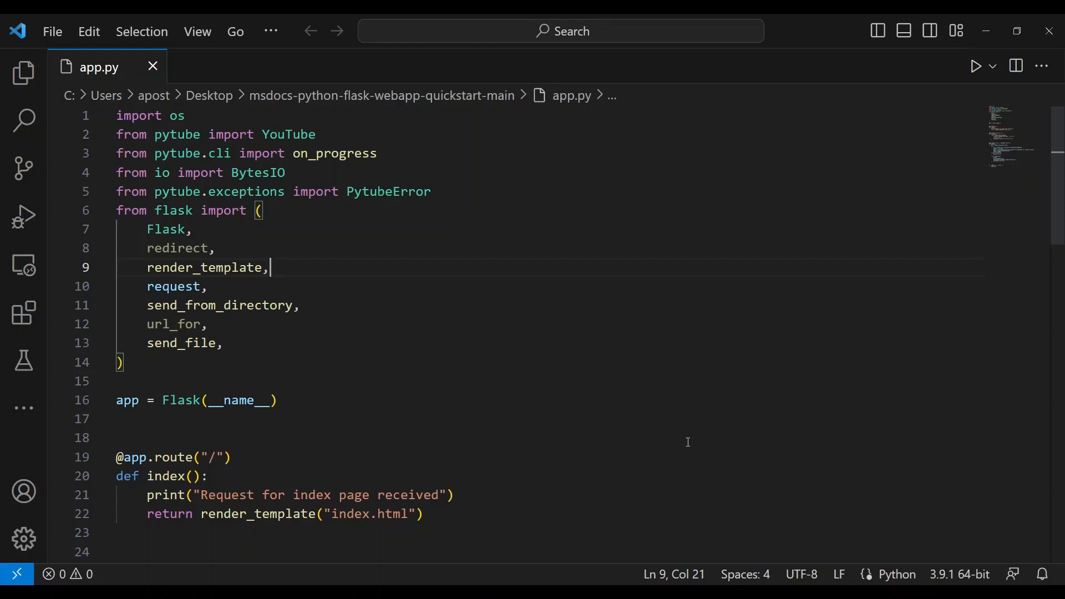
# Step: Search Extensions for azure and view the installed Azure App Service extension
pyautogui.click(24, 313)
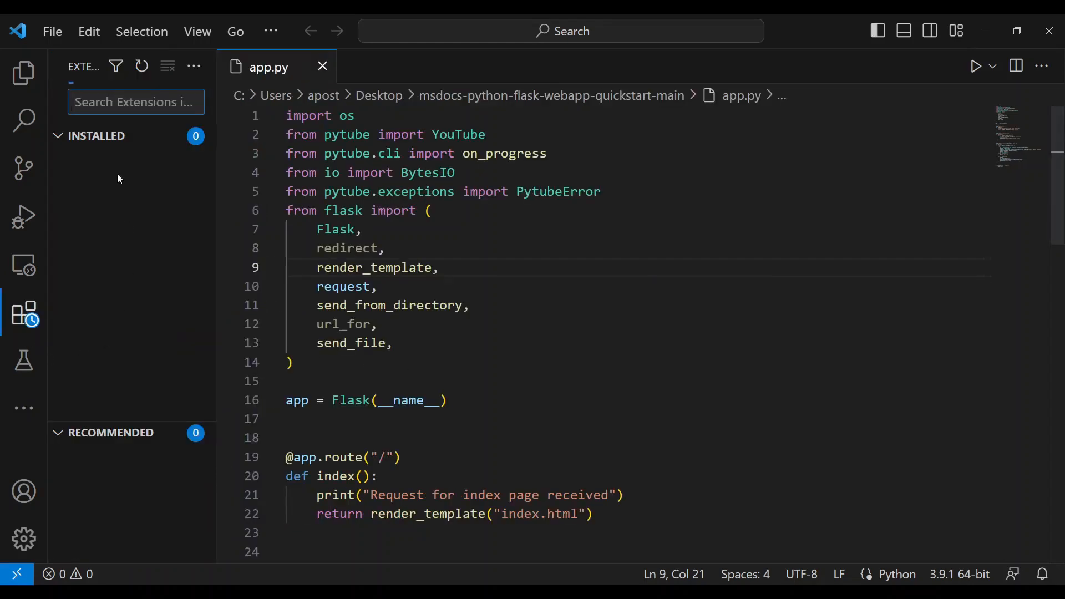
pyautogui.write('azure app services')
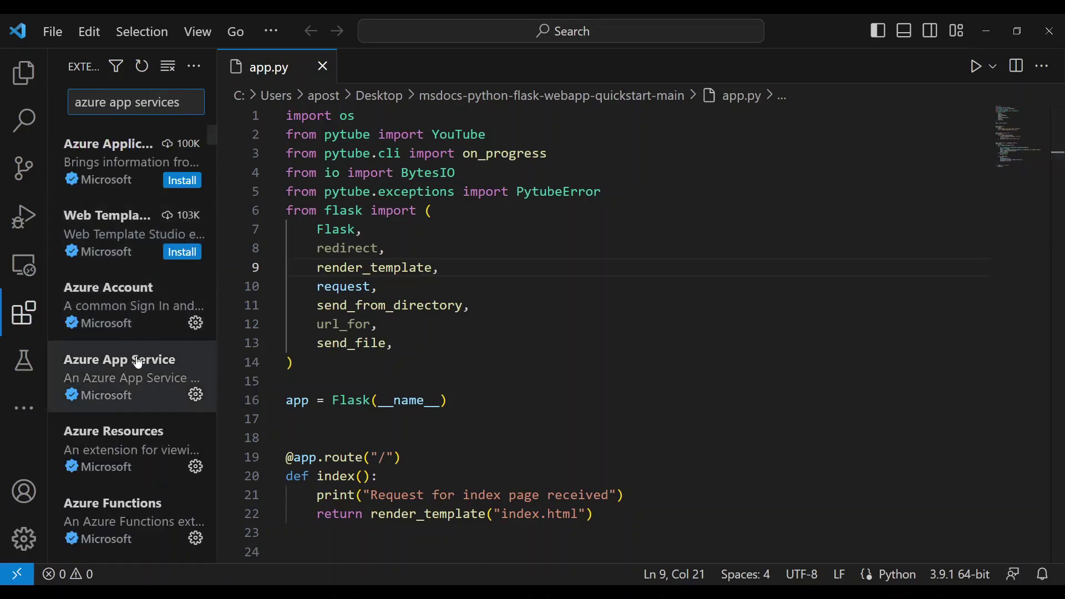
pyautogui.click(120, 360)
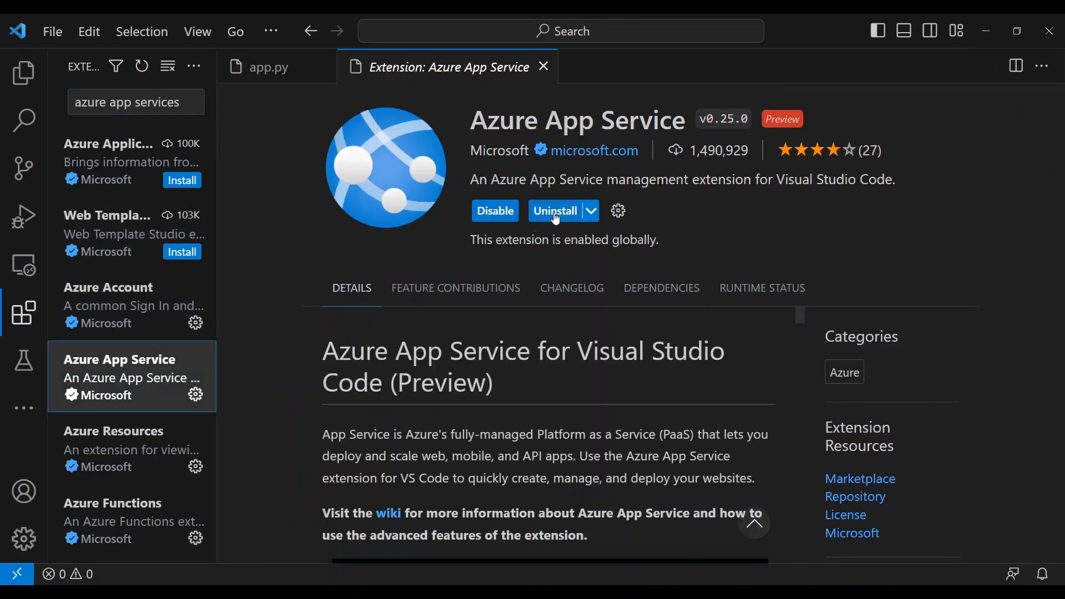
pyautogui.moveTo(560, 169)
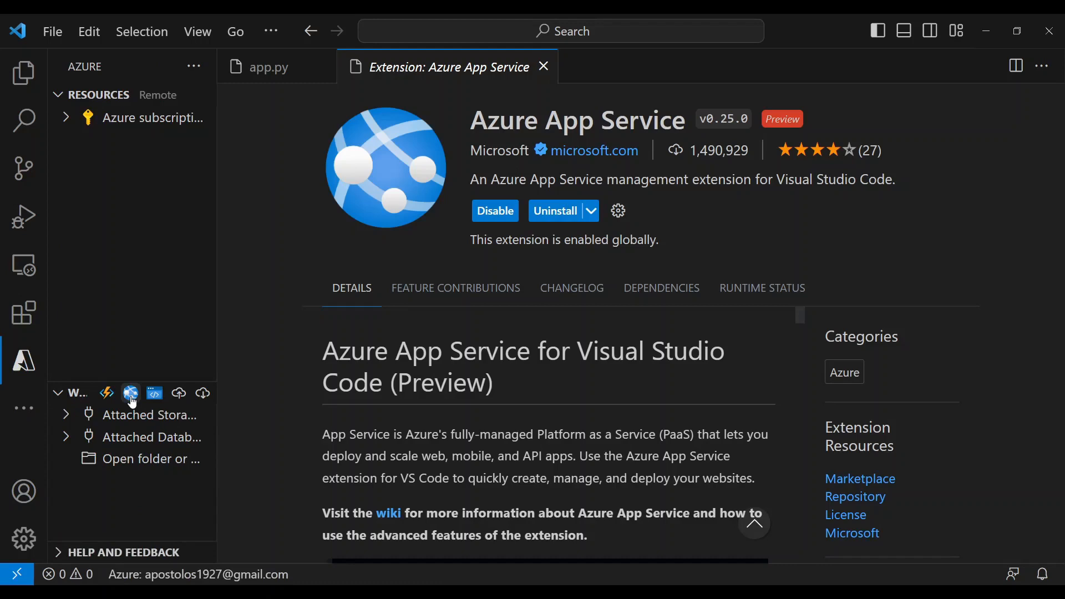
# Step: Start Create New Web App and name it apowebappdemo
pyautogui.click(131, 393)
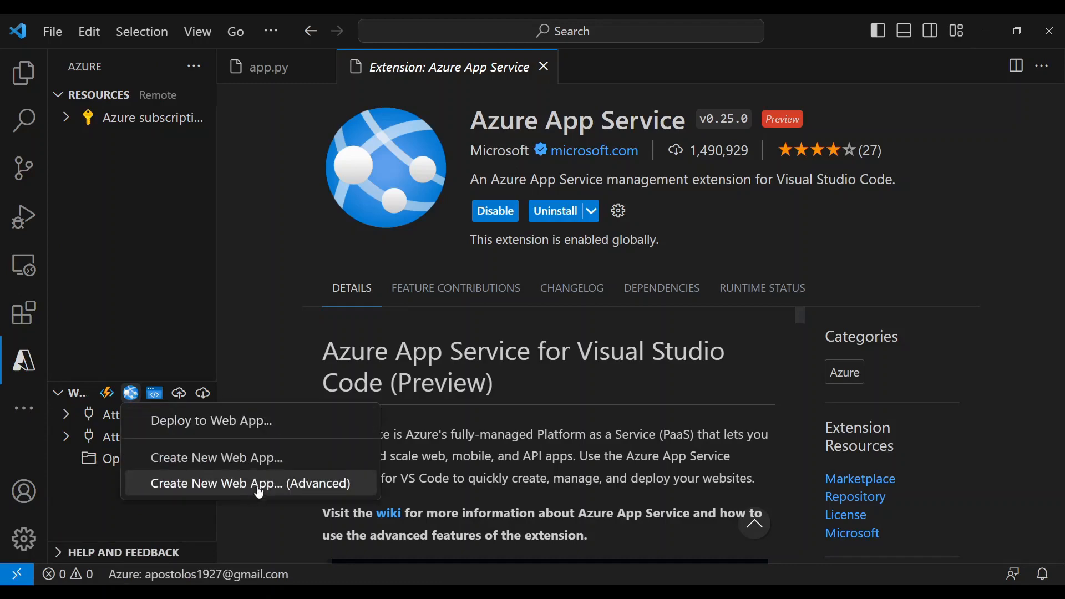
pyautogui.click(251, 484)
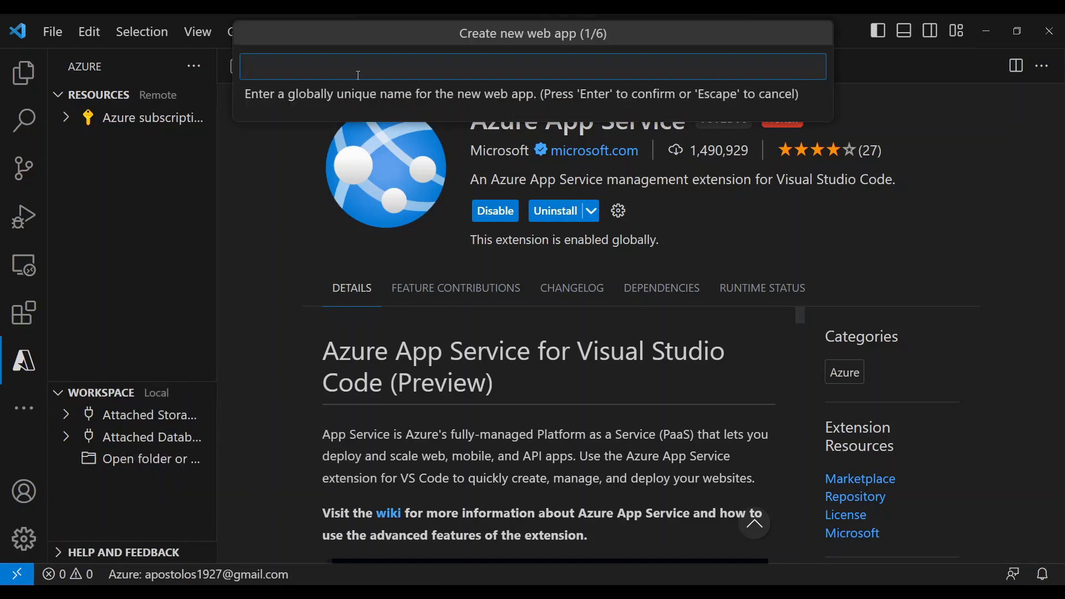
pyautogui.write('apowebappd')
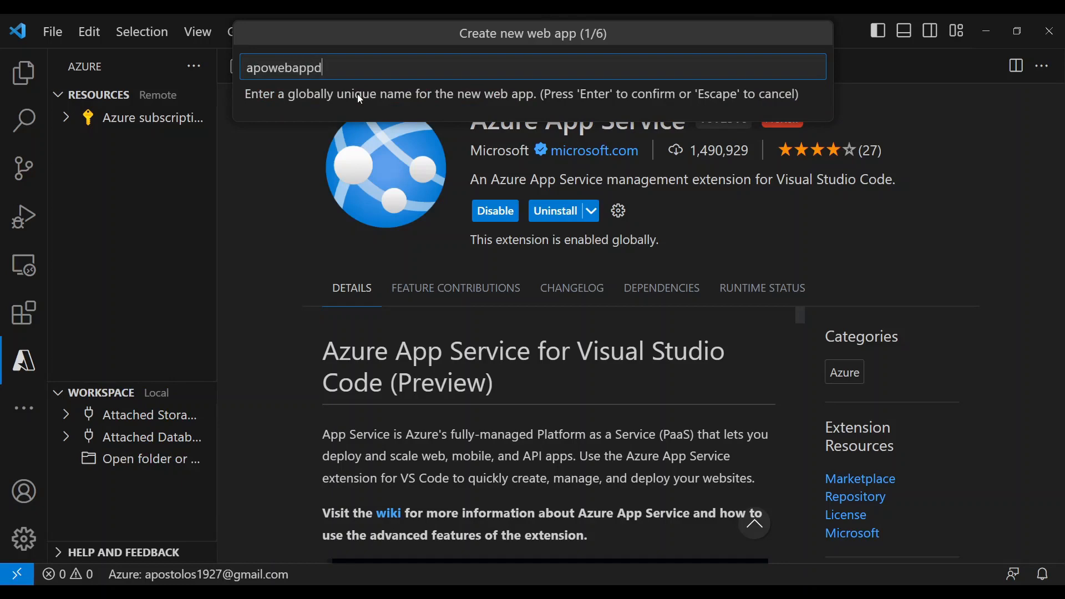
pyautogui.write('emo')
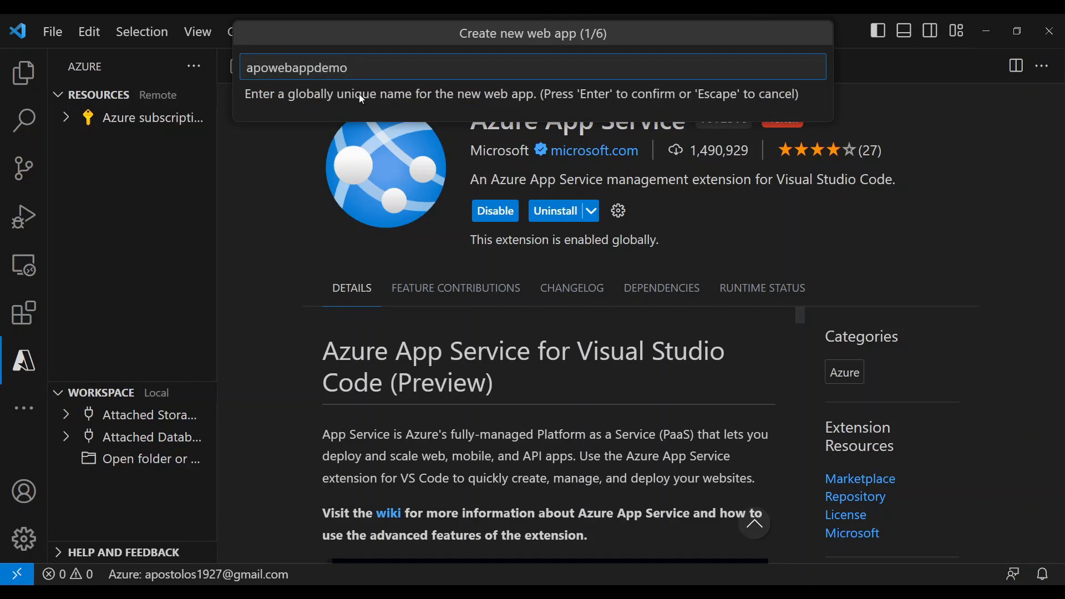
pyautogui.press('Enter')
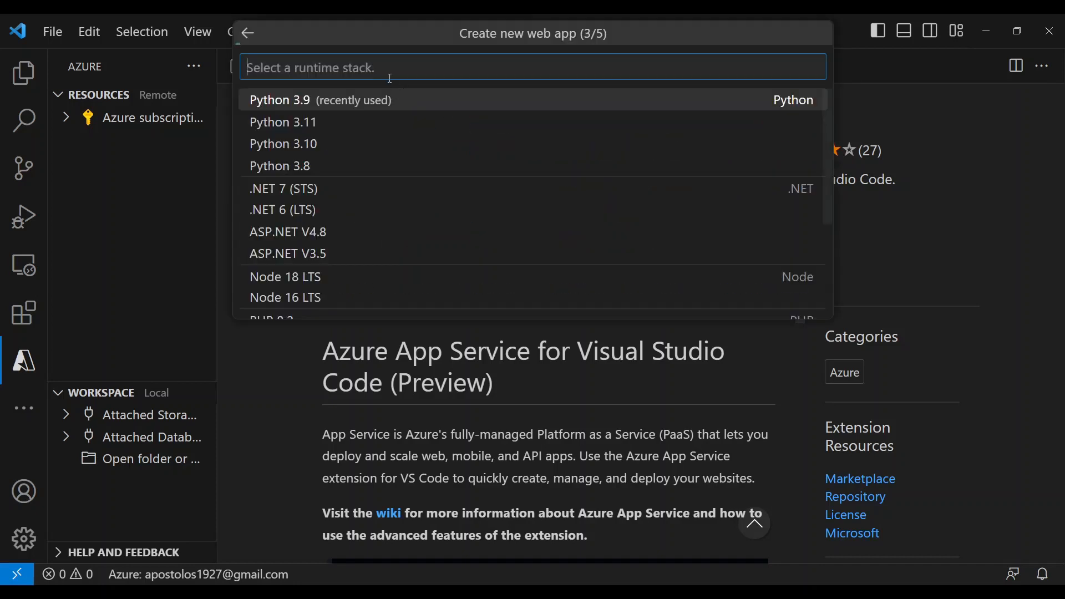
pyautogui.moveTo(356, 108)
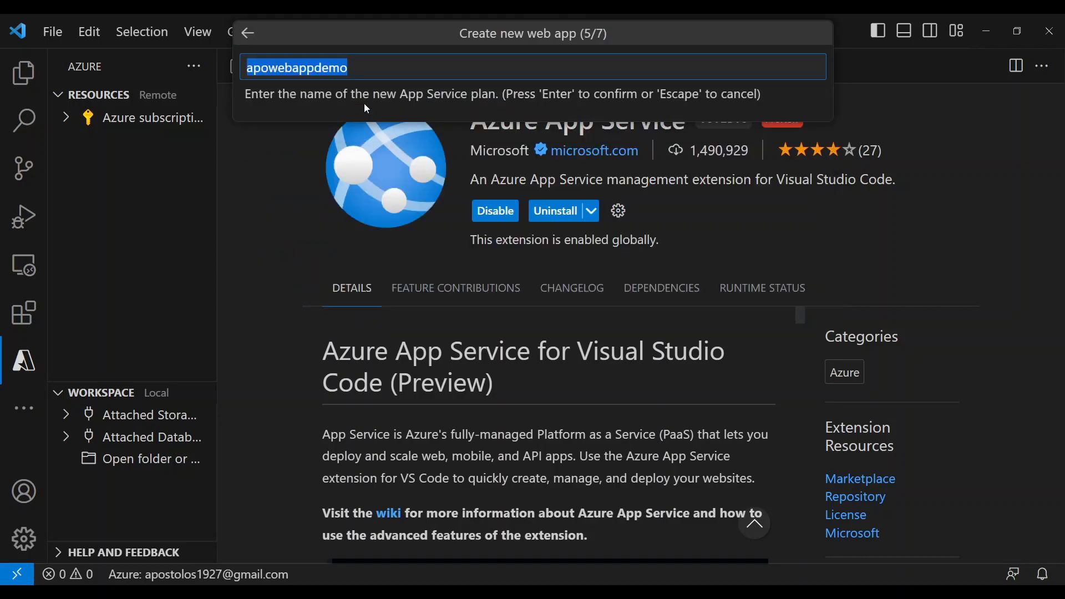
# Step: Choose Python 3.9, accept the plan name, Free (F1) tier and skip Application Insights
pyautogui.click(371, 68)
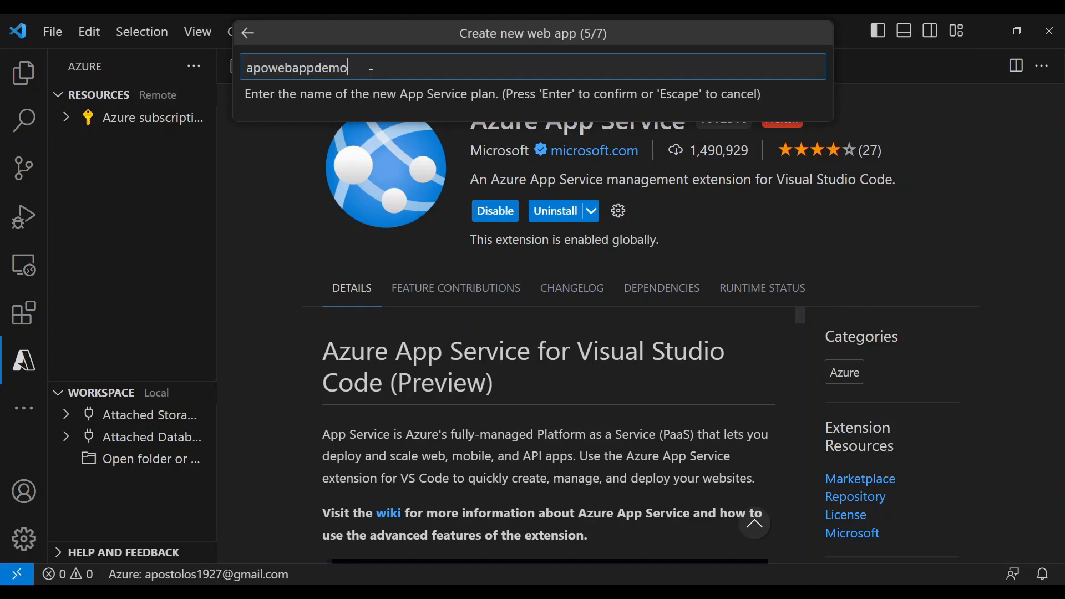
pyautogui.press('Enter')
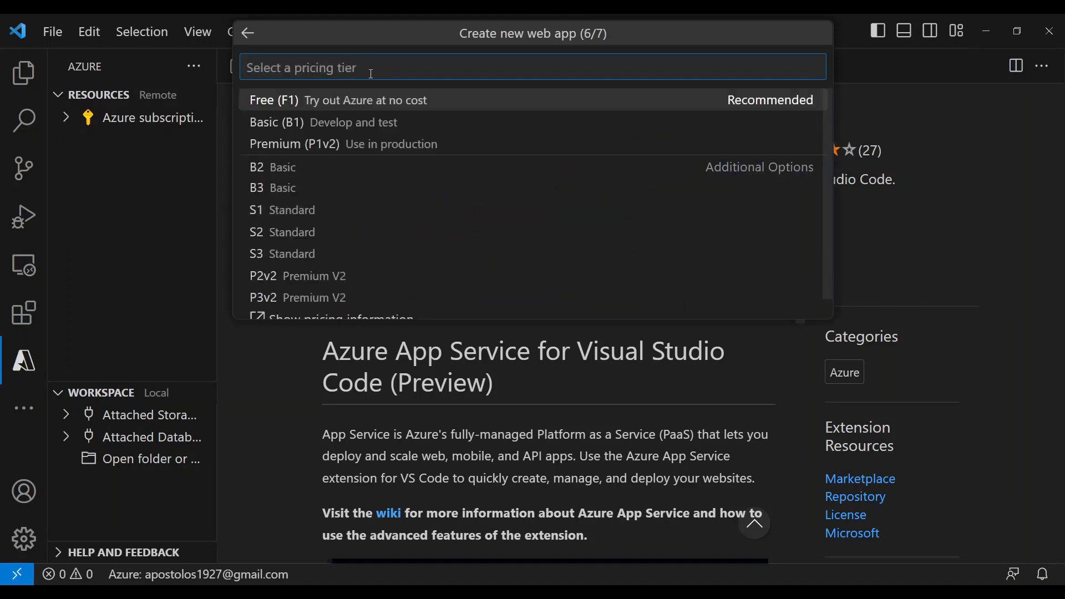
pyautogui.moveTo(327, 111)
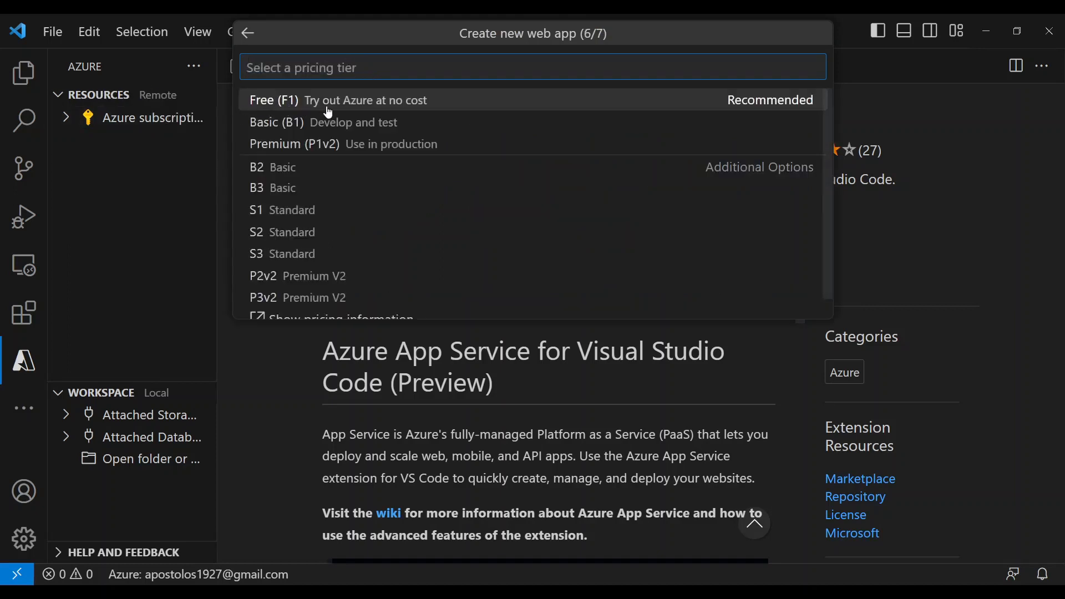
pyautogui.click(326, 99)
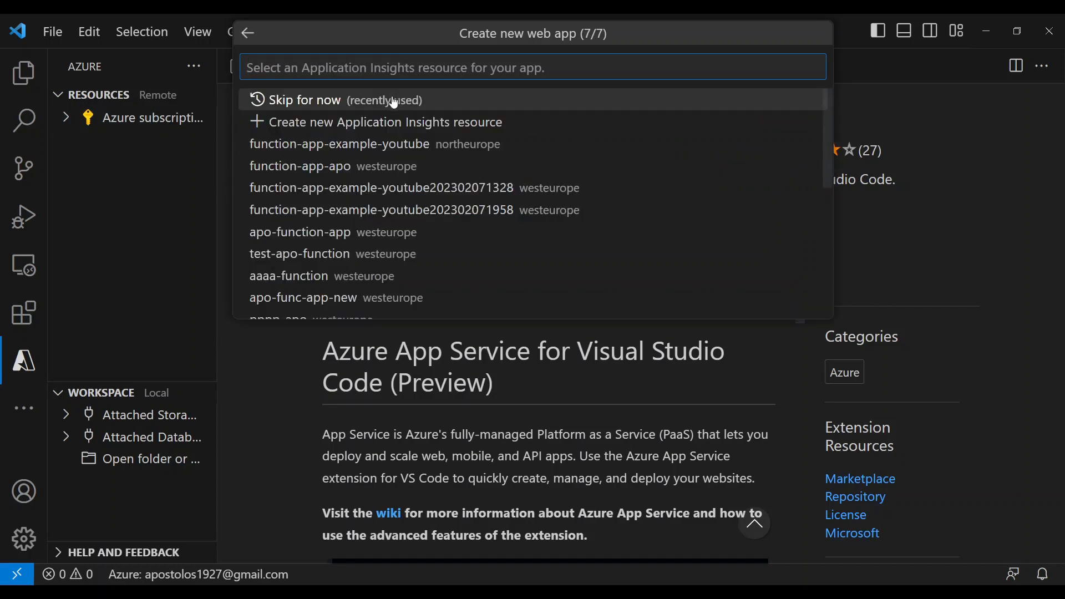
pyautogui.click(307, 100)
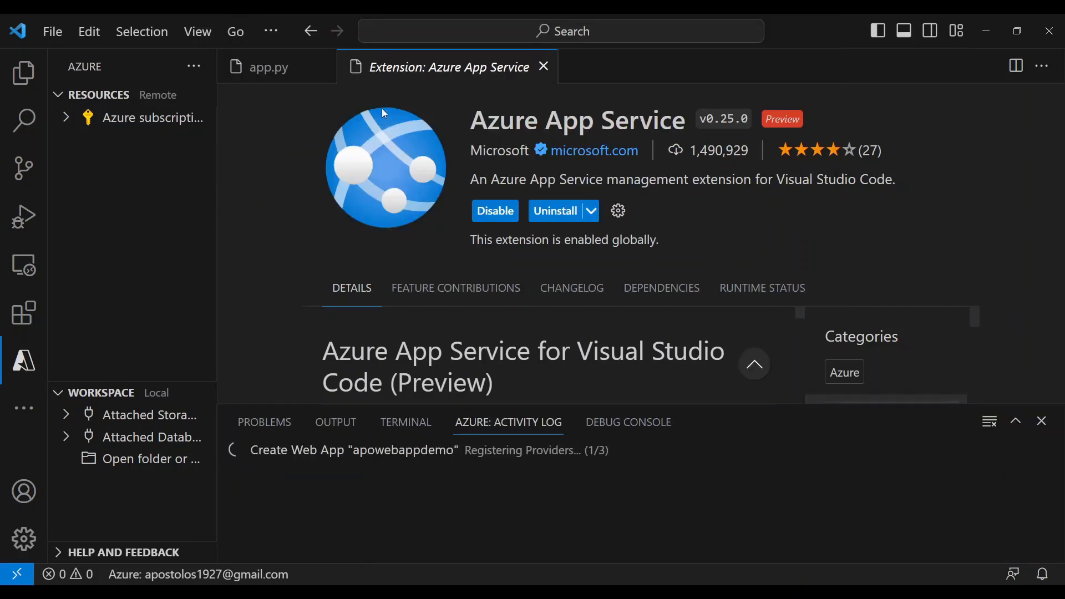
pyautogui.moveTo(404, 452)
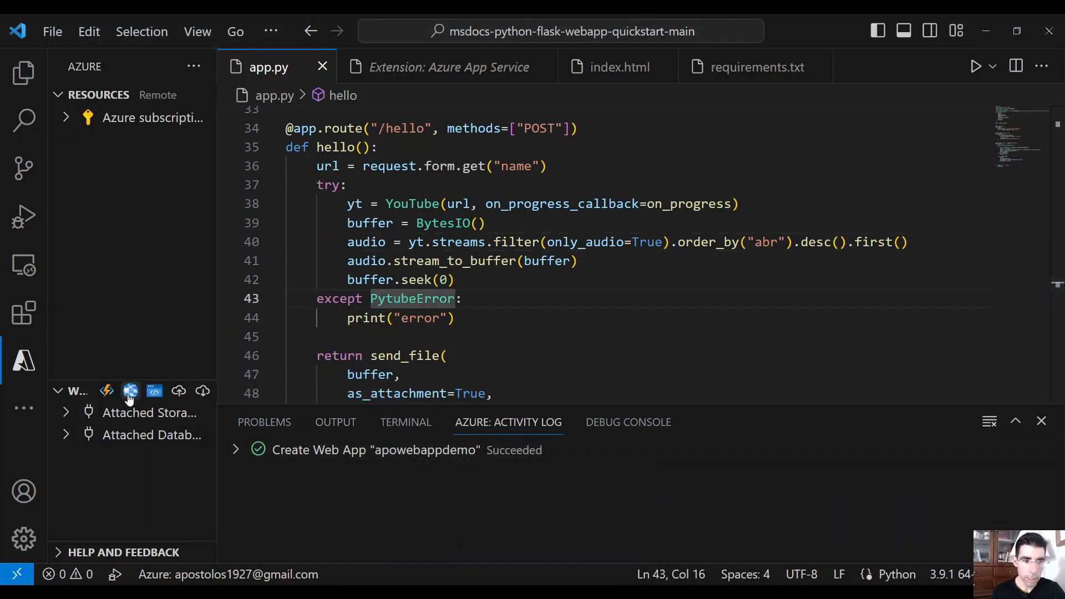
# Step: Deploy the msdocs-python-flask-webapp-quickstart-main folder to the apowebappdemo web app
pyautogui.click(130, 390)
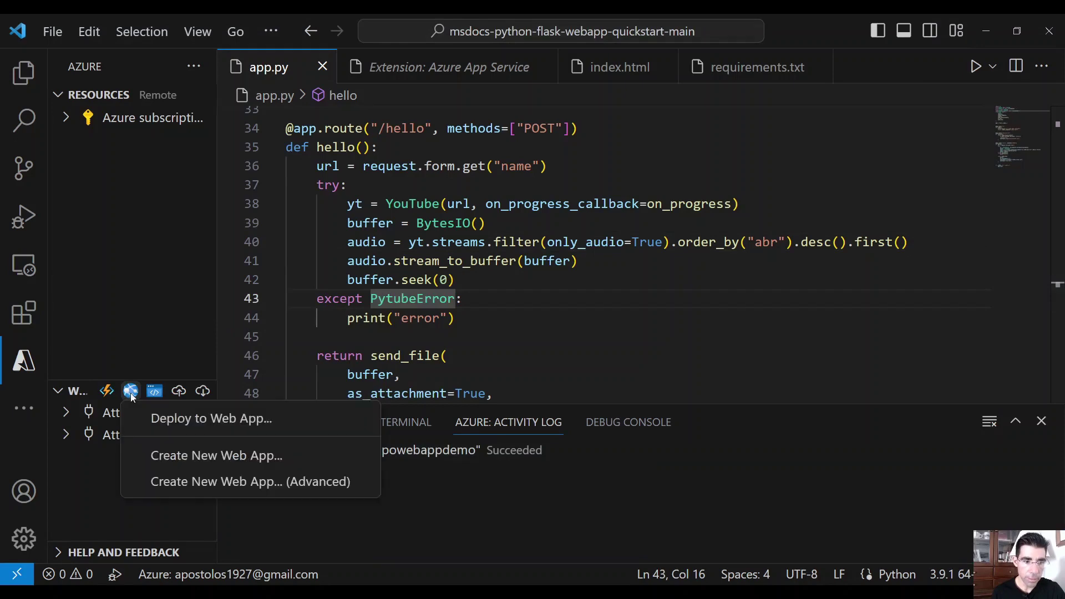
pyautogui.click(210, 418)
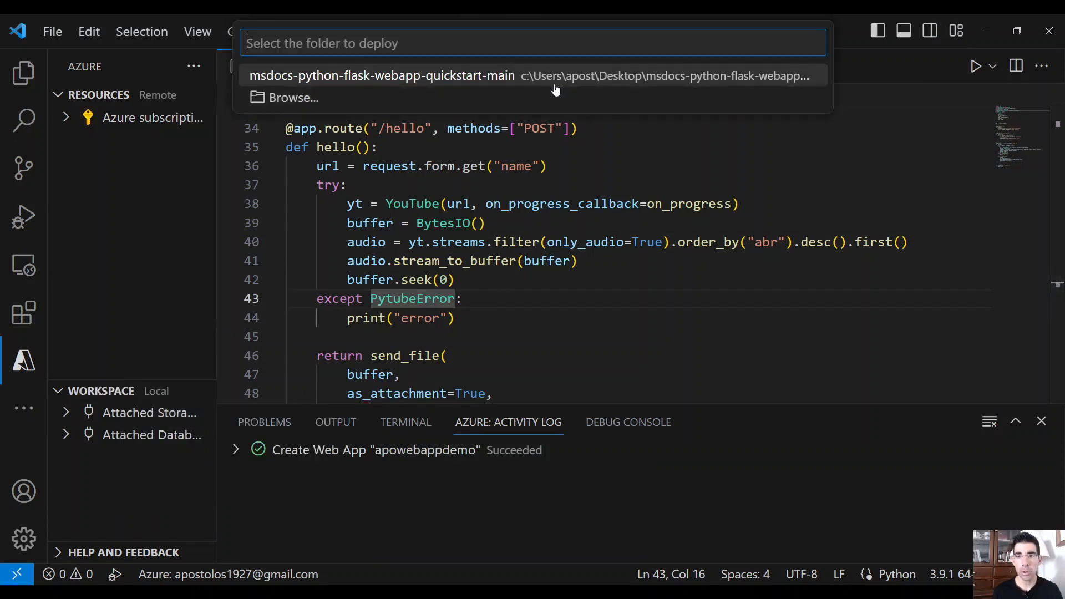
pyautogui.click(381, 75)
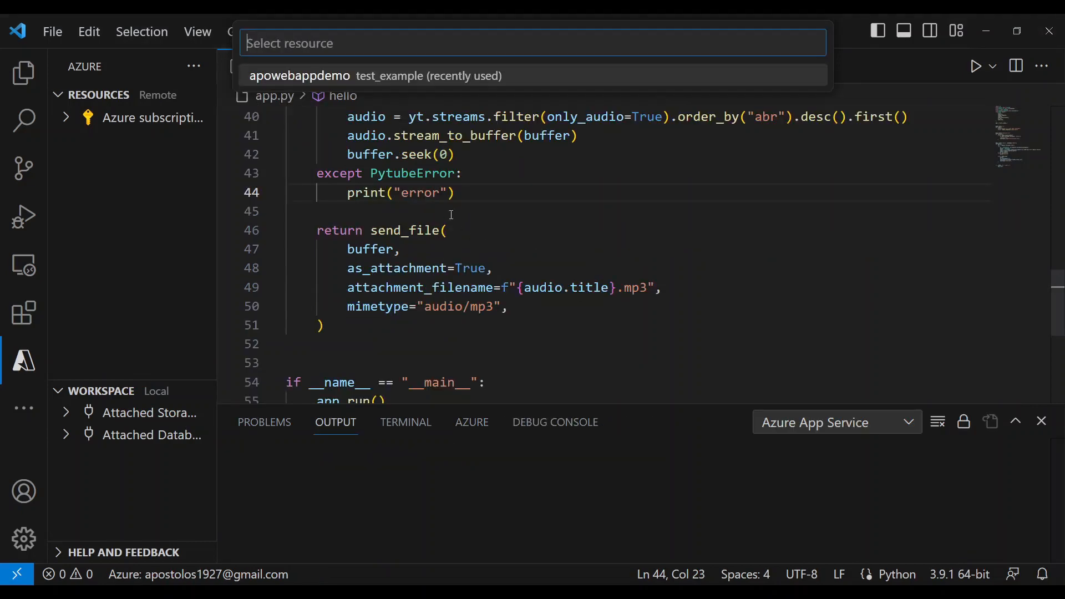
pyautogui.moveTo(347, 79)
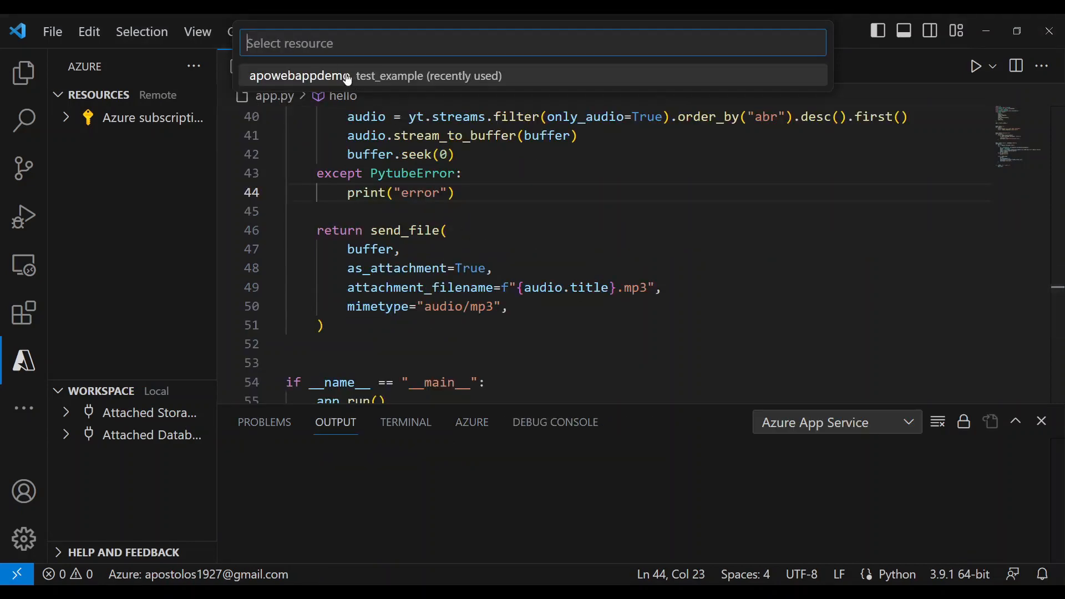
pyautogui.click(328, 75)
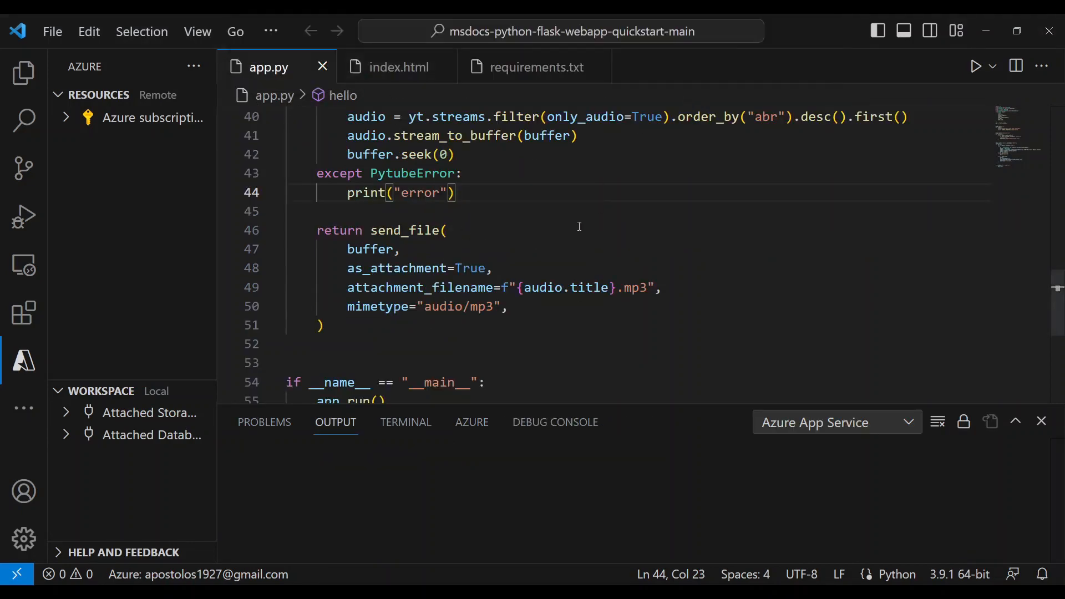
pyautogui.moveTo(647, 317)
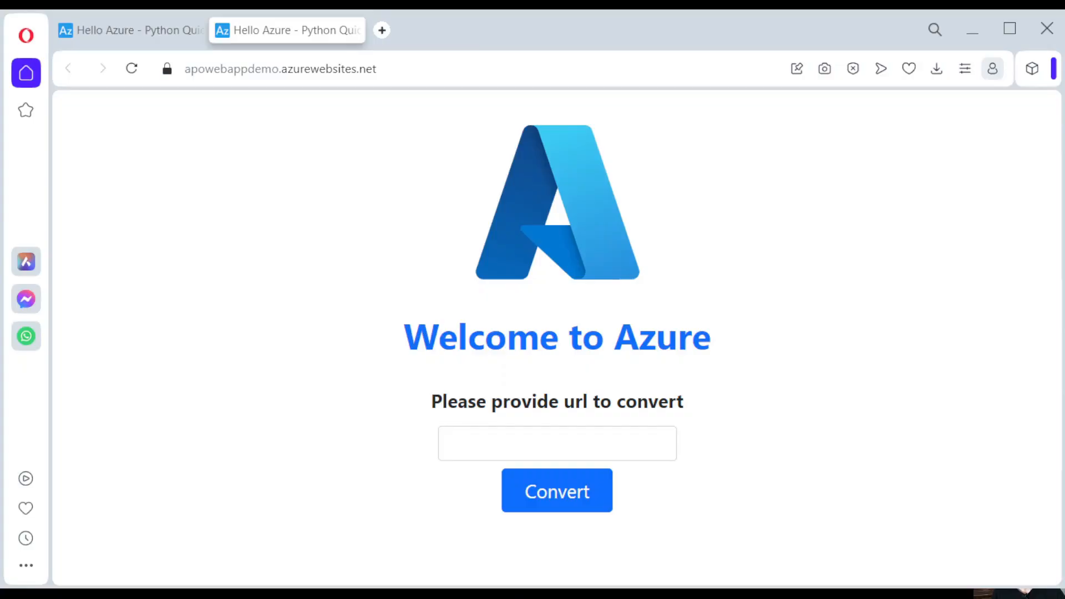
pyautogui.click(280, 69)
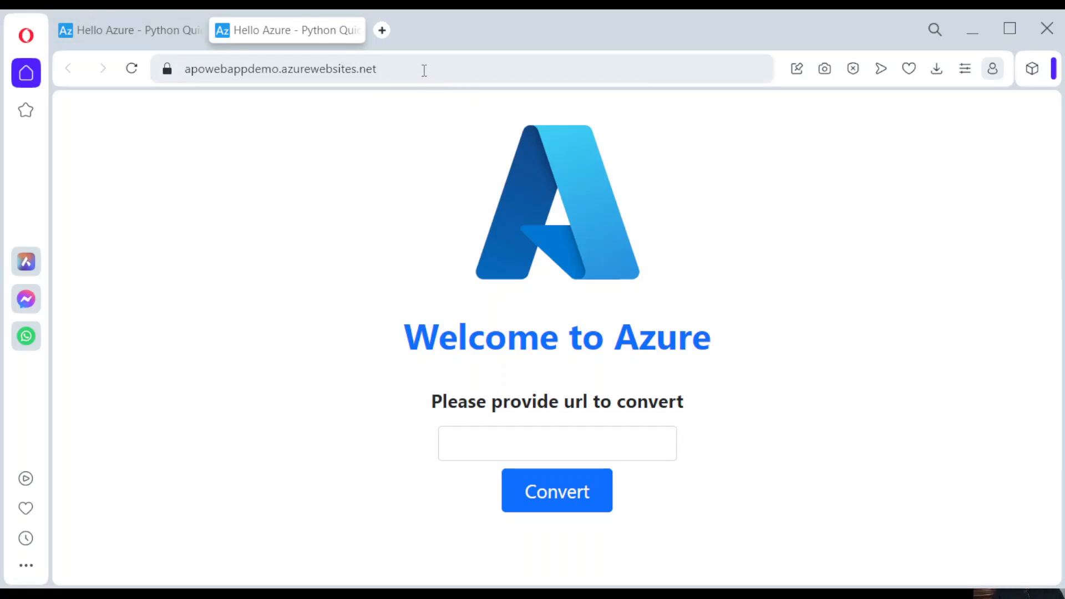
pyautogui.moveTo(275, 68)
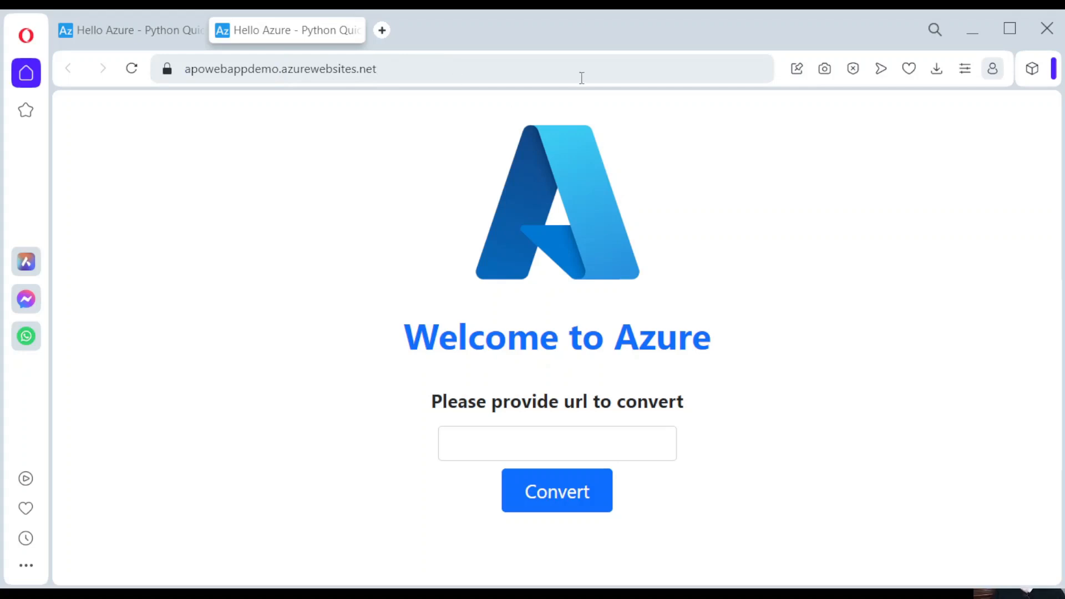
pyautogui.click(281, 69)
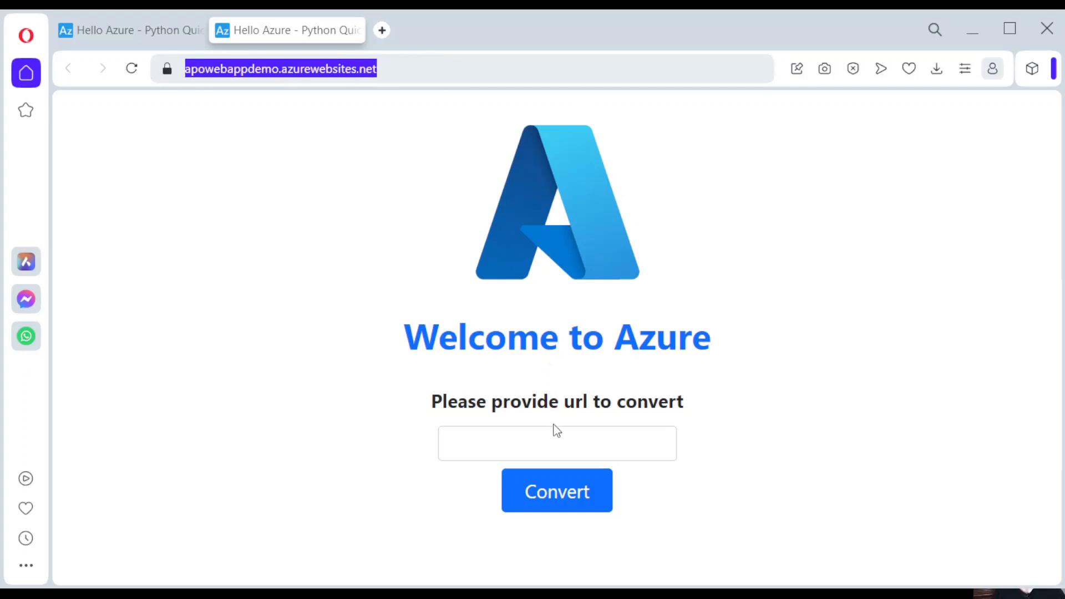
pyautogui.write('https://www.youtube.com/watch')
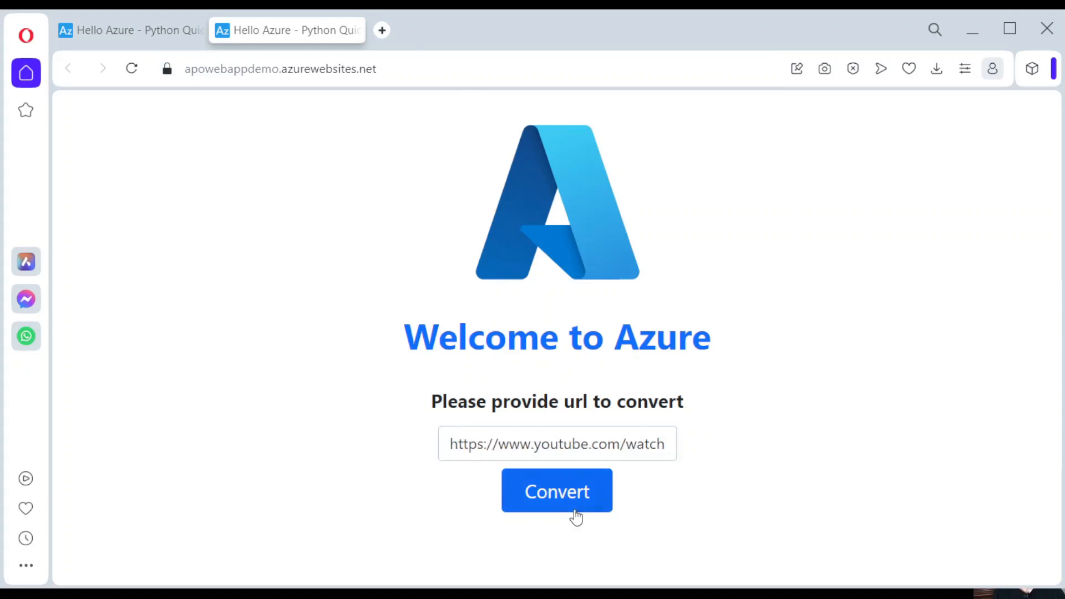
pyautogui.click(557, 491)
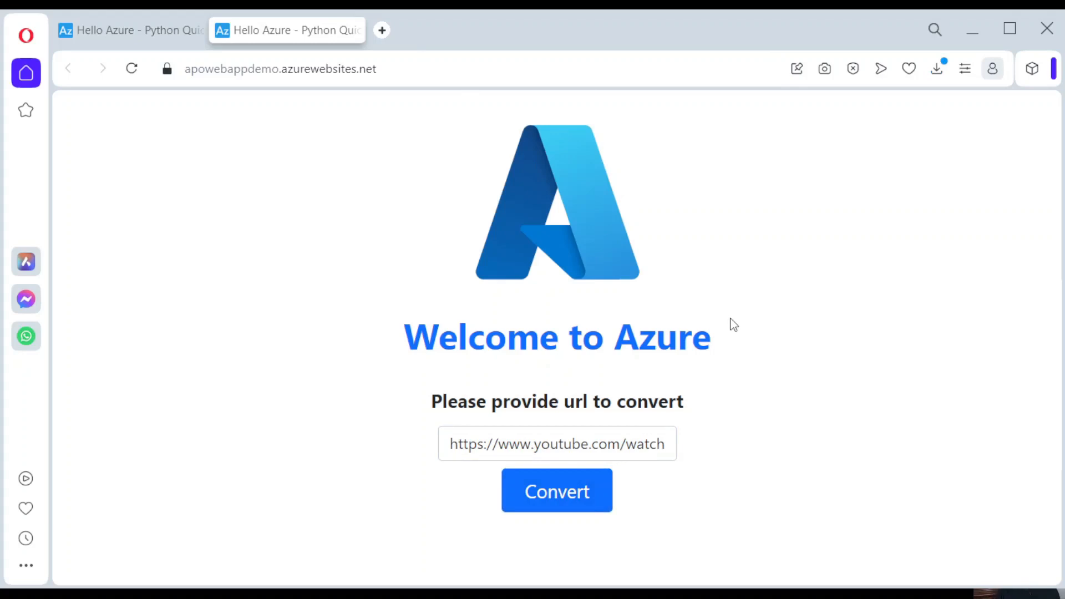
pyautogui.moveTo(1045, 426)
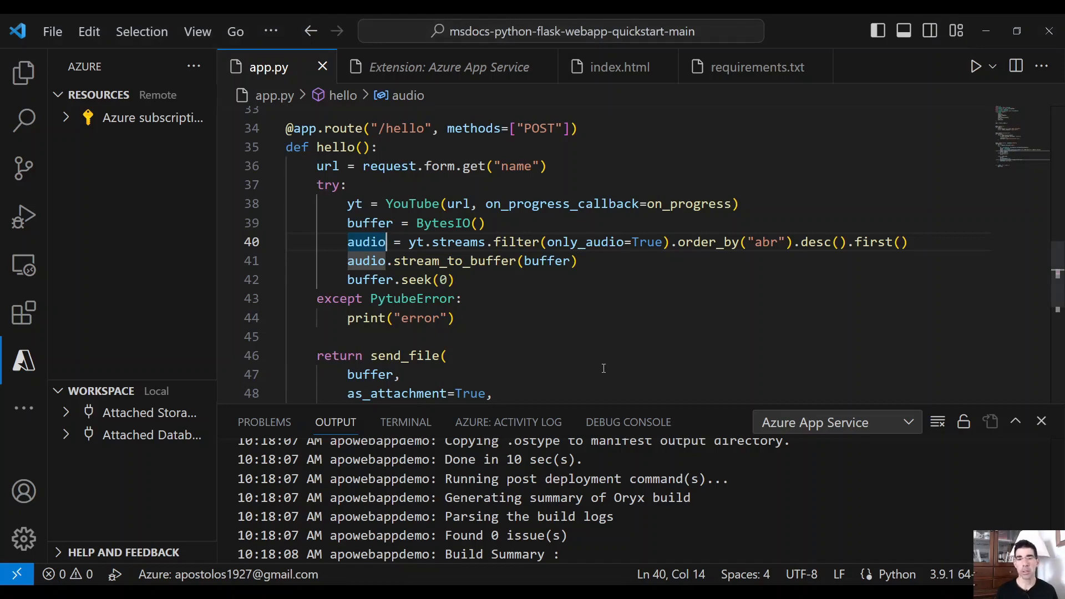
pyautogui.moveTo(652, 316)
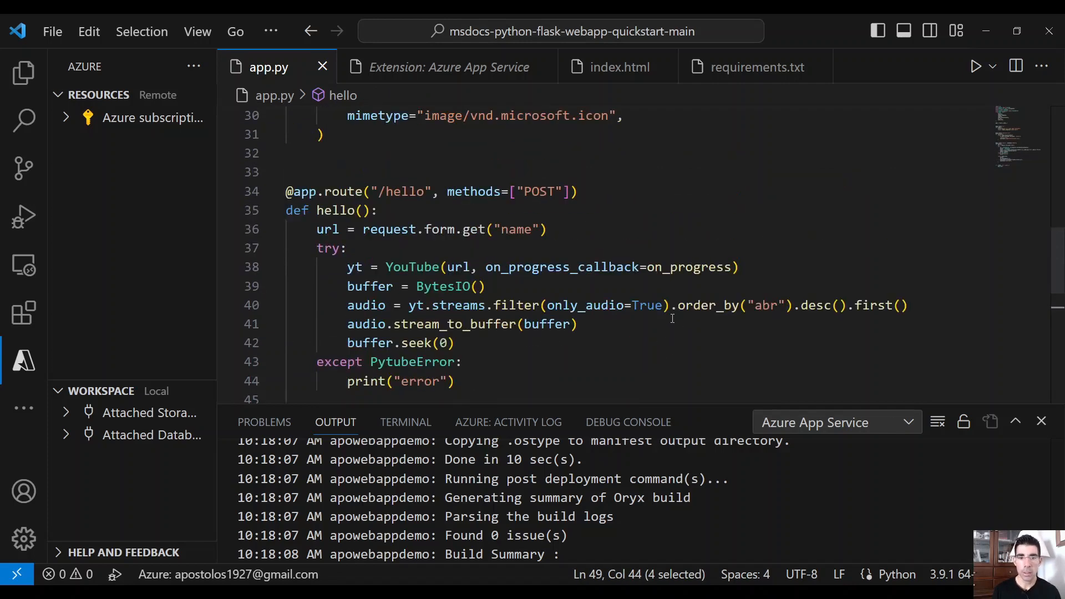
pyautogui.scroll(-3)
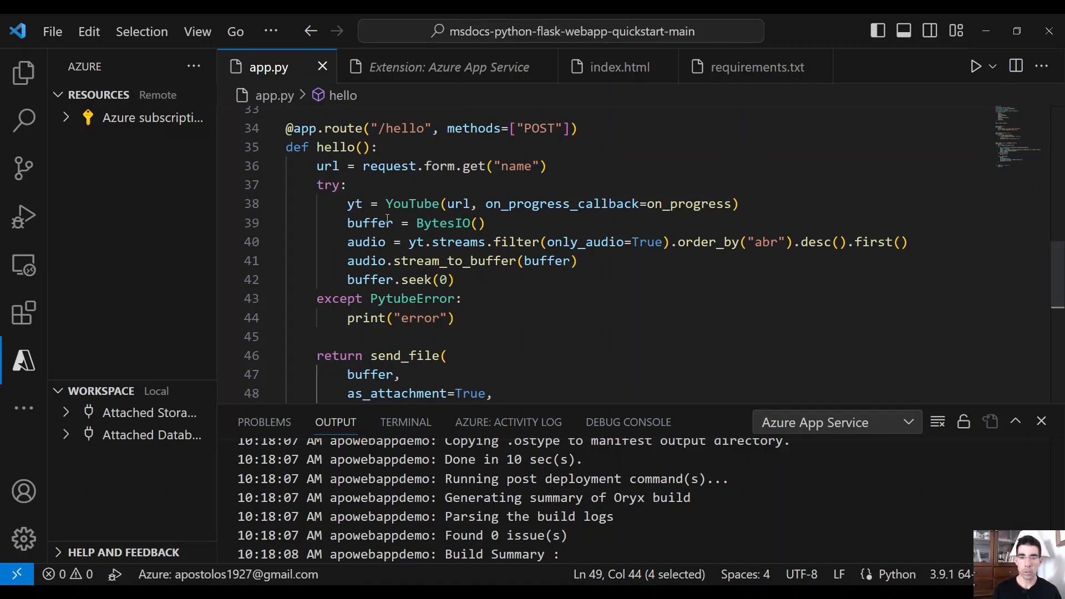
pyautogui.moveTo(370, 223)
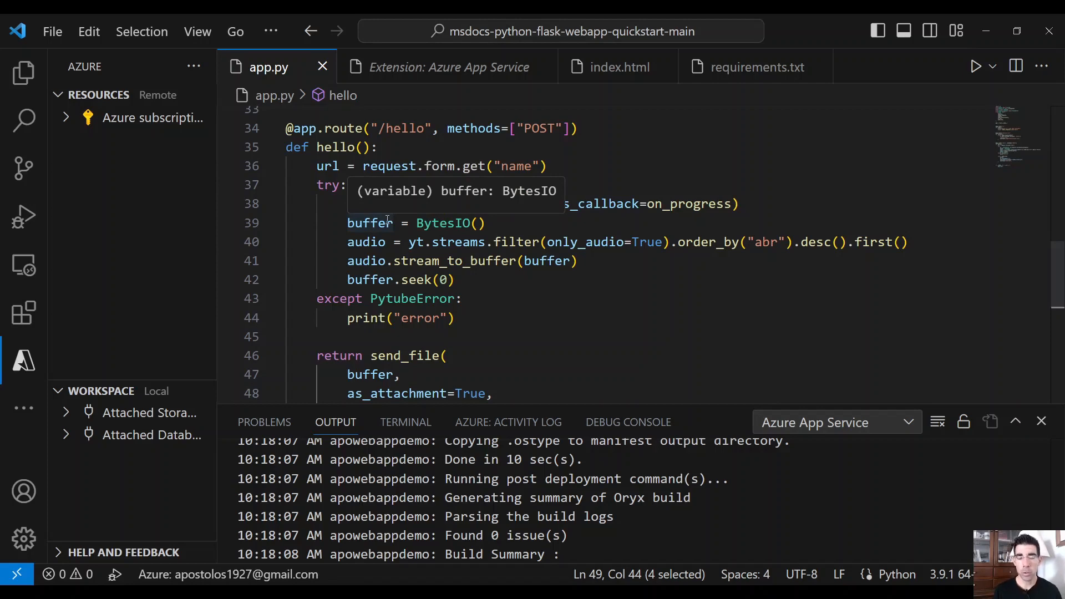
pyautogui.scroll(-3)
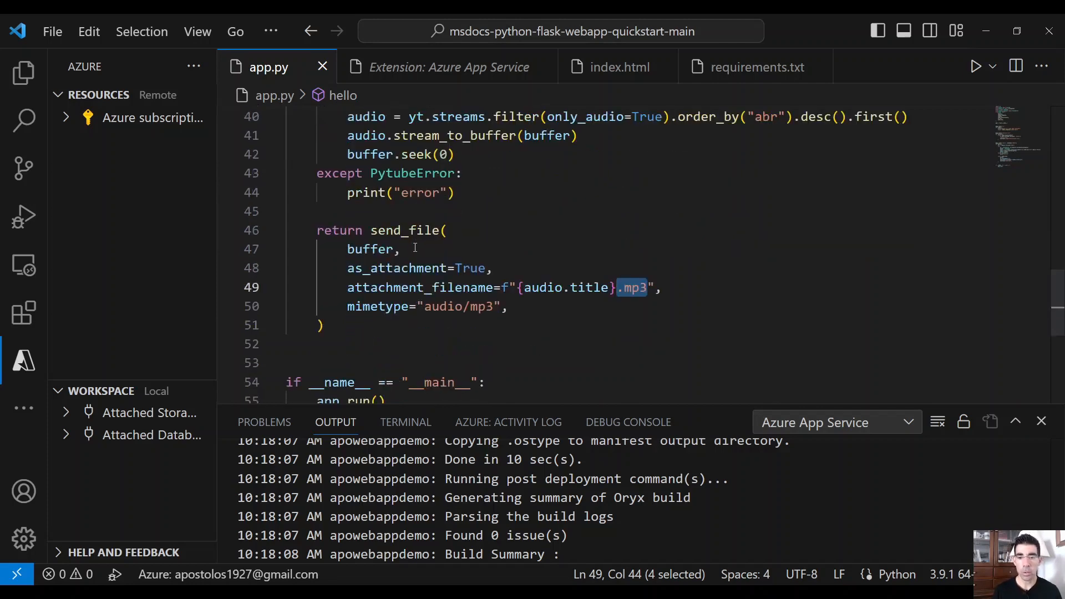